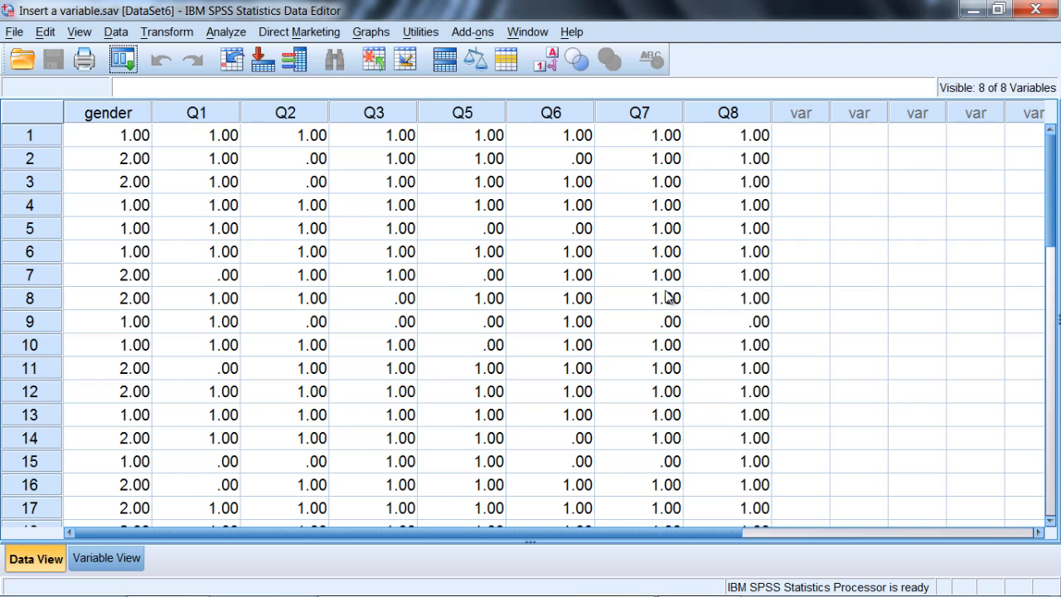
pyautogui.moveTo(535, 324)
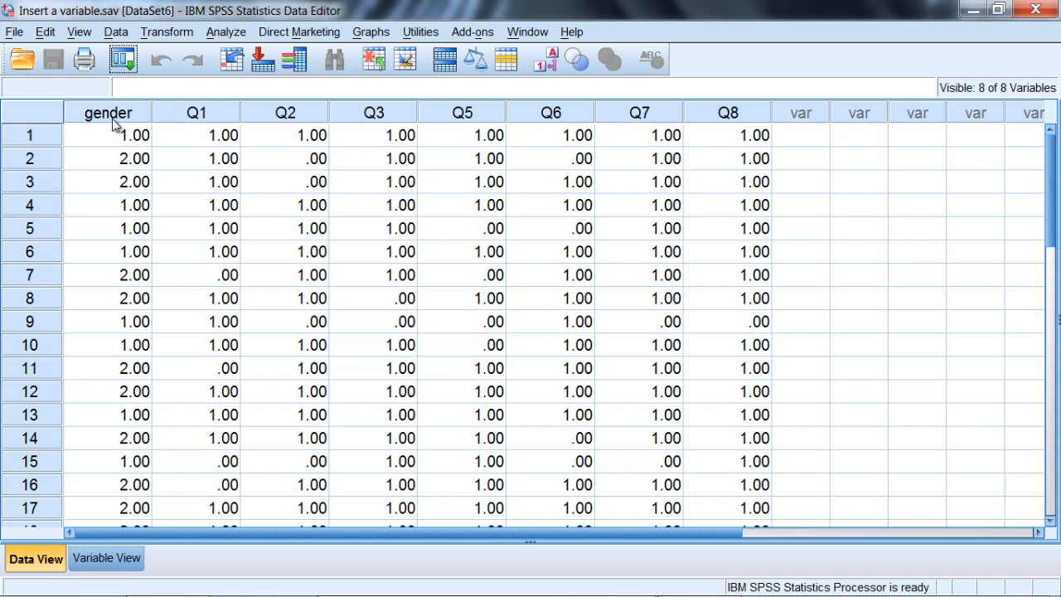
pyautogui.moveTo(1054, 209)
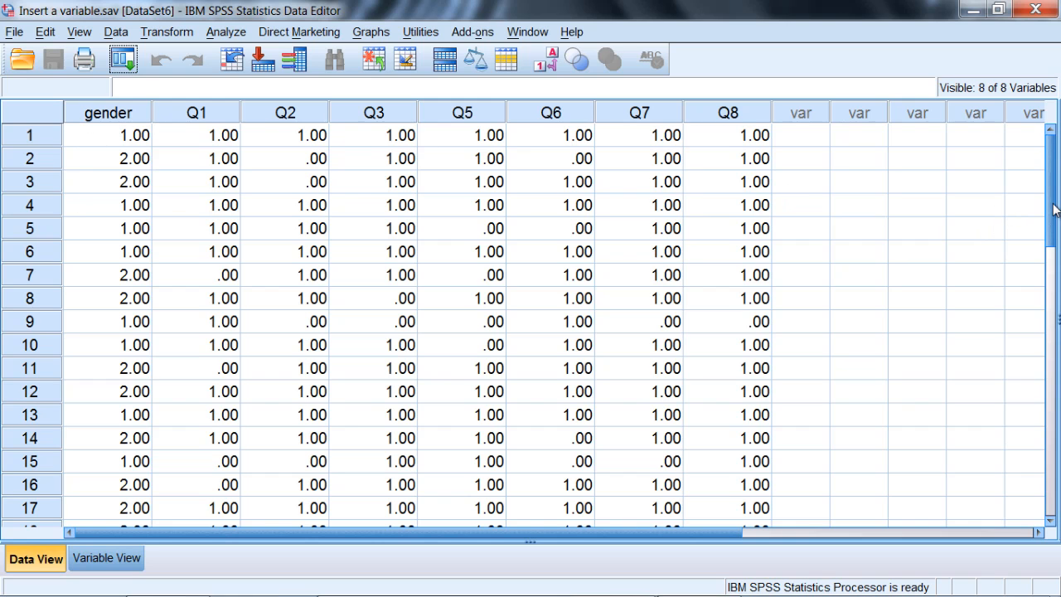
pyautogui.moveTo(1051, 165)
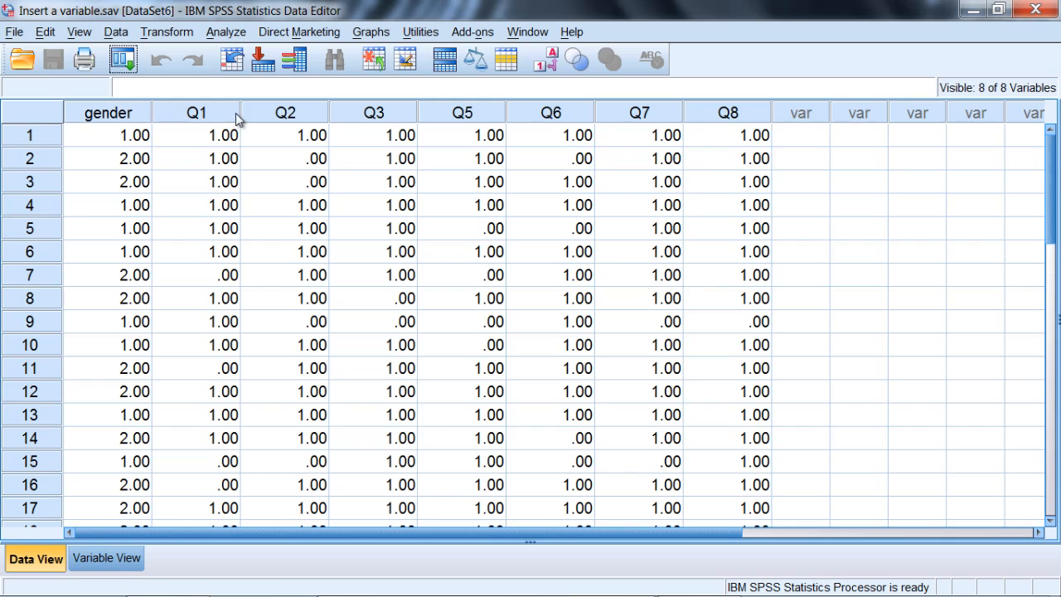
pyautogui.moveTo(381, 112)
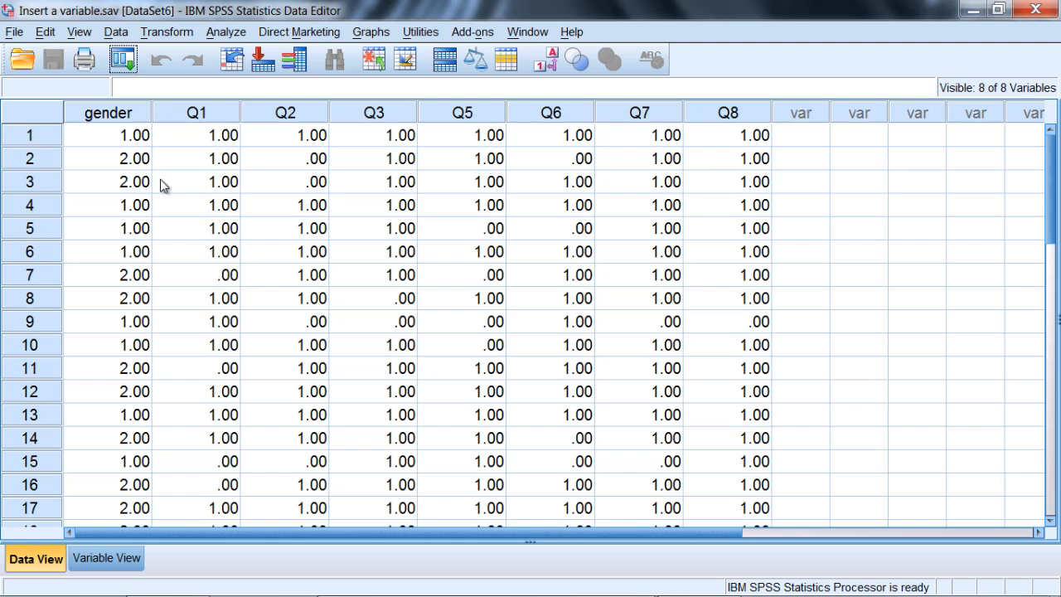
pyautogui.moveTo(209, 112)
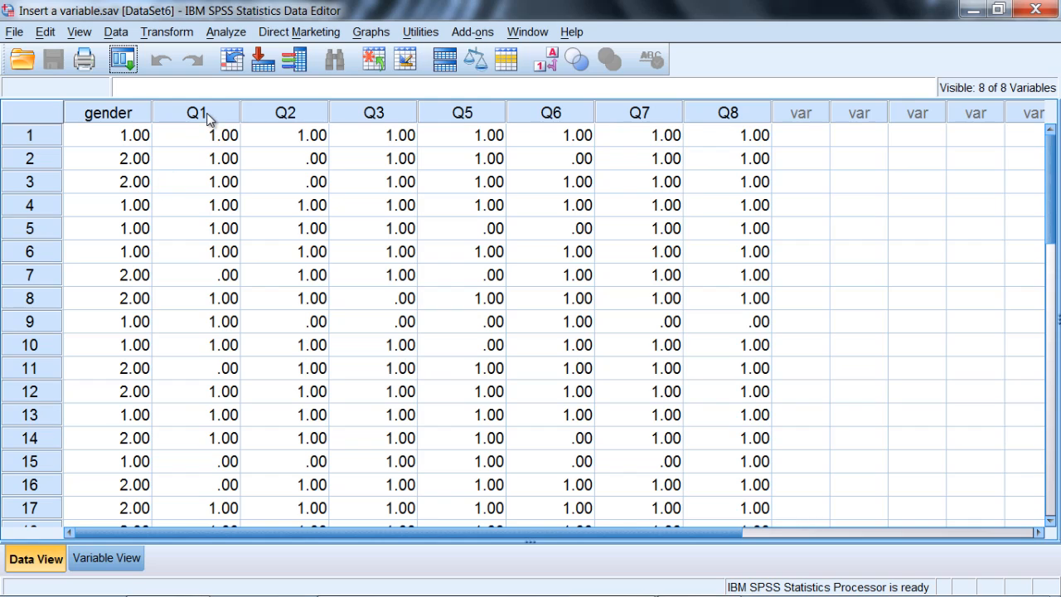
# Click through Q1 values (first case, case 7) and the Q1 header
pyautogui.click(196, 134)
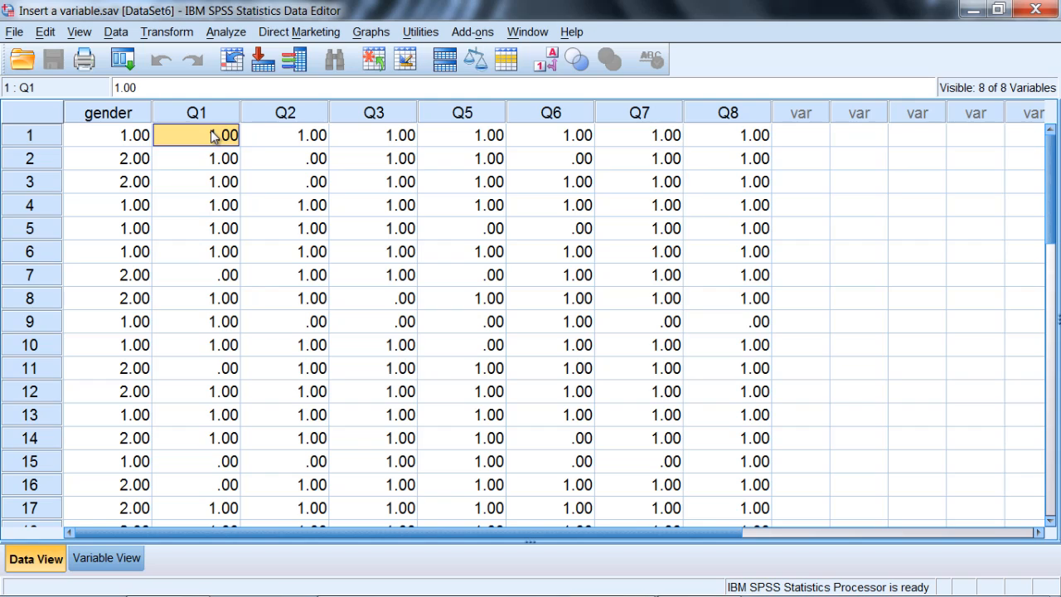
pyautogui.click(196, 275)
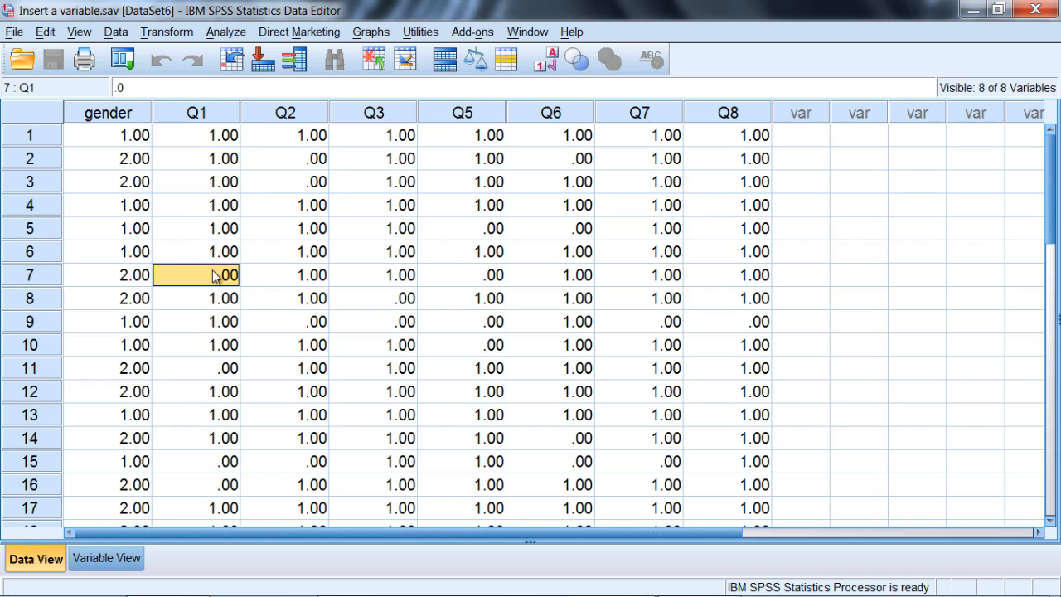
pyautogui.moveTo(218, 208)
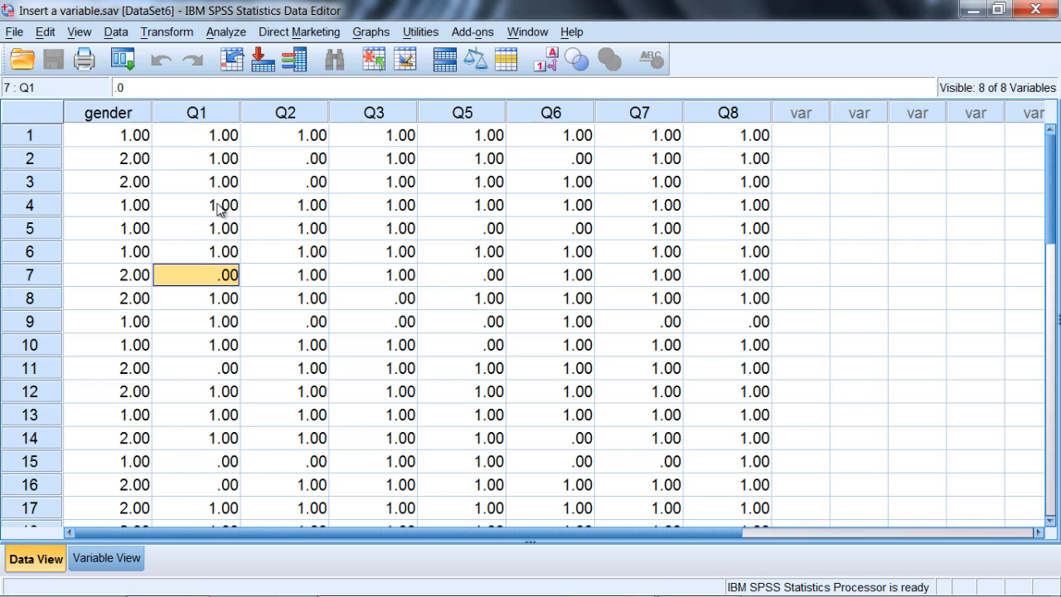
pyautogui.click(196, 134)
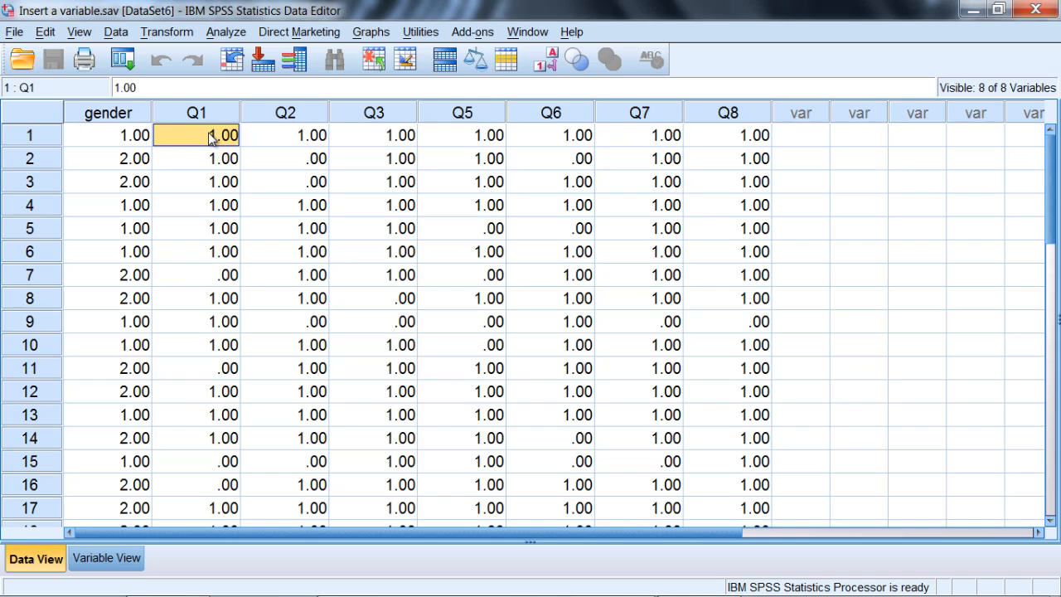
pyautogui.click(197, 112)
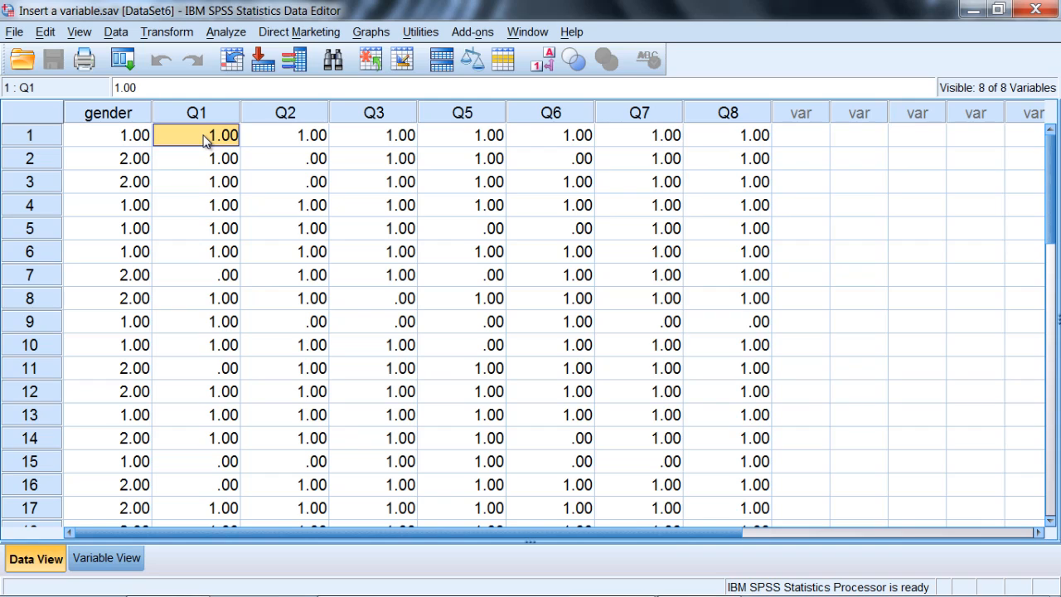
pyautogui.moveTo(217, 141)
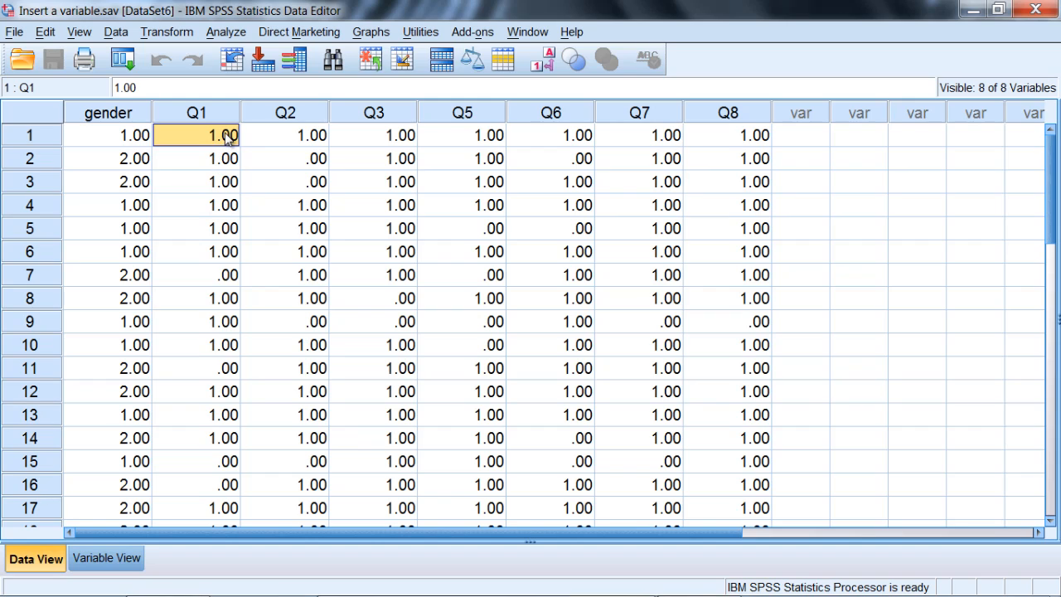
pyautogui.moveTo(233, 288)
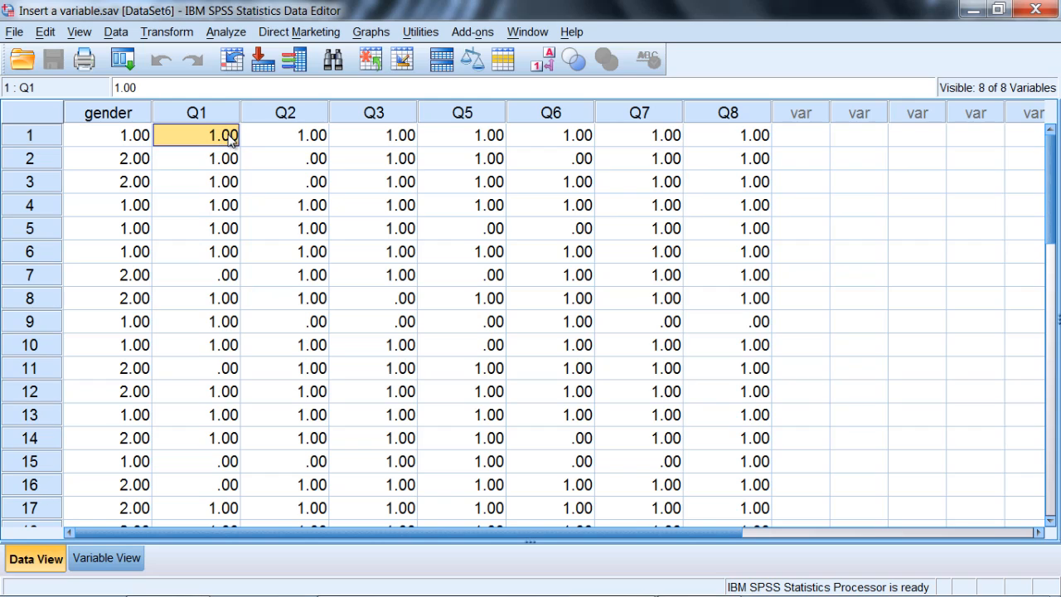
pyautogui.moveTo(415, 141)
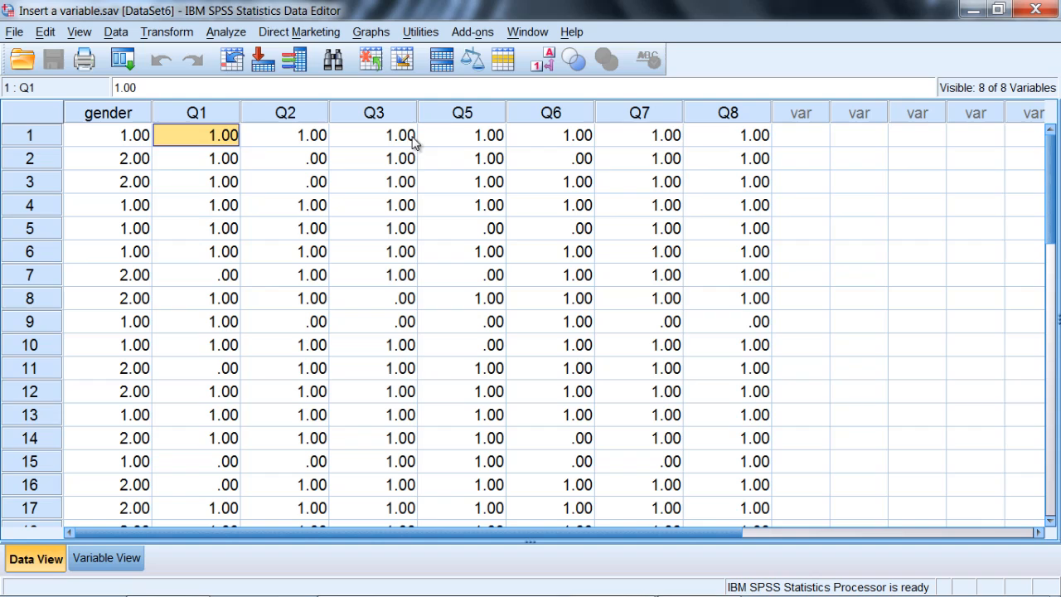
pyautogui.moveTo(346, 158)
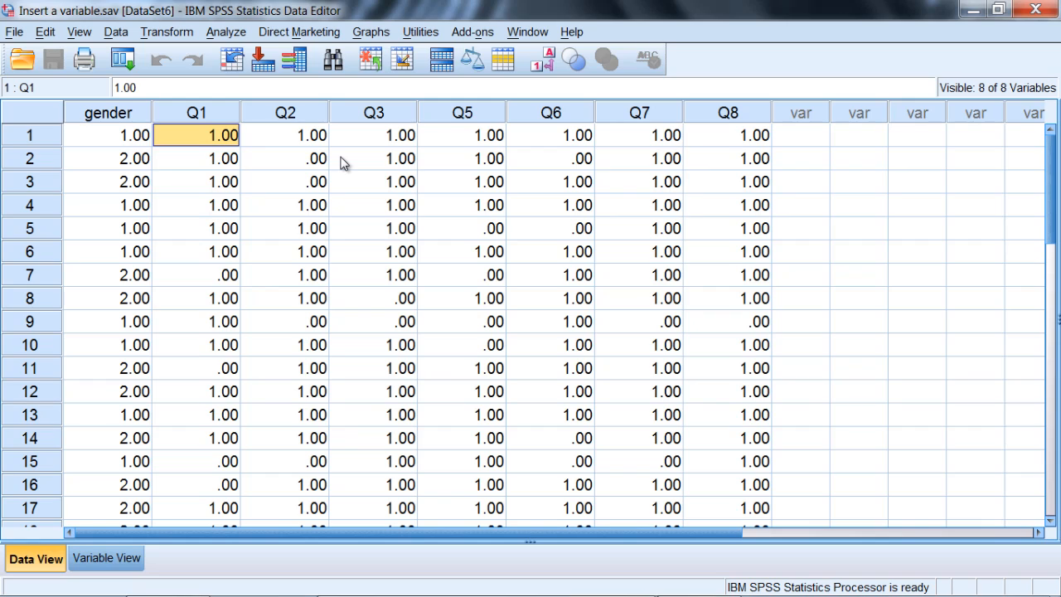
pyautogui.moveTo(396, 136)
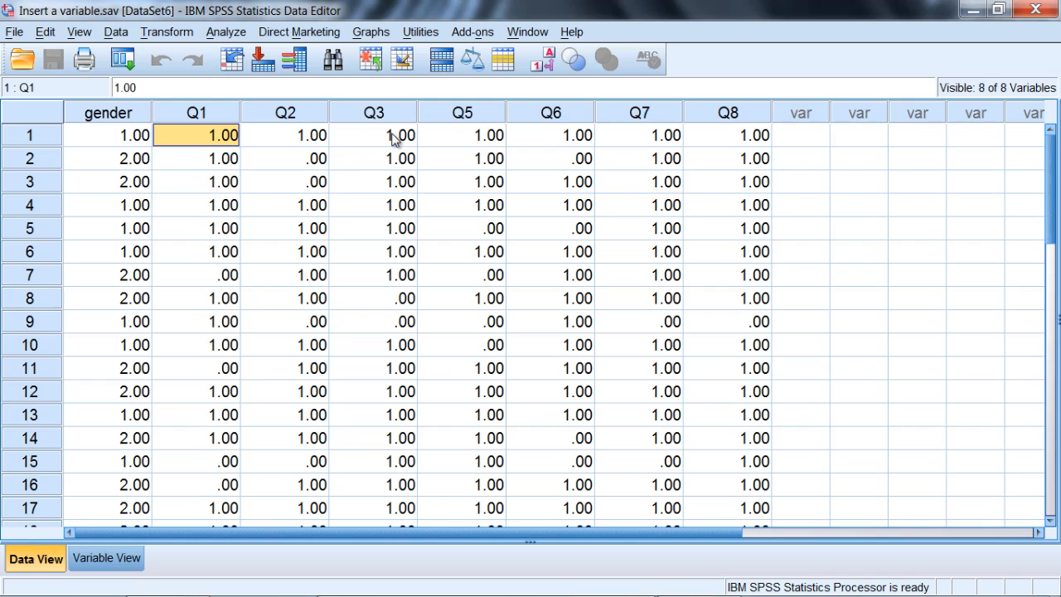
# Try selecting the Q2, Q3 and Q5 columns, settling on column Q3
pyautogui.click(286, 112)
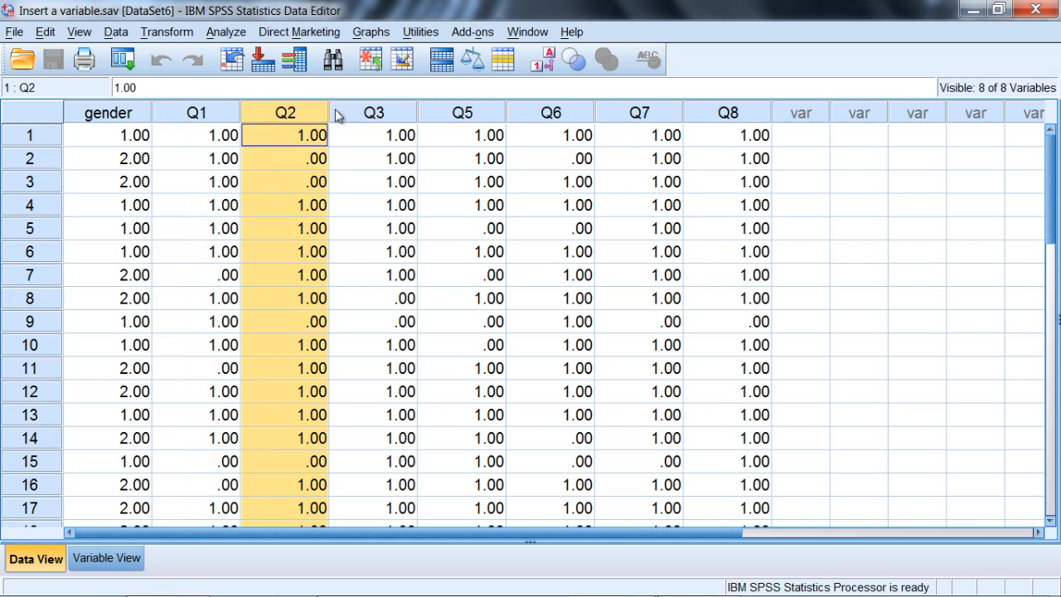
pyautogui.click(373, 112)
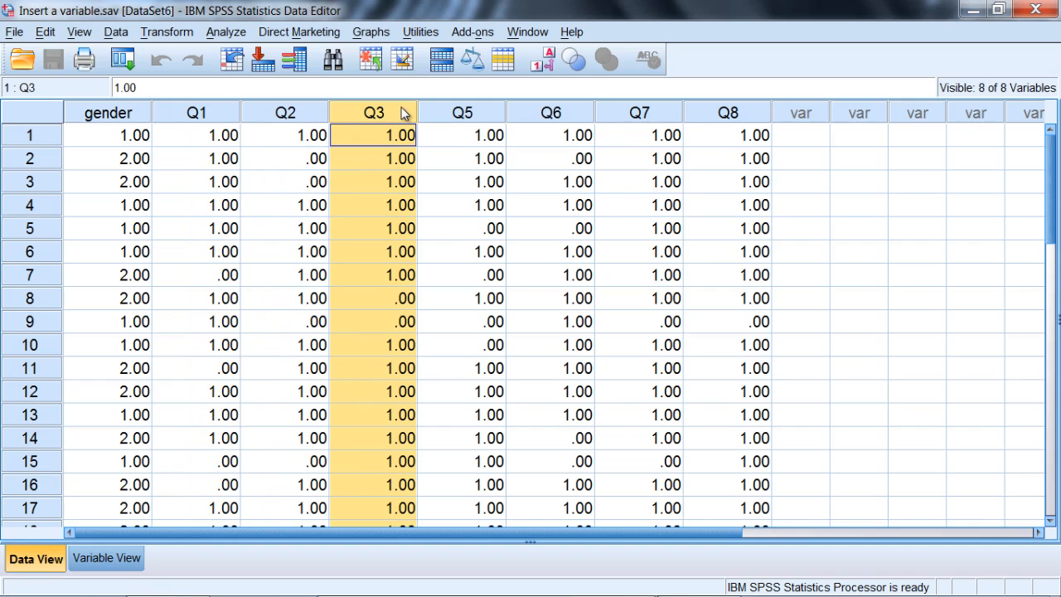
pyautogui.click(551, 112)
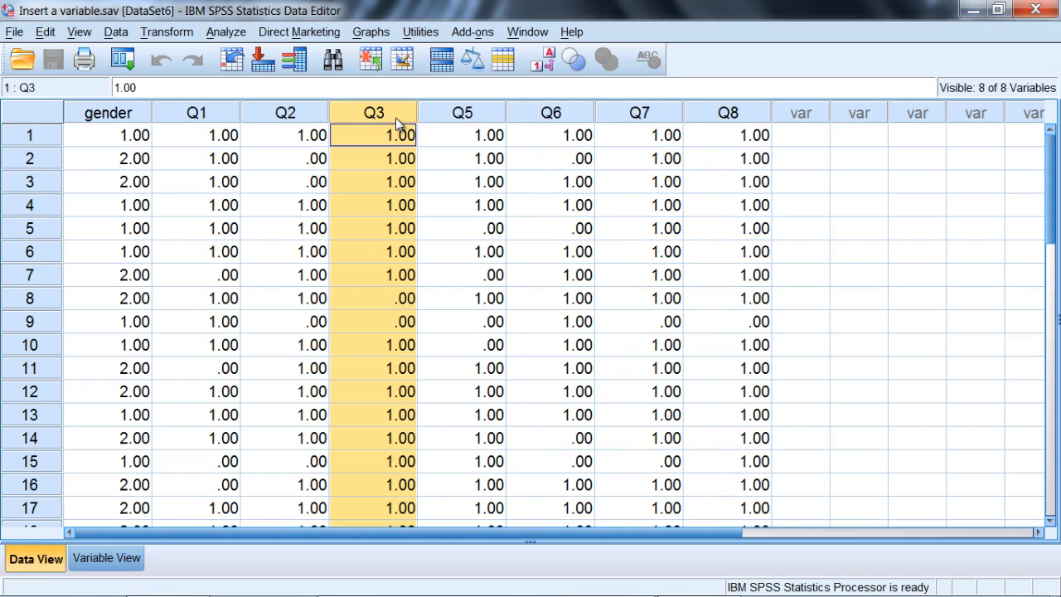
pyautogui.click(462, 135)
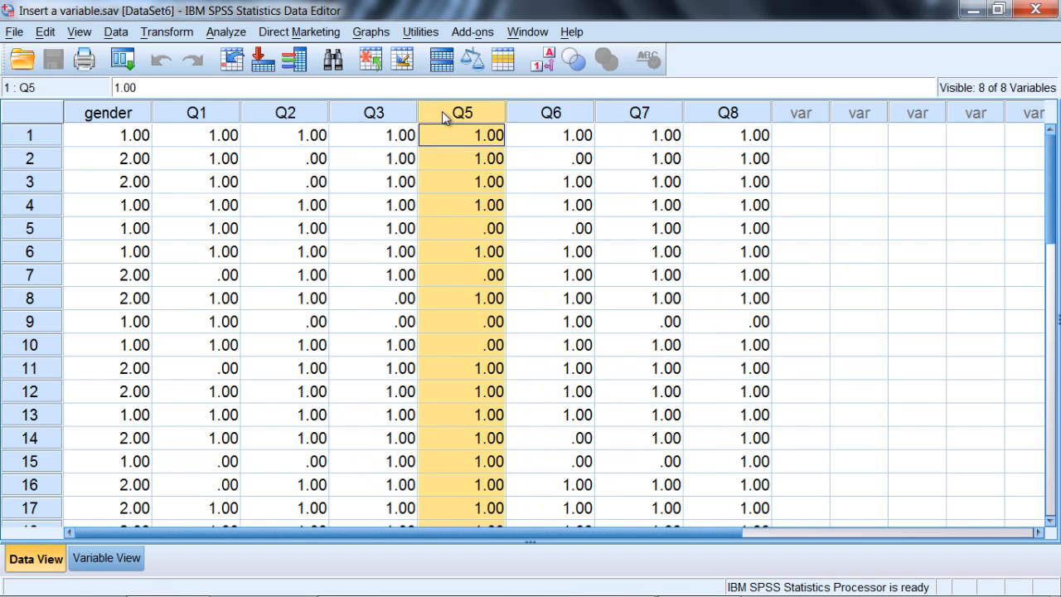
pyautogui.moveTo(412, 116)
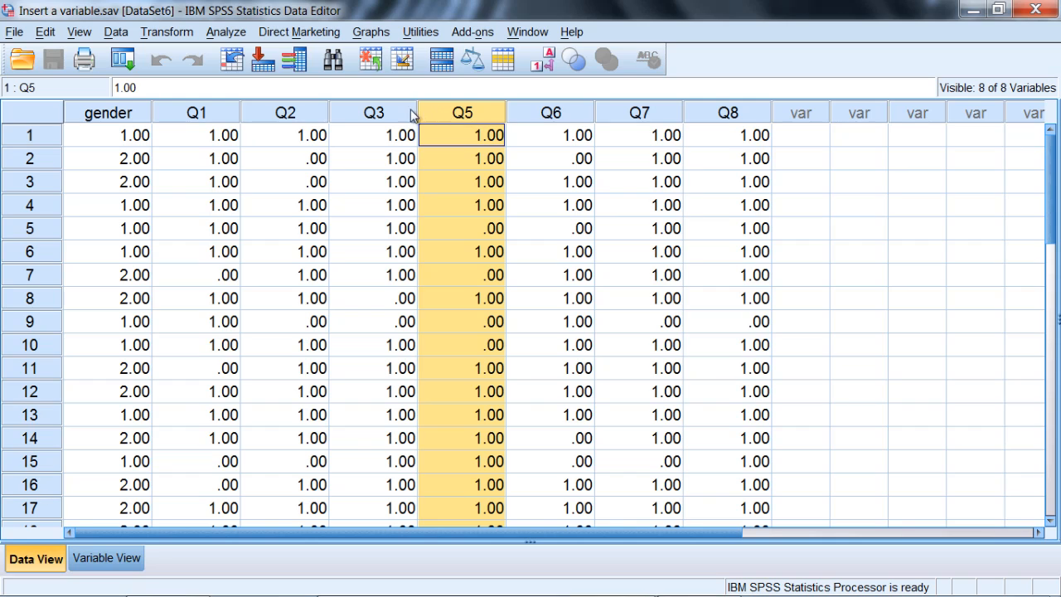
pyautogui.click(373, 135)
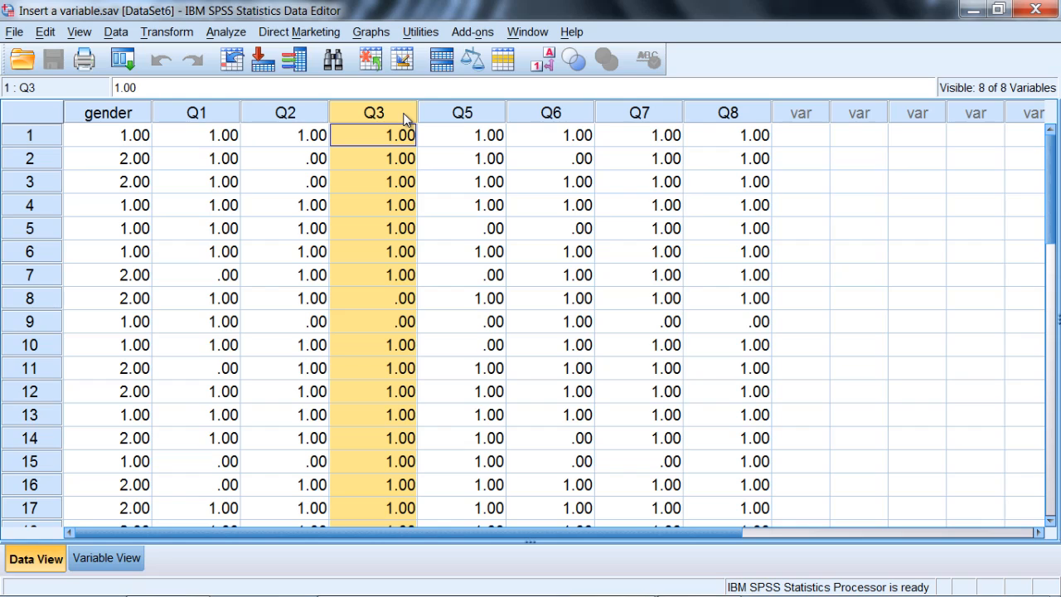
pyautogui.click(373, 135)
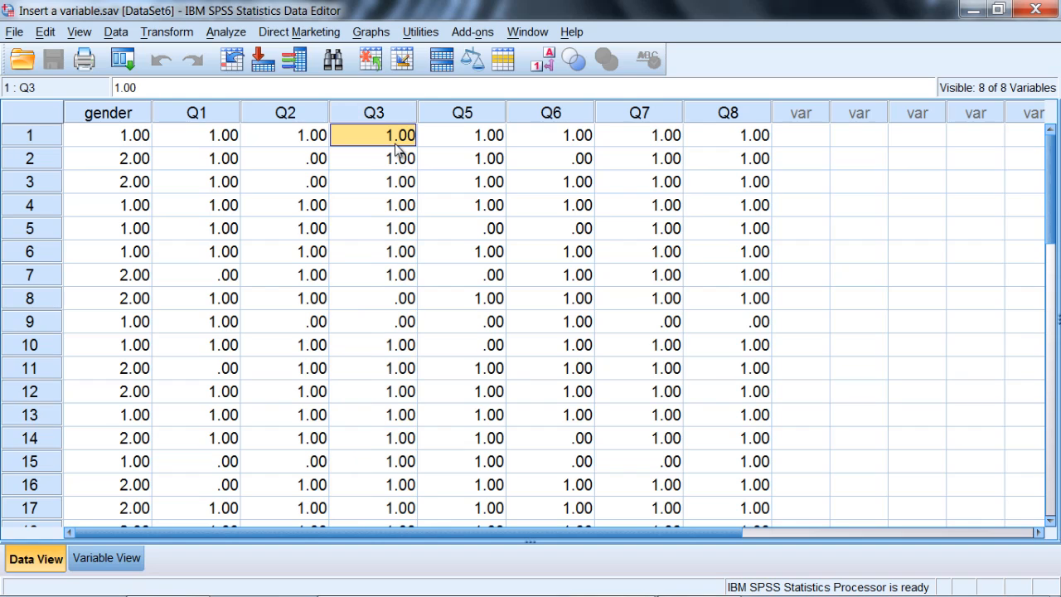
pyautogui.click(373, 112)
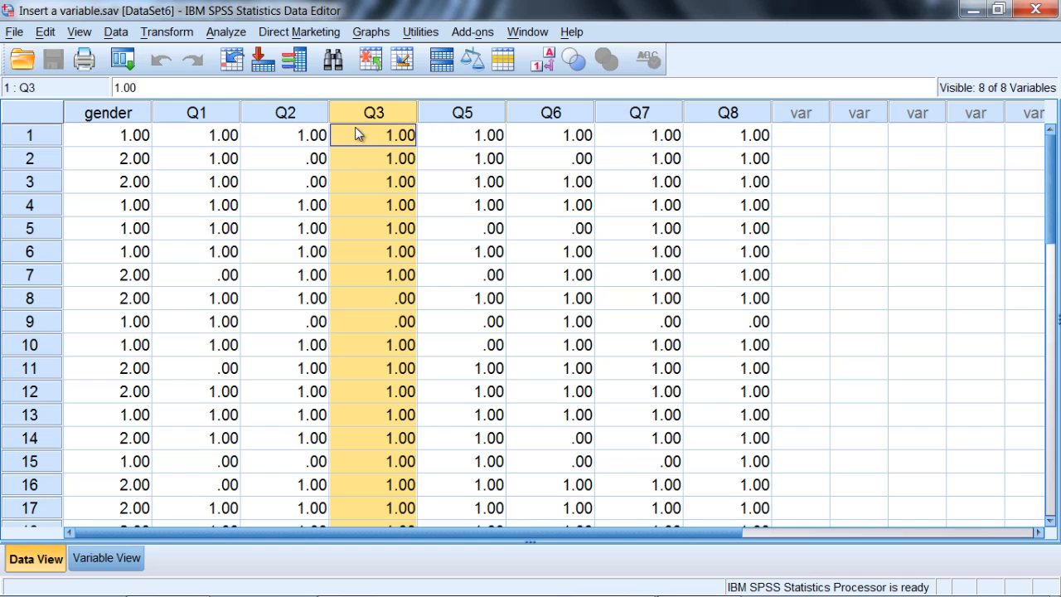
pyautogui.moveTo(375, 125)
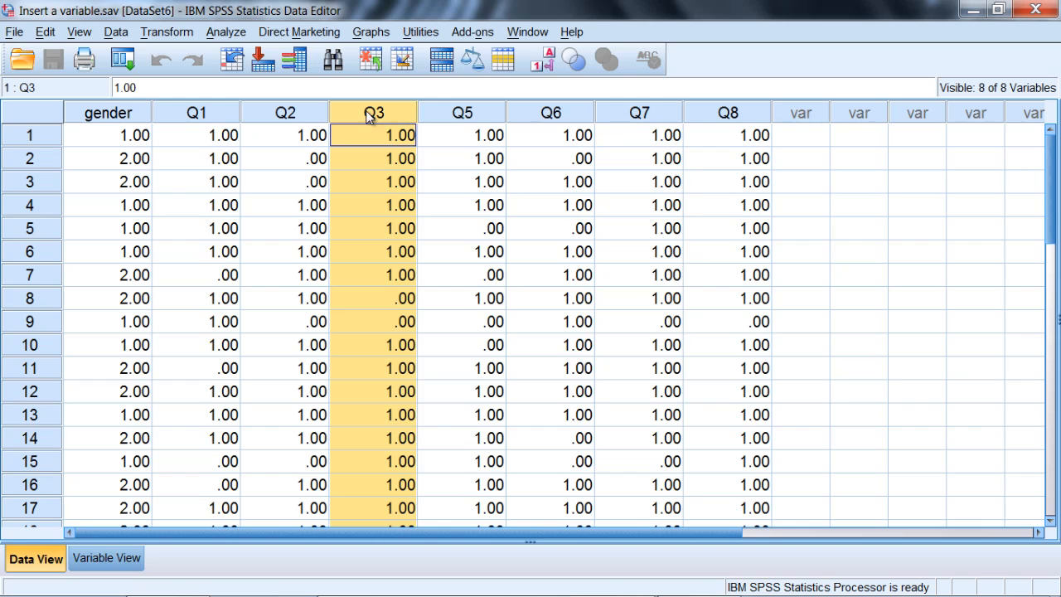
pyautogui.moveTo(382, 124)
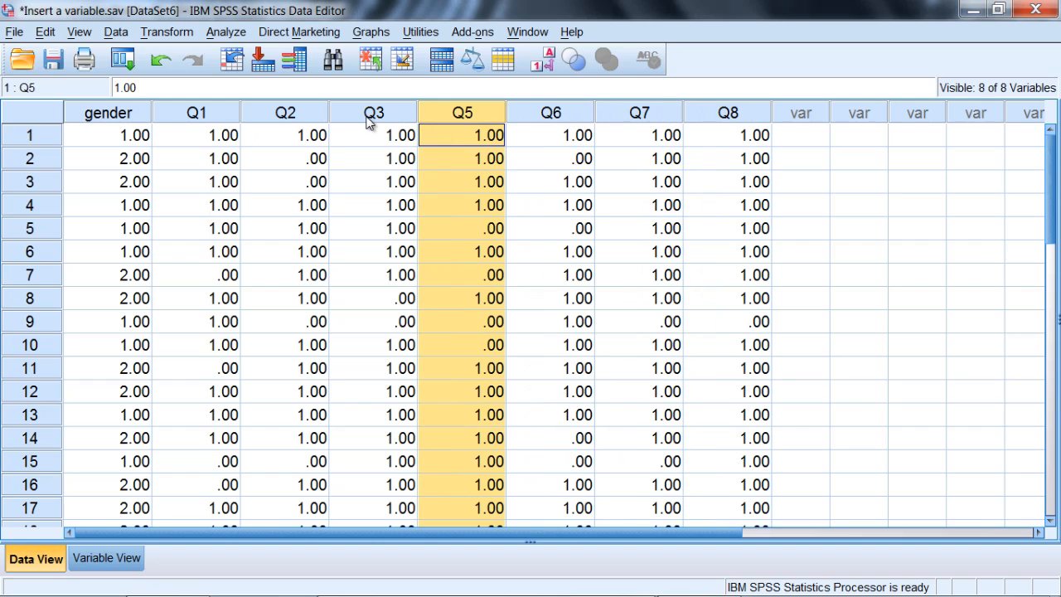
pyautogui.click(373, 135)
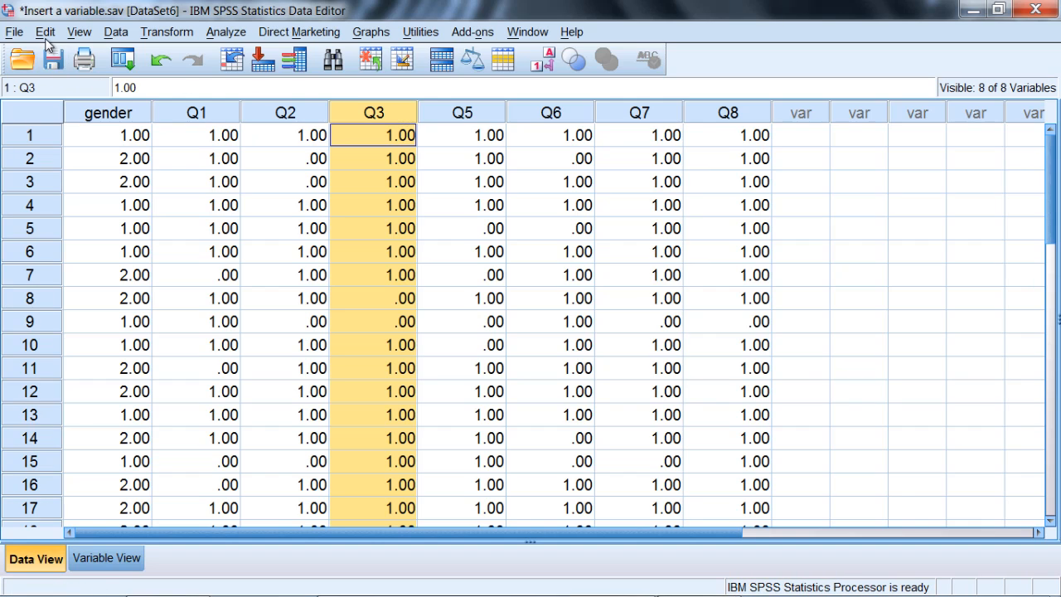
# Insert an empty variable, VAR00001, before Q3 from the Edit menu
pyautogui.click(45, 31)
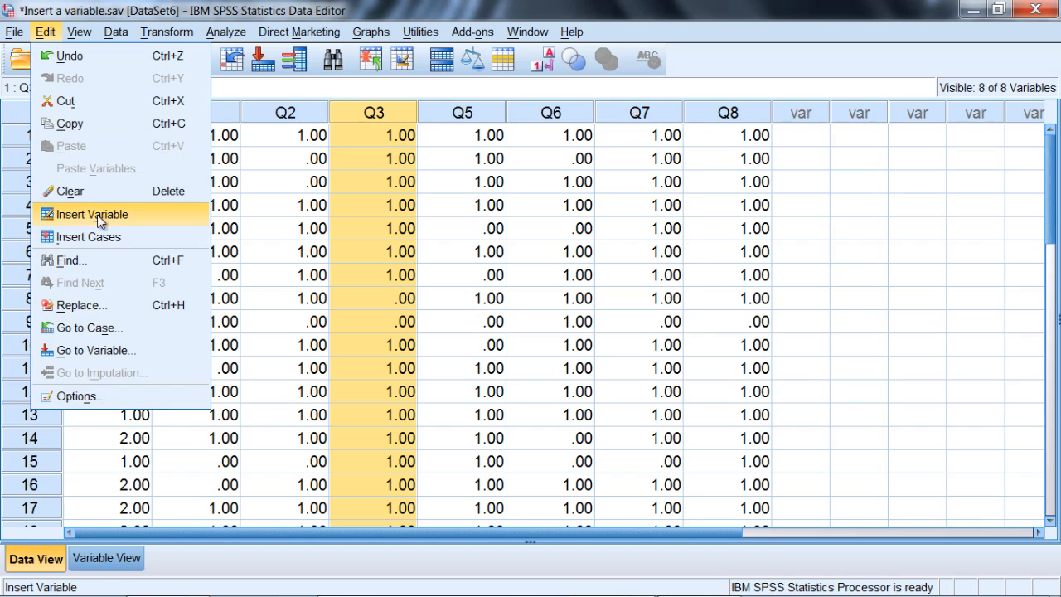
pyautogui.moveTo(402, 91)
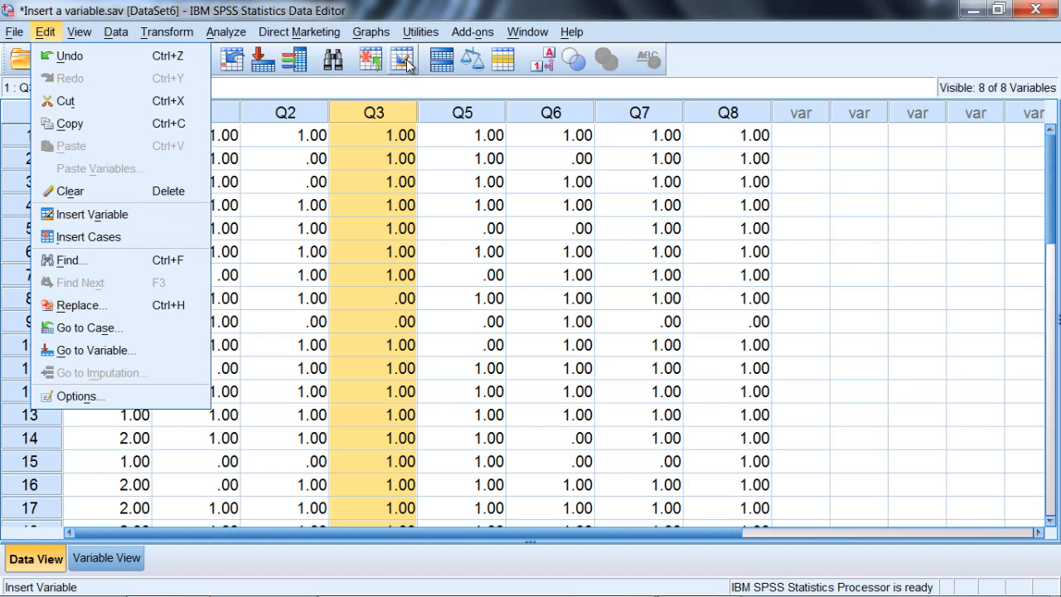
pyautogui.moveTo(406, 59)
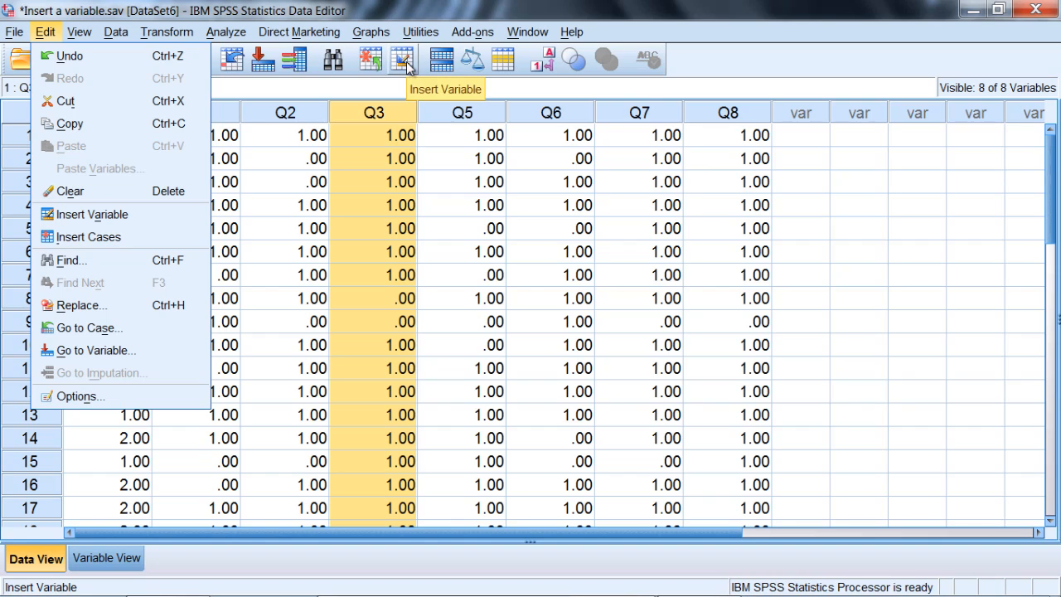
pyautogui.rightClick(374, 112)
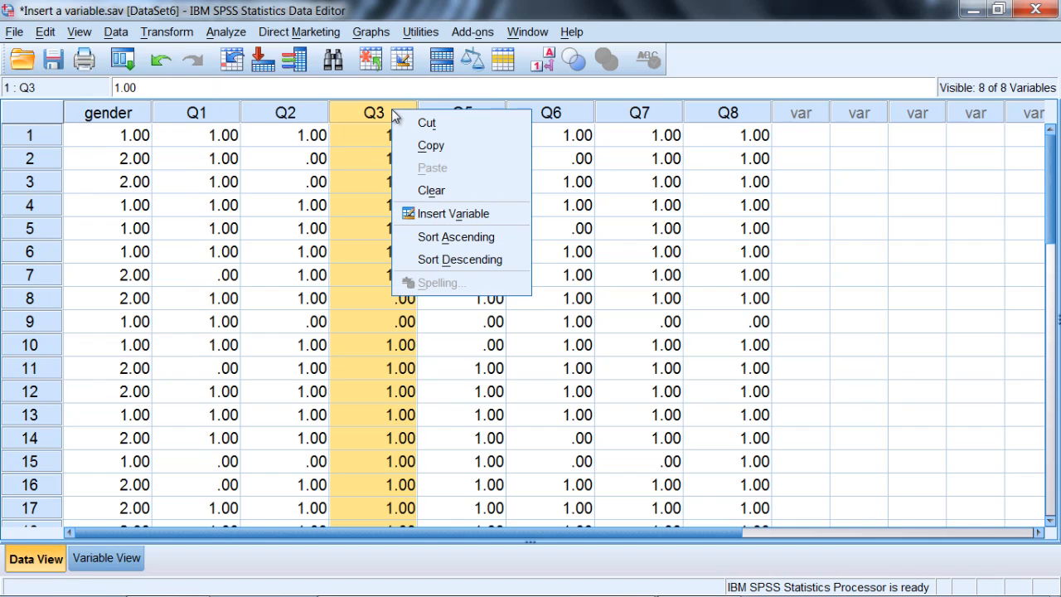
pyautogui.moveTo(444, 214)
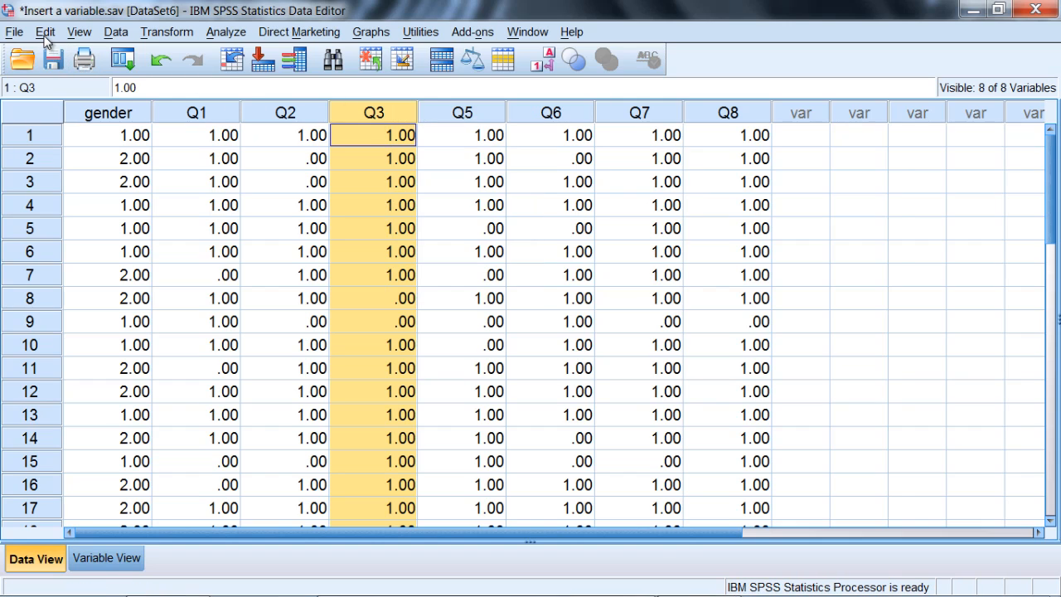
pyautogui.click(45, 32)
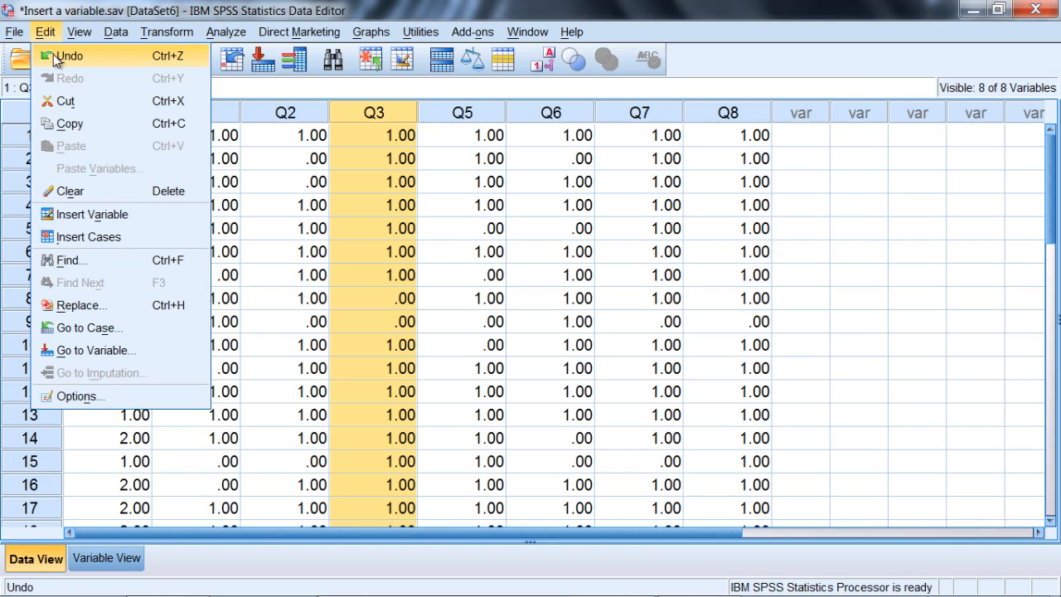
pyautogui.moveTo(91, 214)
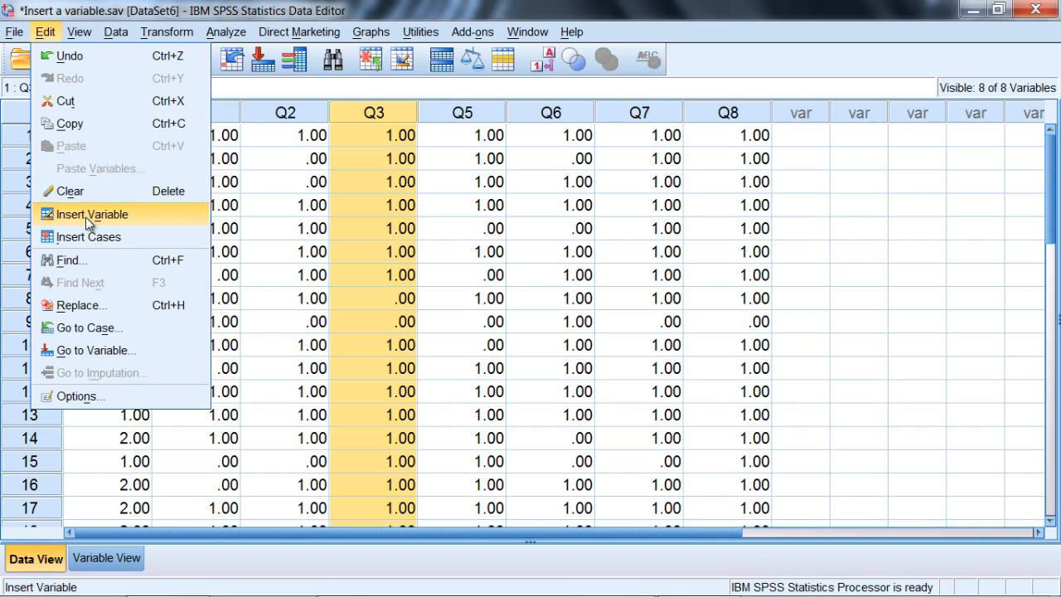
pyautogui.click(92, 214)
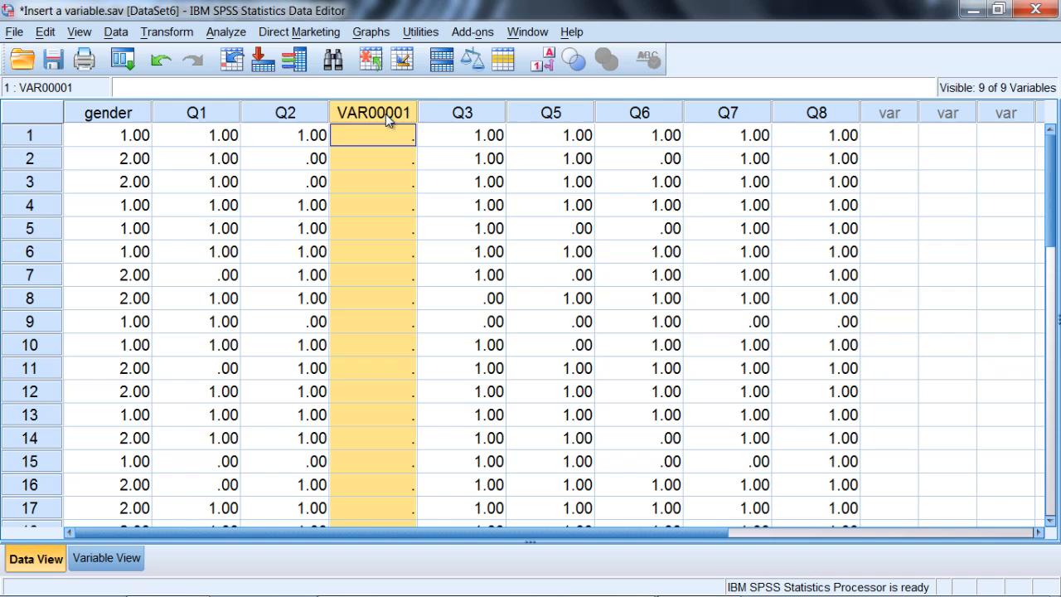
pyautogui.moveTo(418, 123)
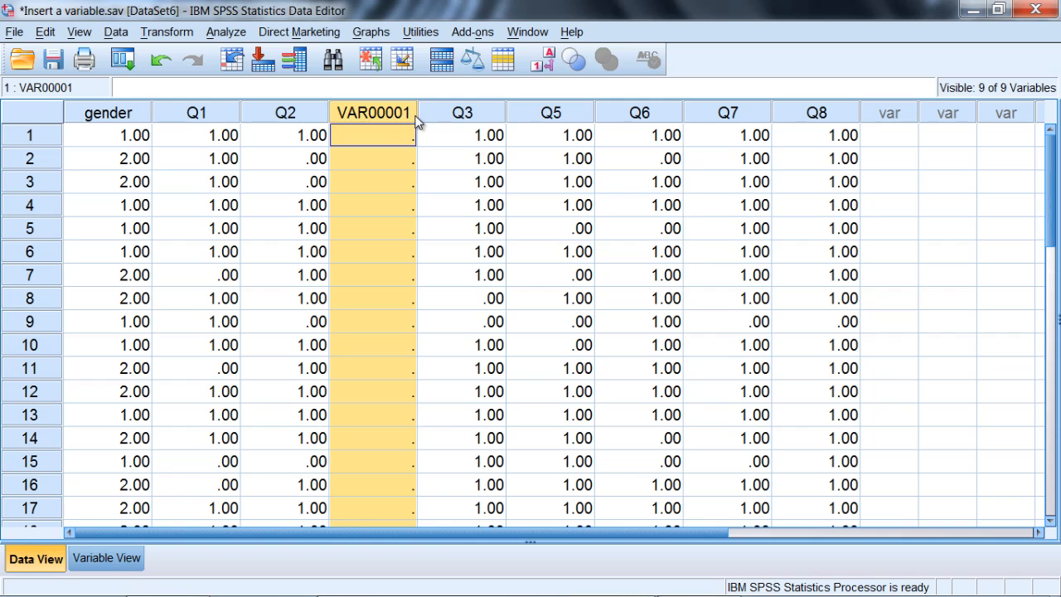
pyautogui.moveTo(298, 118)
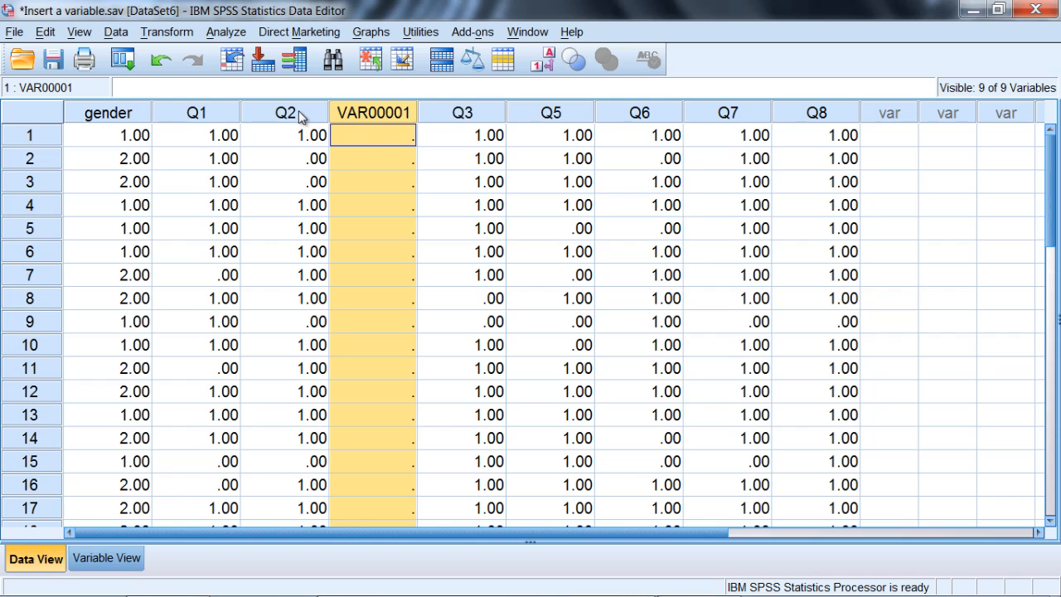
pyautogui.moveTo(460, 116)
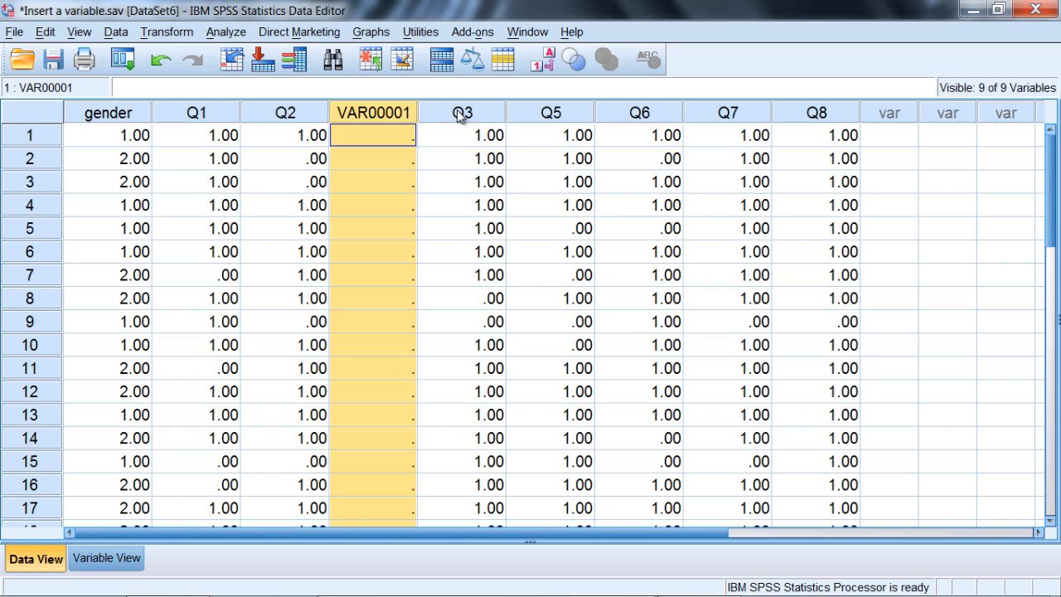
pyautogui.moveTo(475, 122)
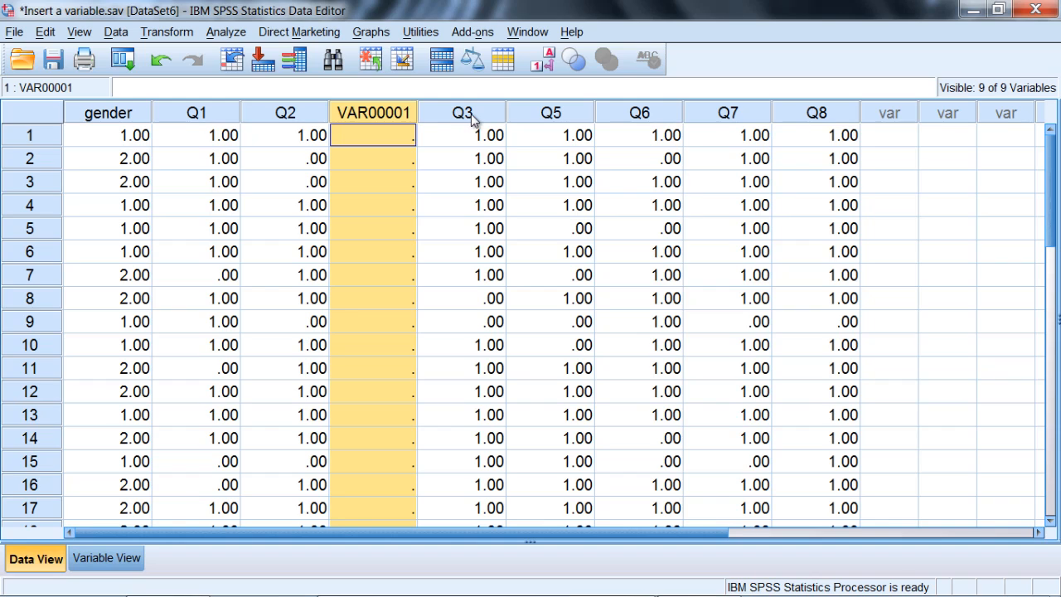
pyautogui.moveTo(568, 112)
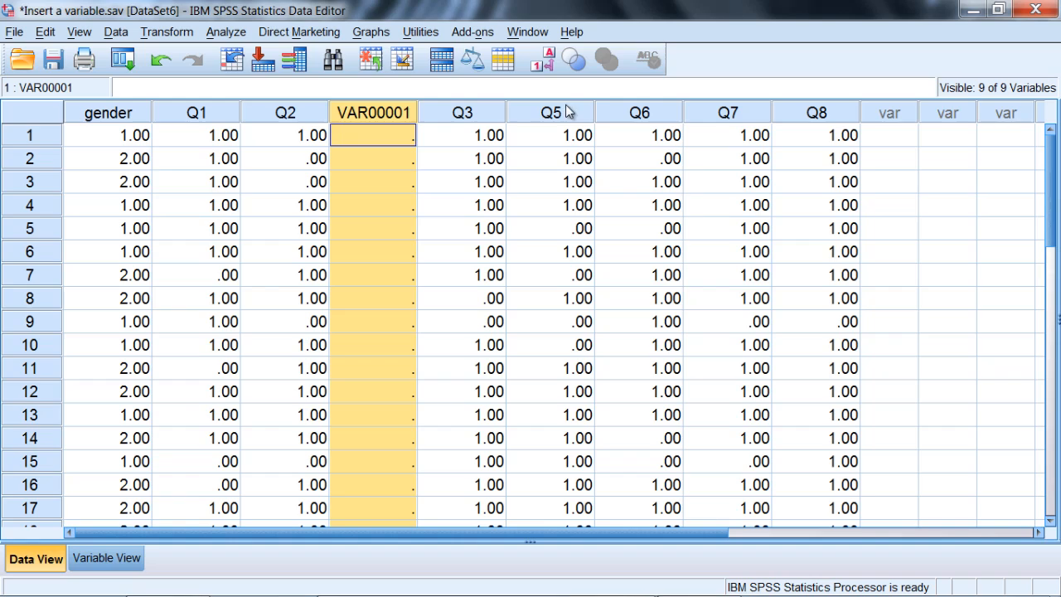
pyautogui.moveTo(468, 119)
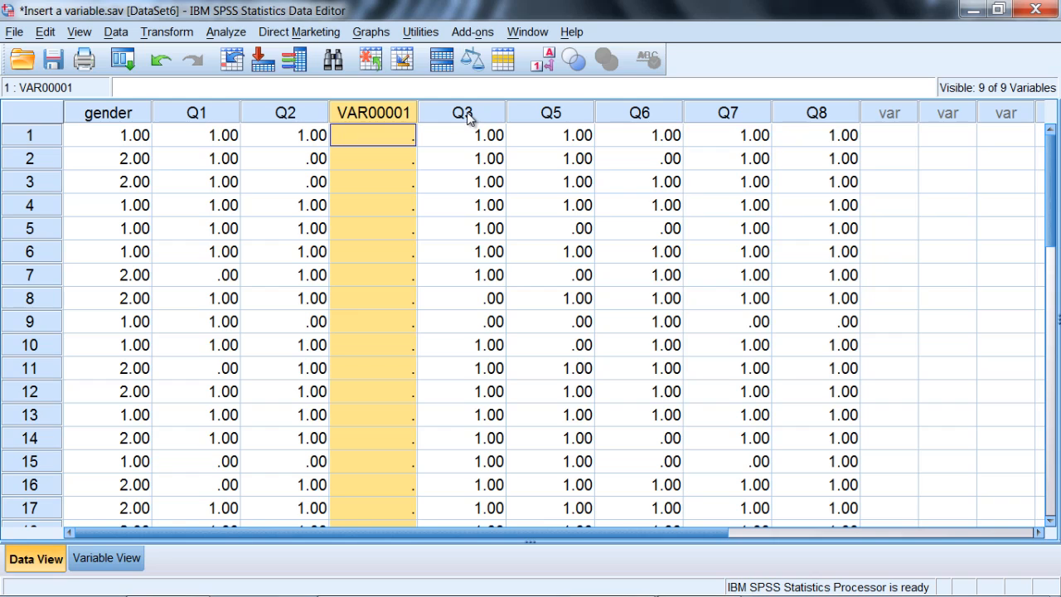
# Open the Edit menu without making any data change
pyautogui.click(45, 32)
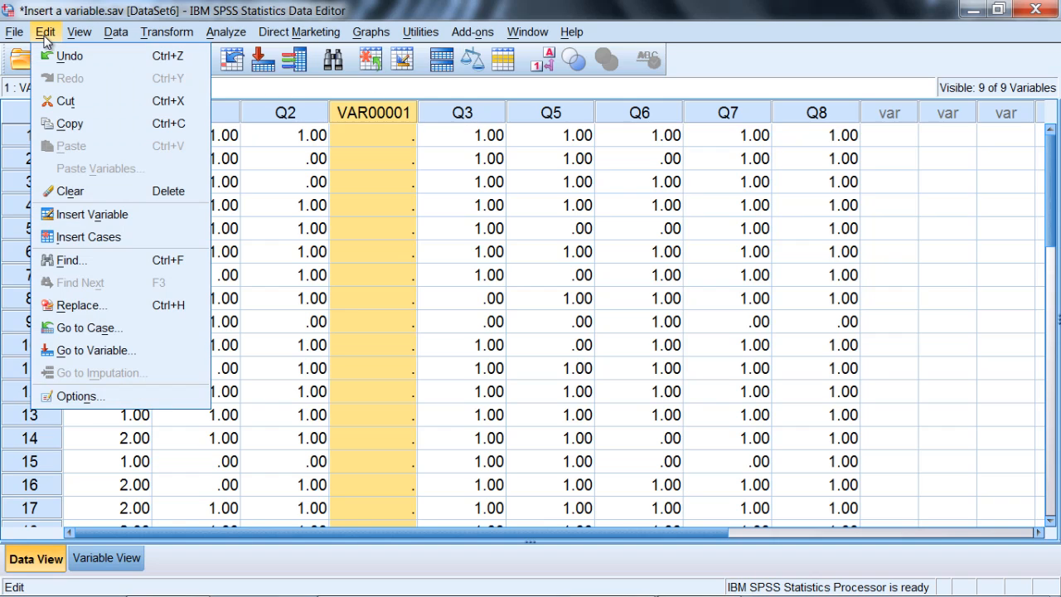
pyautogui.moveTo(70, 55)
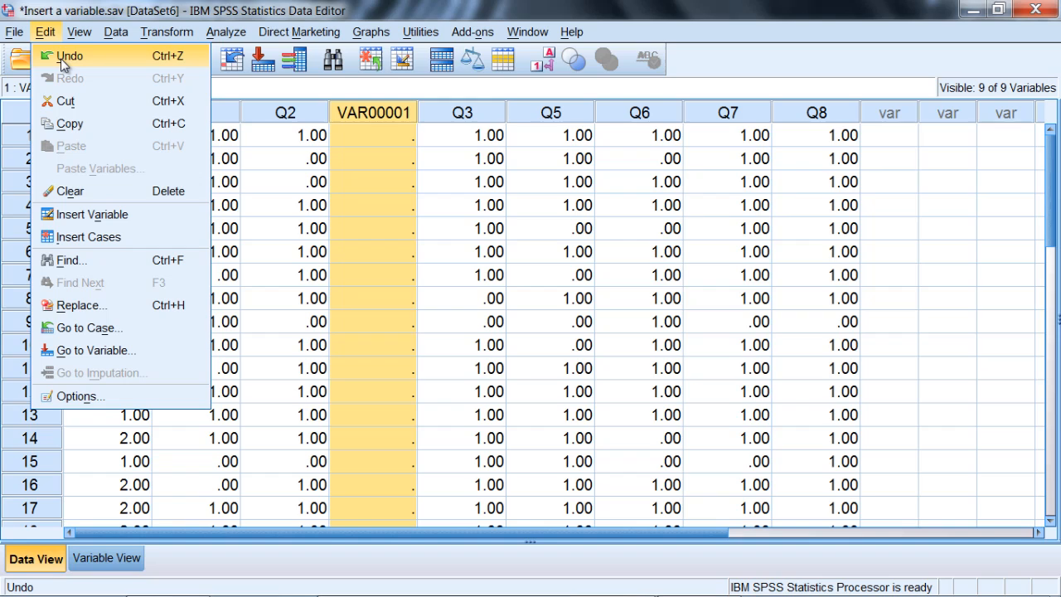
pyautogui.moveTo(178, 66)
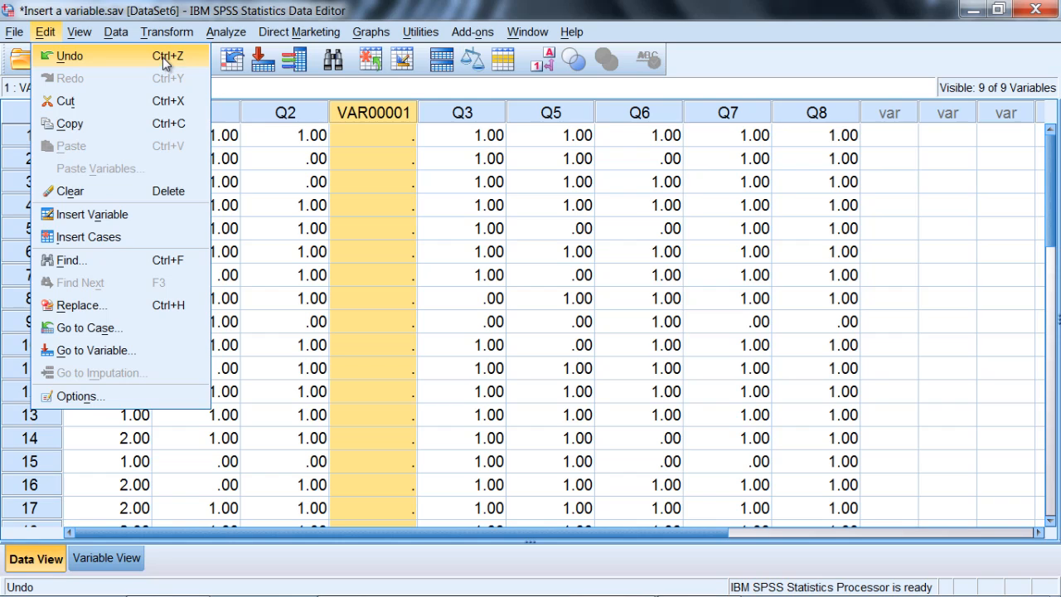
pyautogui.moveTo(91, 214)
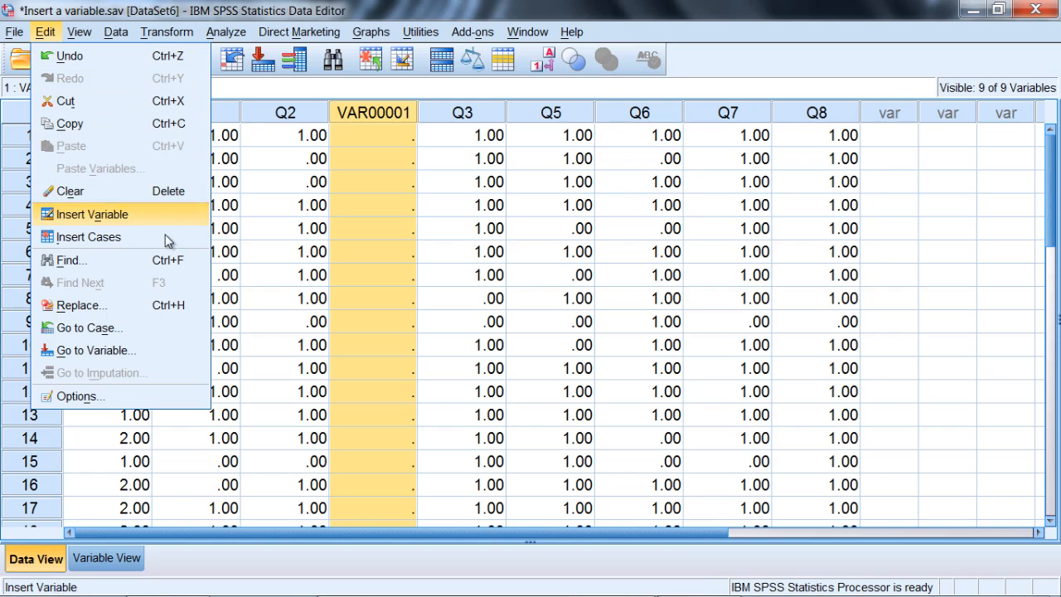
pyautogui.moveTo(174, 100)
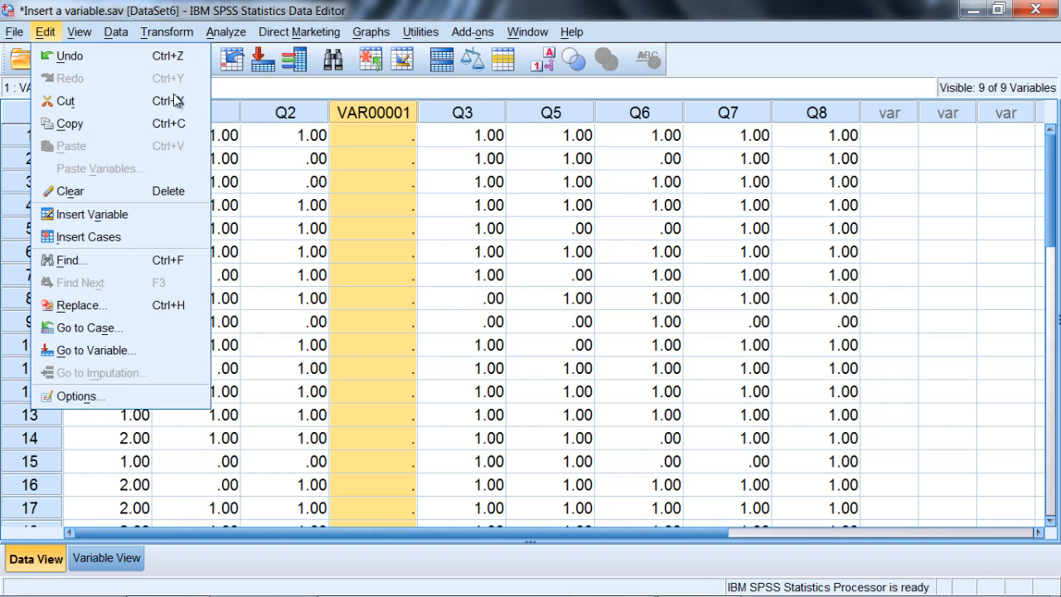
pyautogui.moveTo(166, 79)
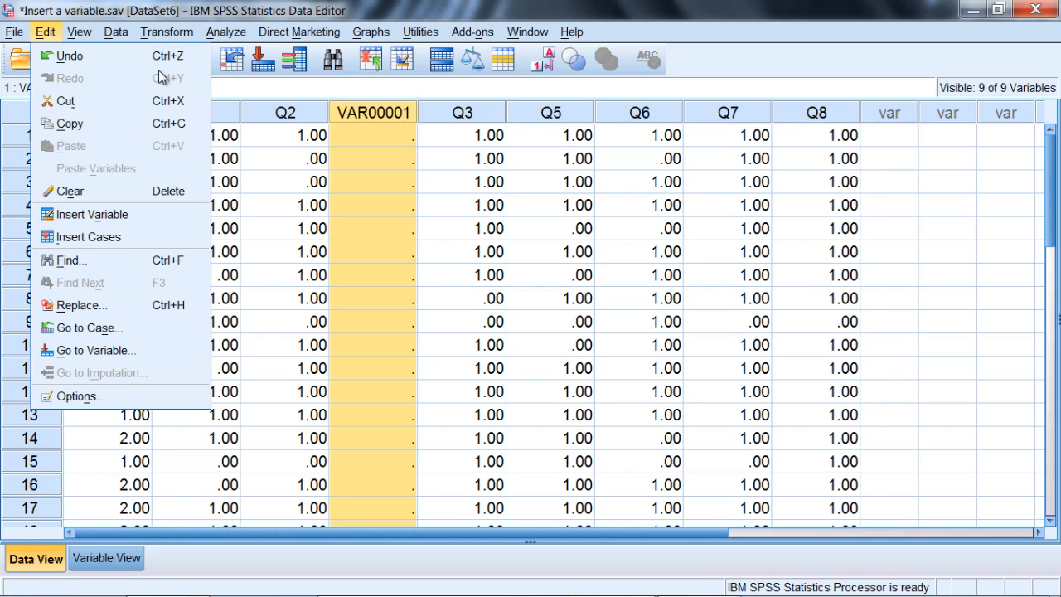
pyautogui.moveTo(69, 56)
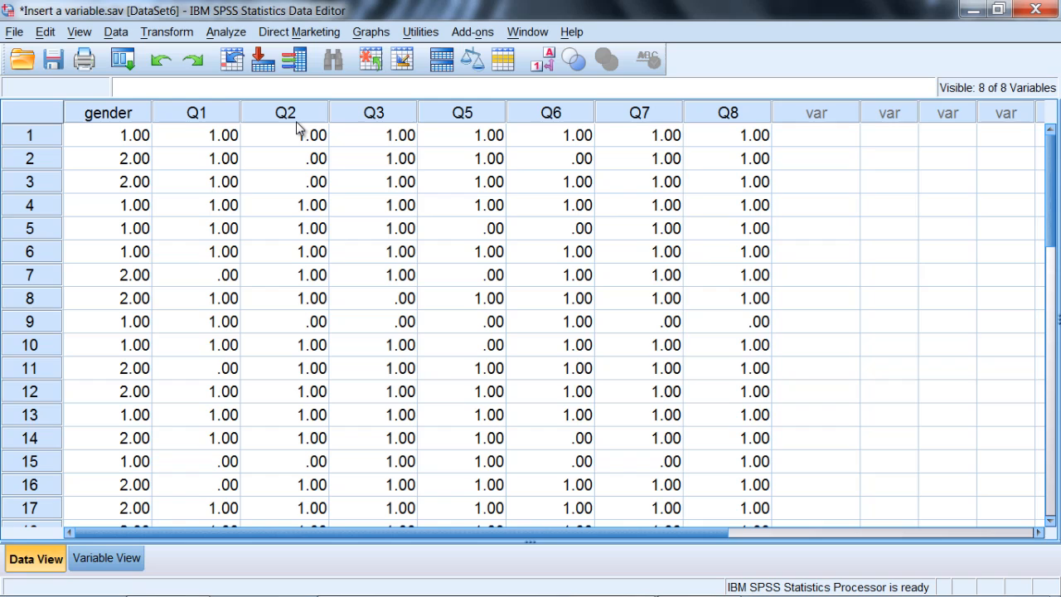
# Insert an empty variable after Q2, undo it, then select column Q3
pyautogui.click(374, 112)
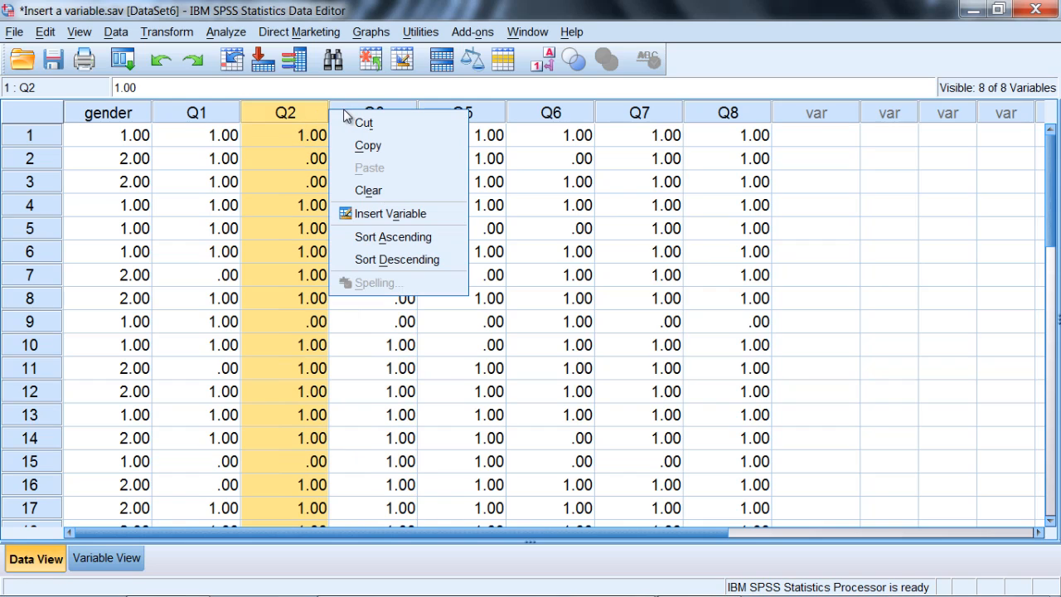
pyautogui.click(390, 213)
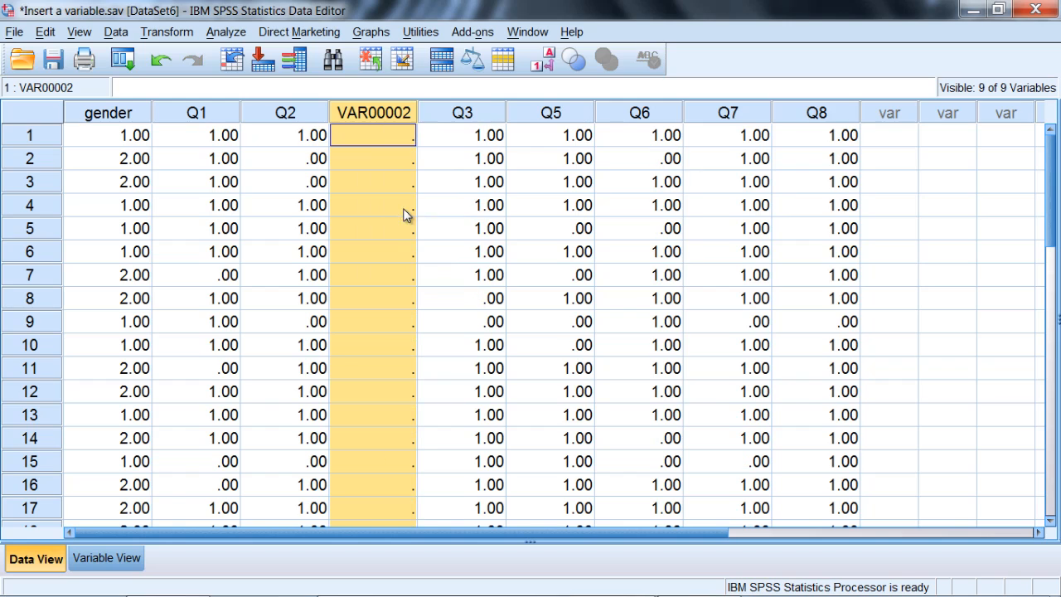
pyautogui.moveTo(44, 31)
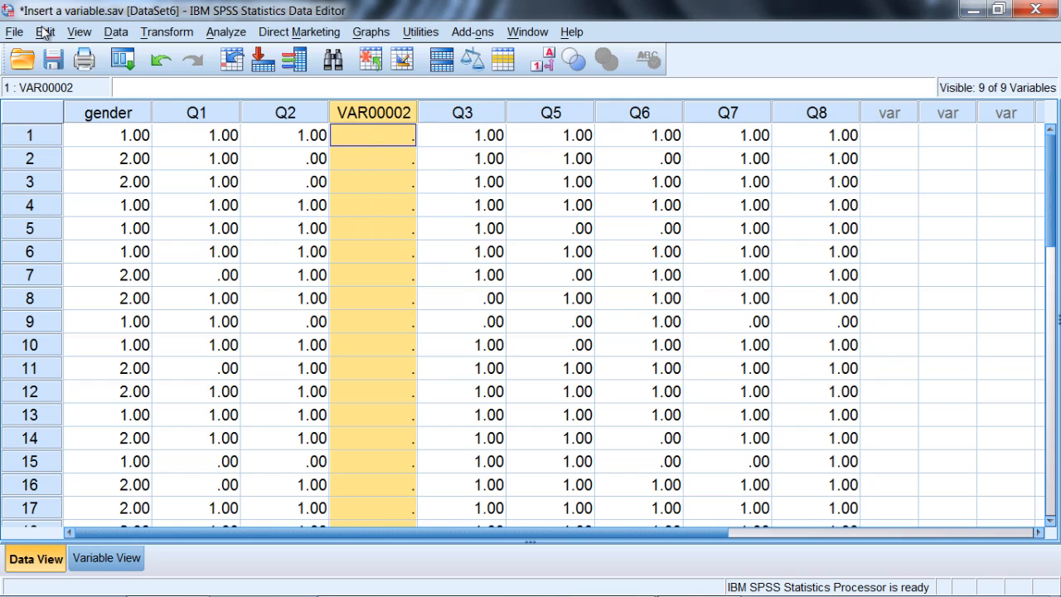
pyautogui.click(45, 31)
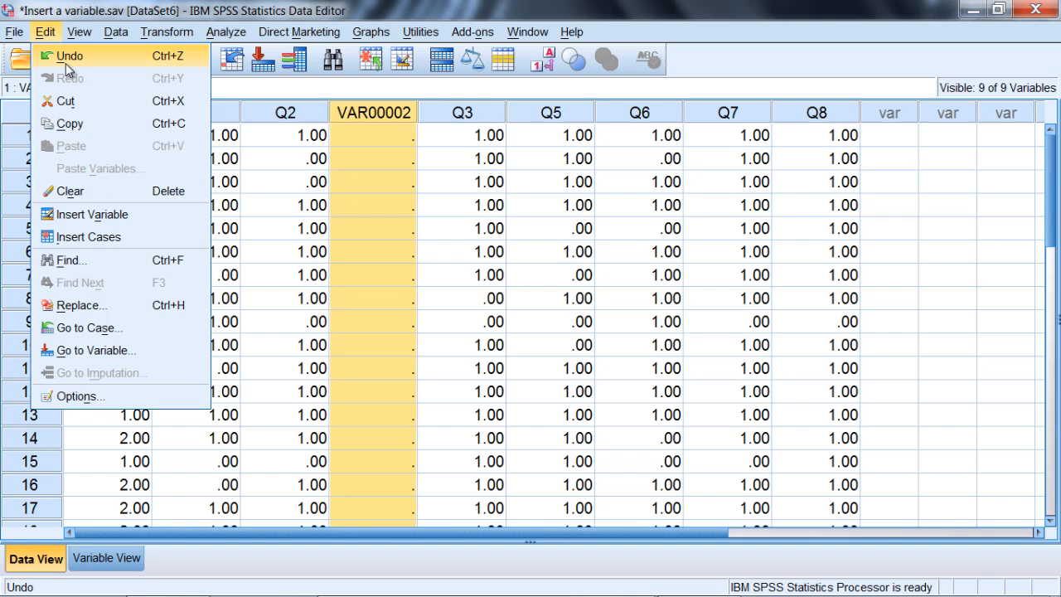
pyautogui.click(69, 55)
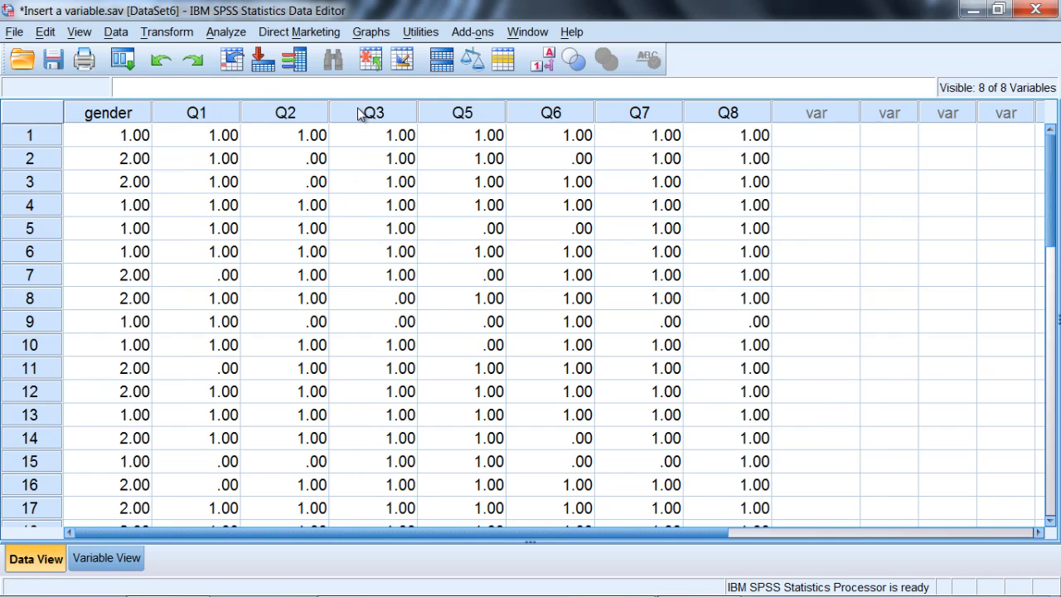
pyautogui.click(373, 112)
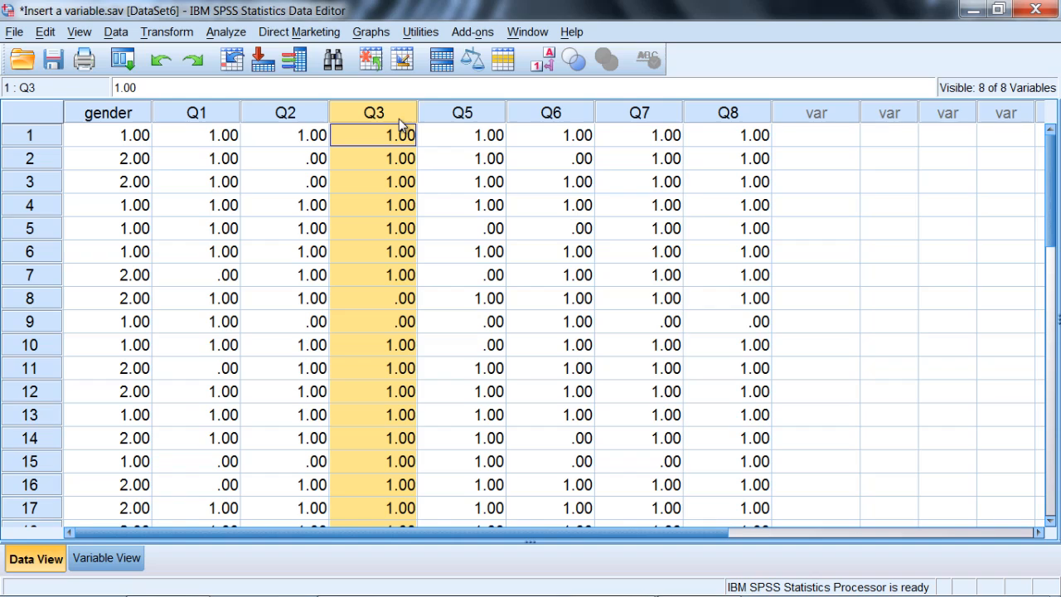
pyautogui.moveTo(319, 111)
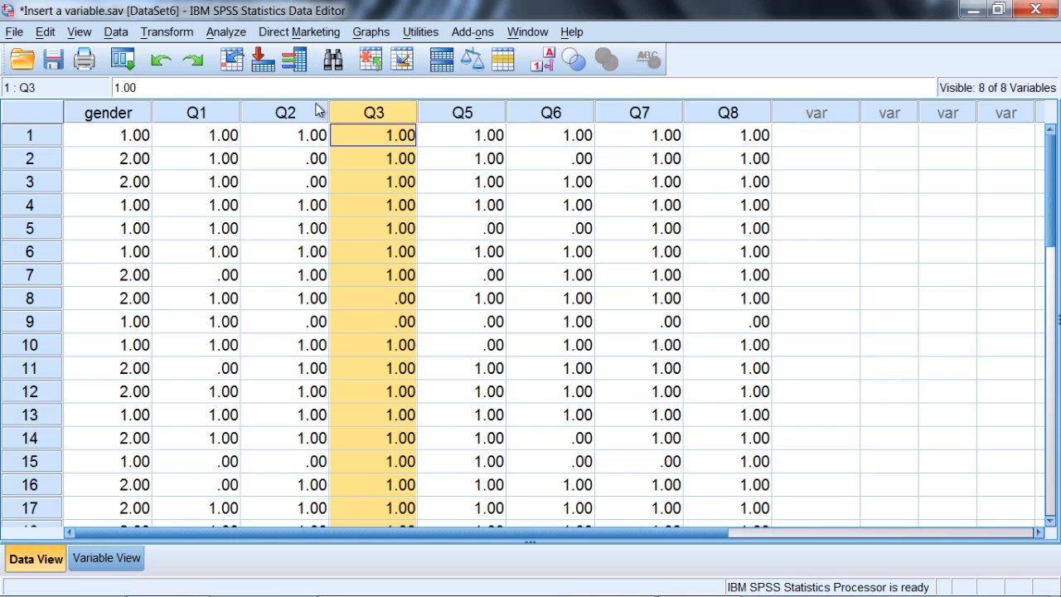
pyautogui.moveTo(467, 129)
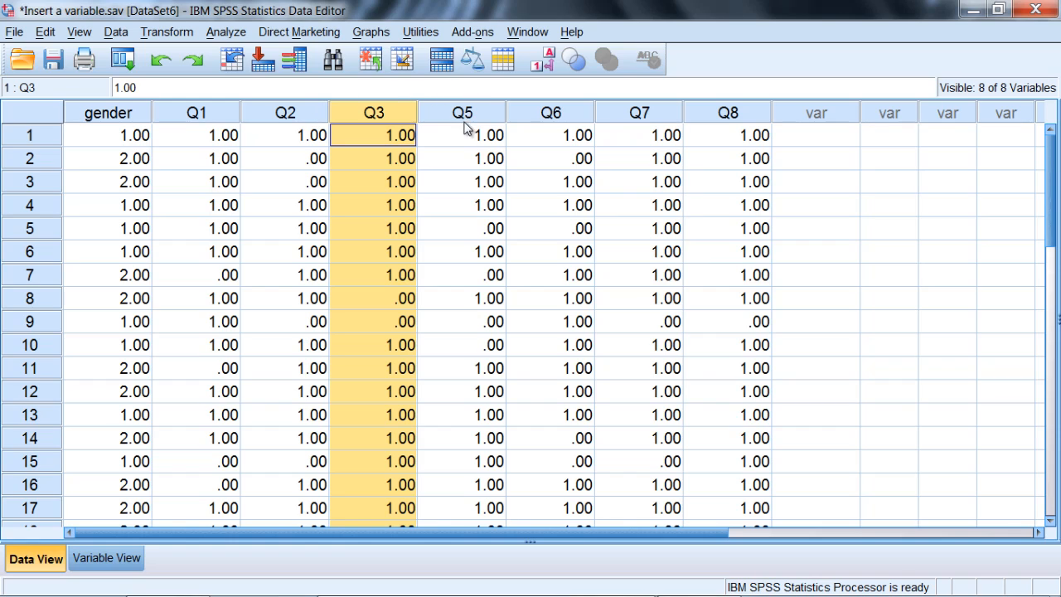
pyautogui.moveTo(457, 124)
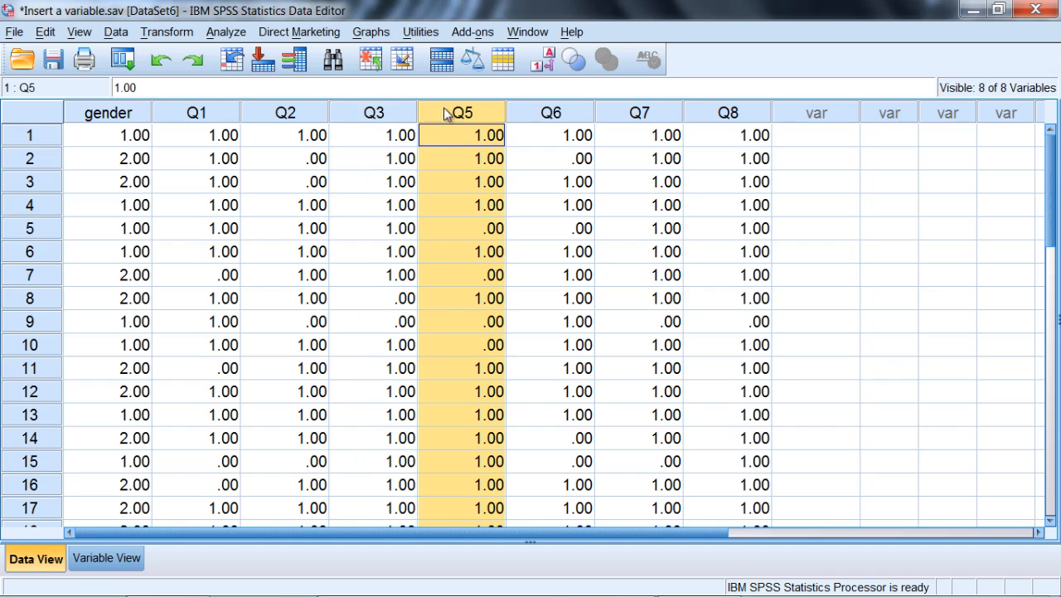
# Insert empty variable VAR00003 between Q3 and Q5 with Edit > Insert Variable
pyautogui.click(45, 31)
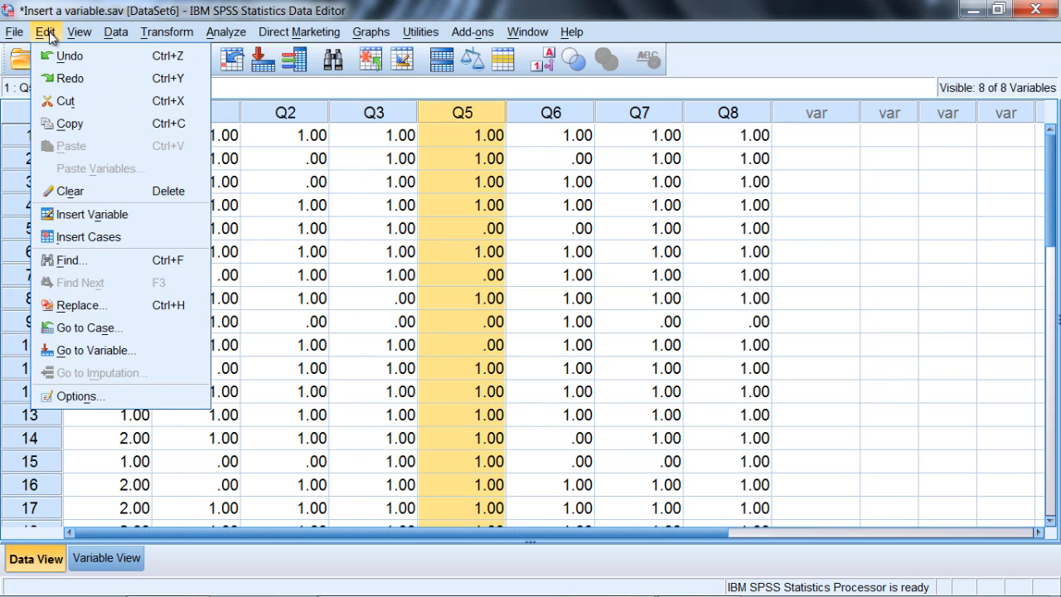
pyautogui.click(91, 213)
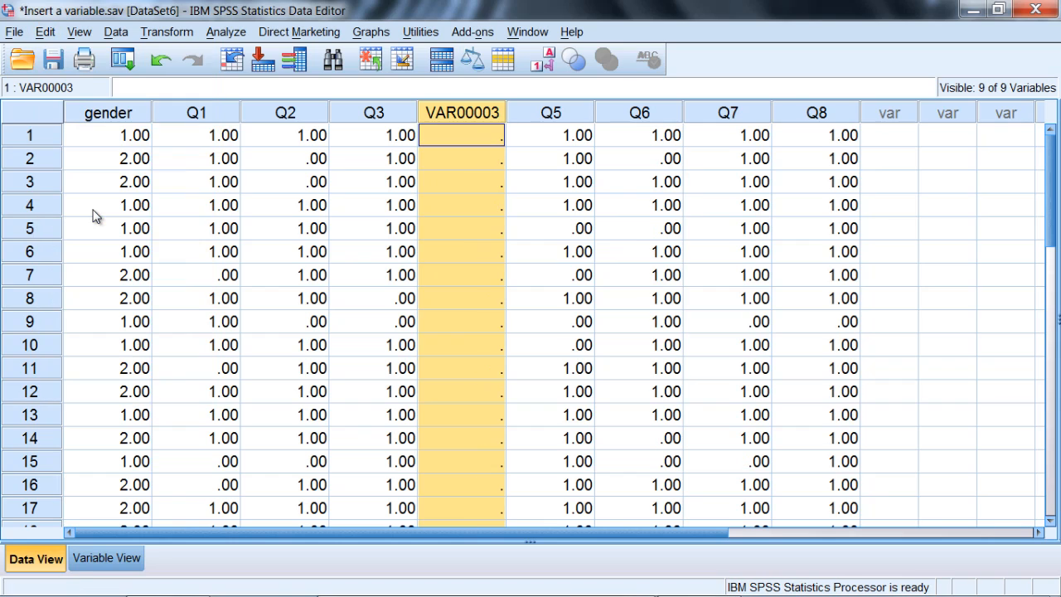
pyautogui.moveTo(479, 110)
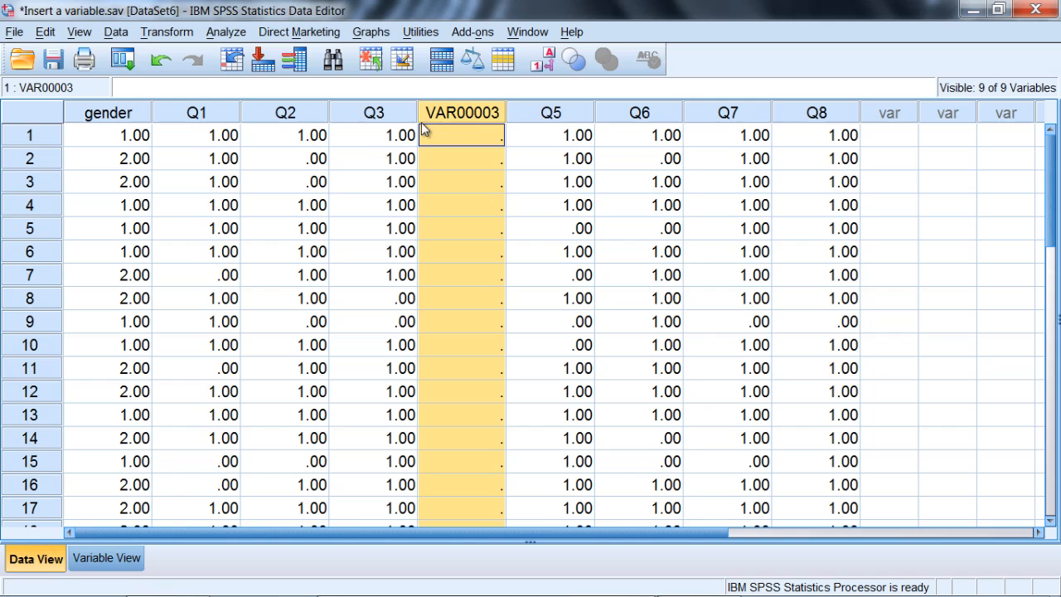
pyautogui.moveTo(456, 117)
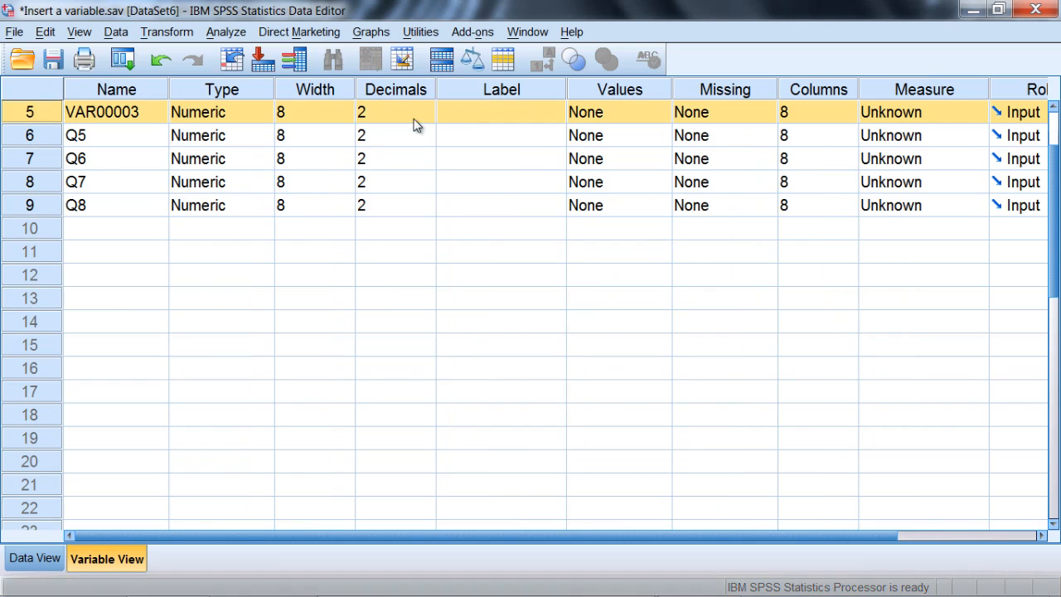
pyautogui.moveTo(83, 370)
pyautogui.write('Q4')
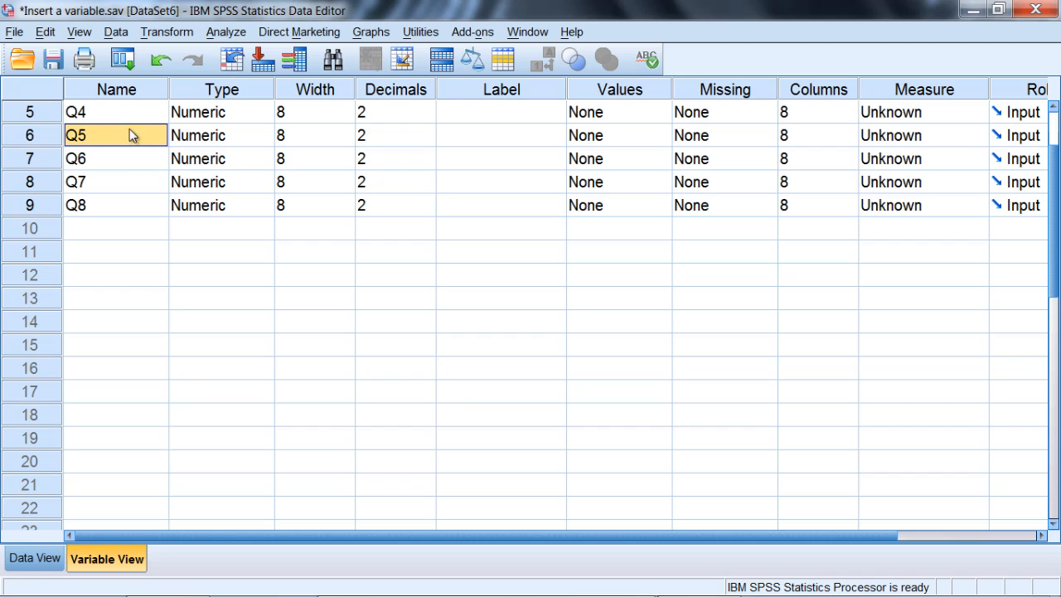
pyautogui.moveTo(153, 498)
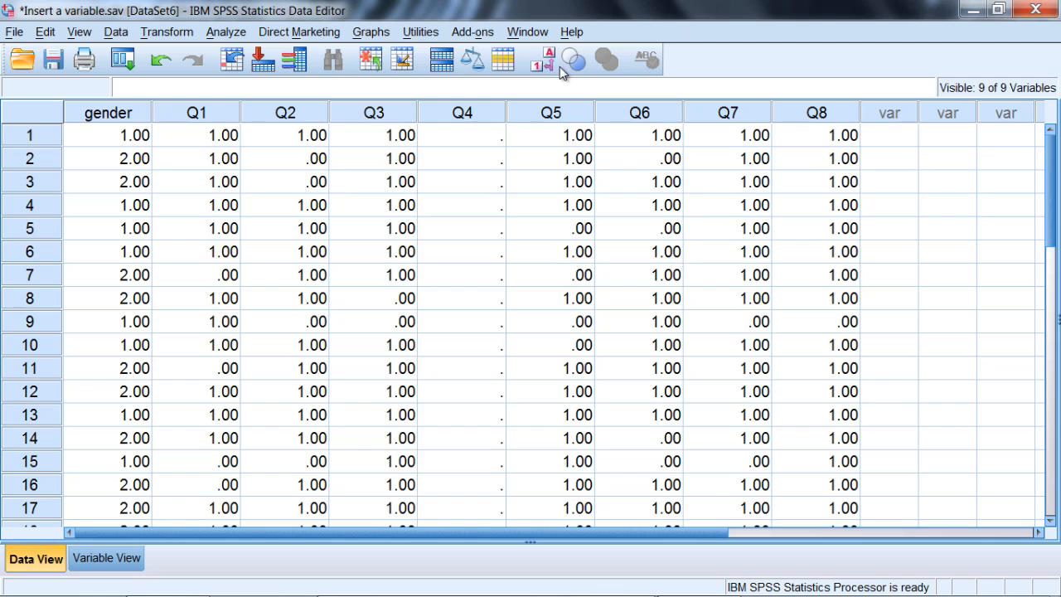
pyautogui.click(461, 112)
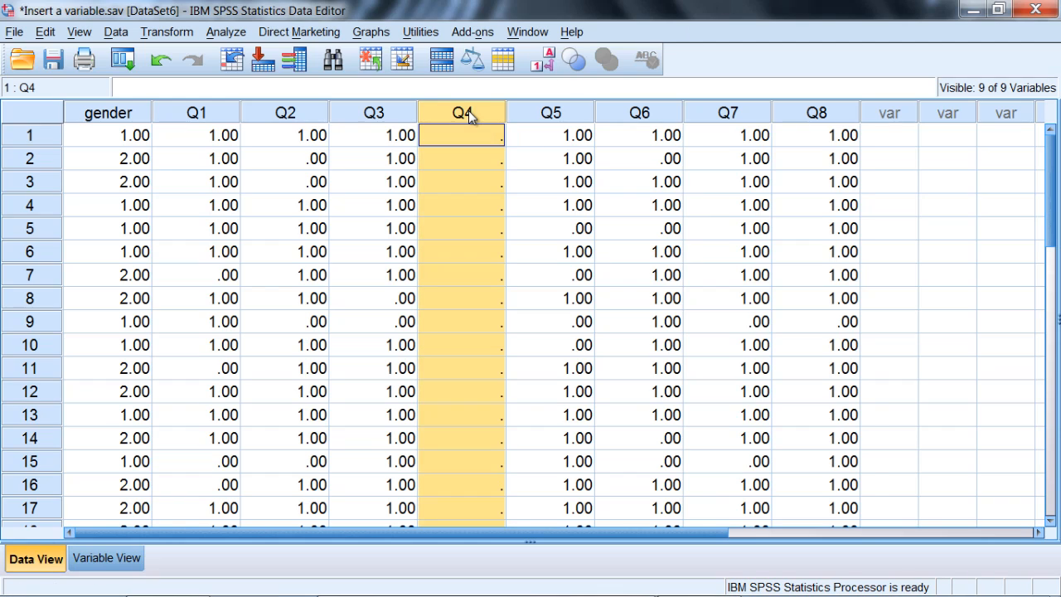
pyautogui.click(461, 321)
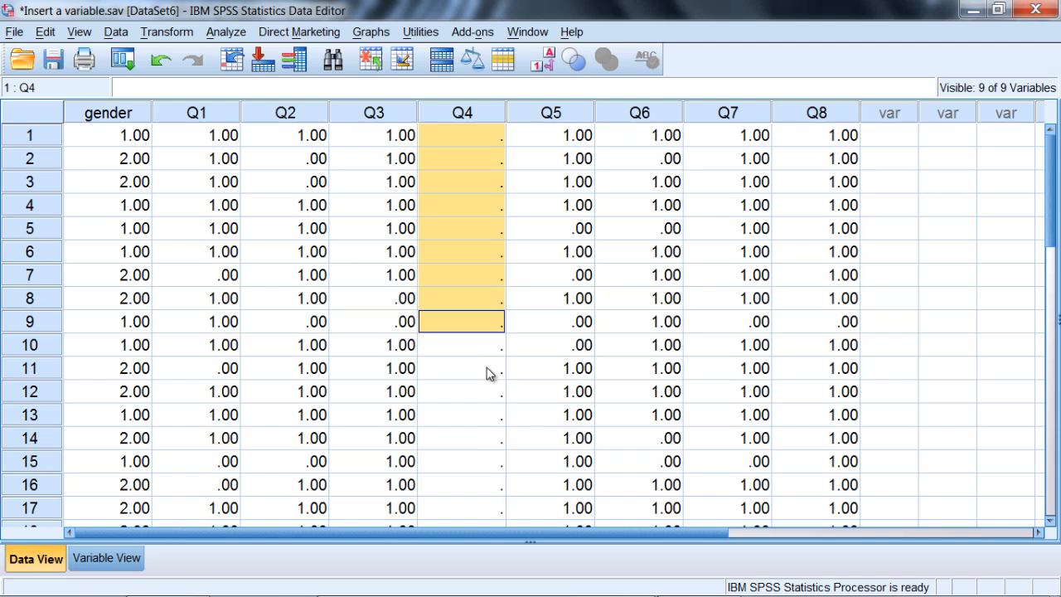
pyautogui.scroll(-3)
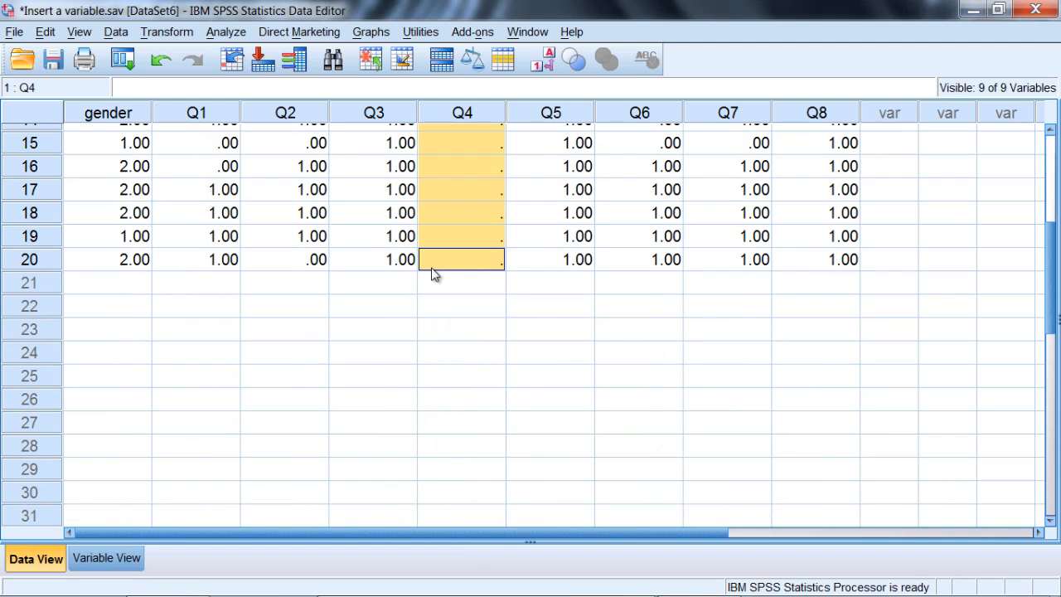
pyautogui.scroll(3)
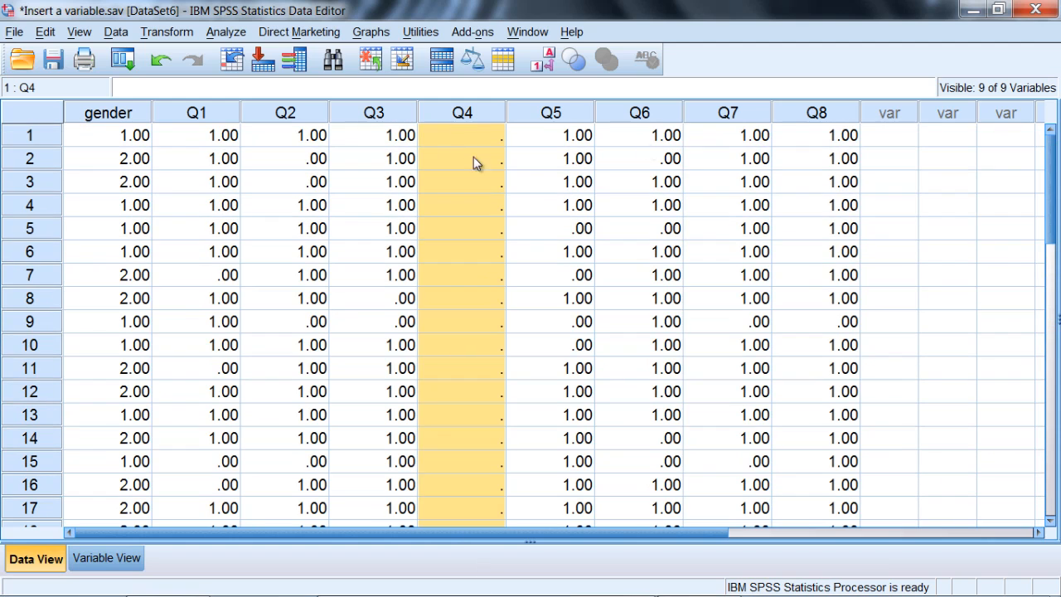
pyautogui.moveTo(489, 164)
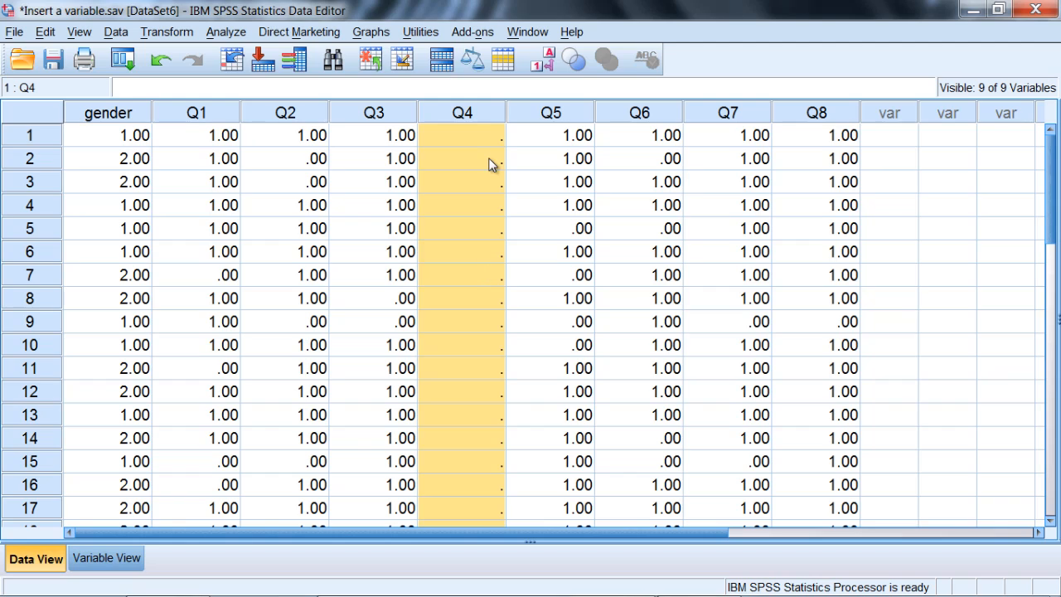
pyautogui.moveTo(474, 116)
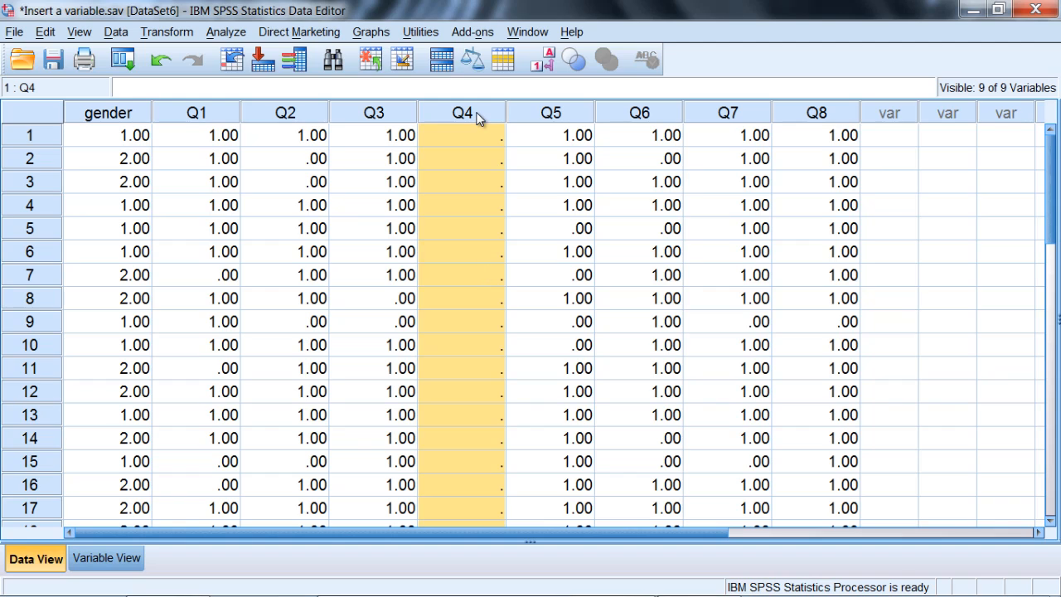
pyautogui.moveTo(493, 122)
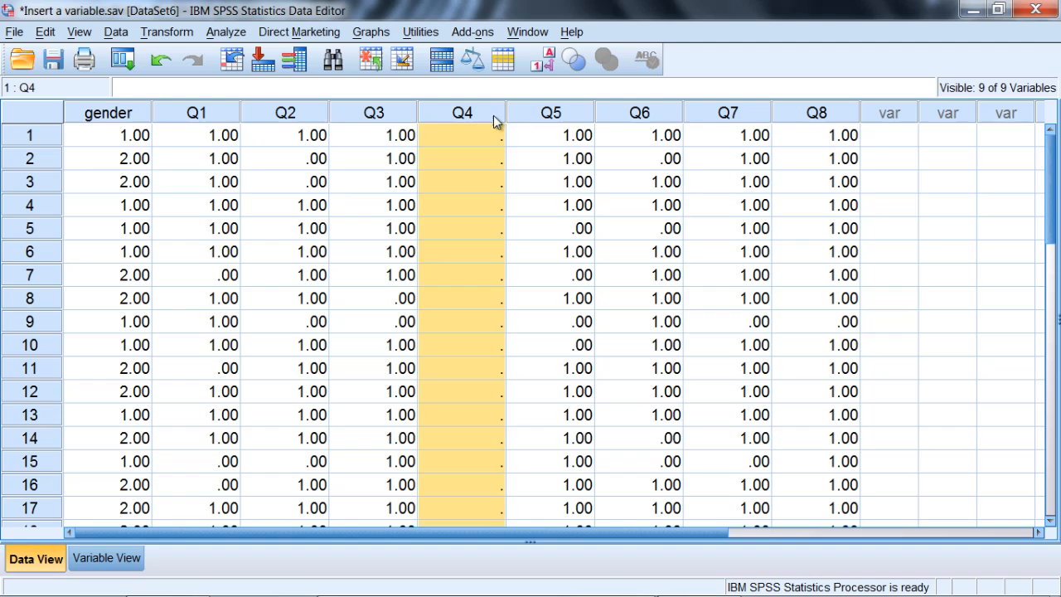
pyautogui.moveTo(721, 143)
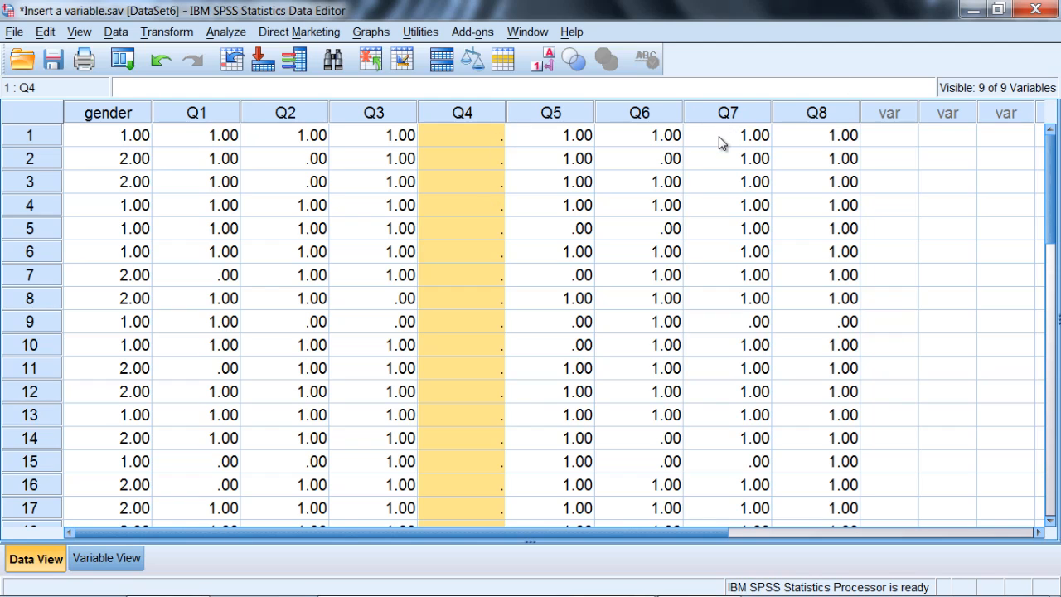
pyautogui.moveTo(727, 124)
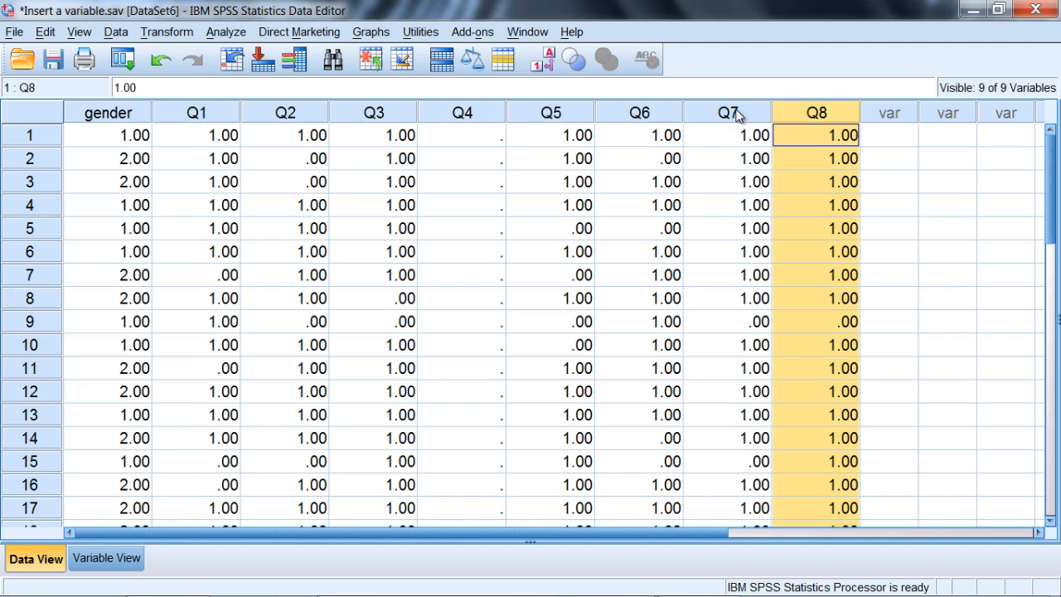
pyautogui.moveTo(741, 118)
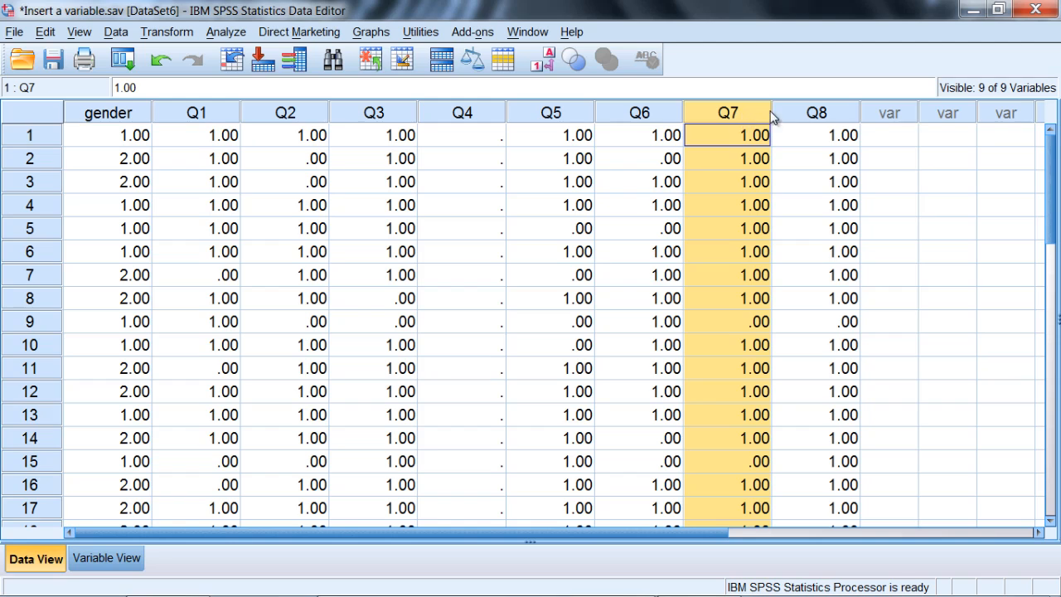
pyautogui.click(817, 135)
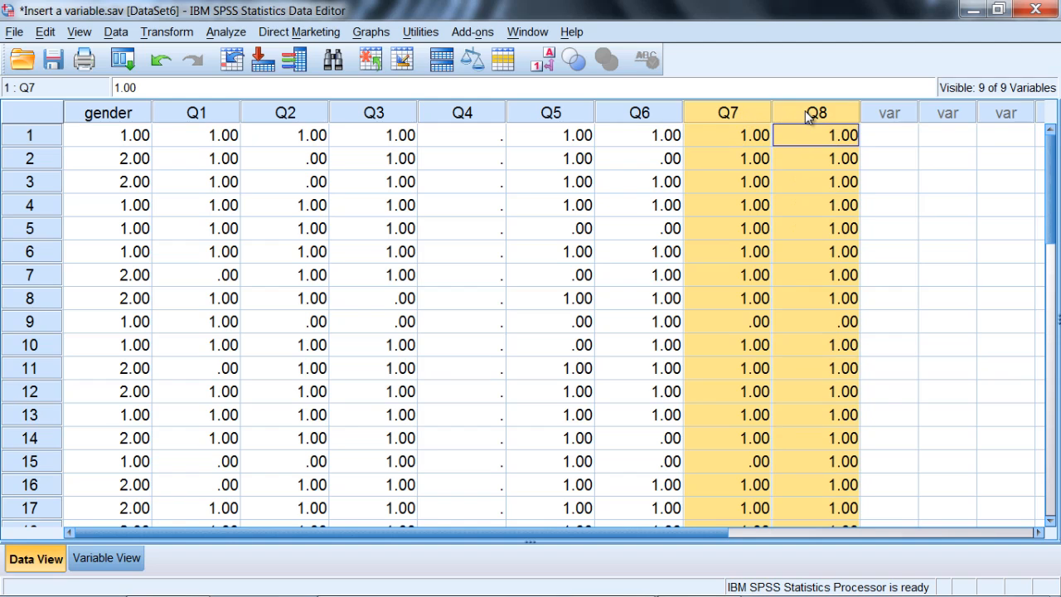
pyautogui.click(108, 134)
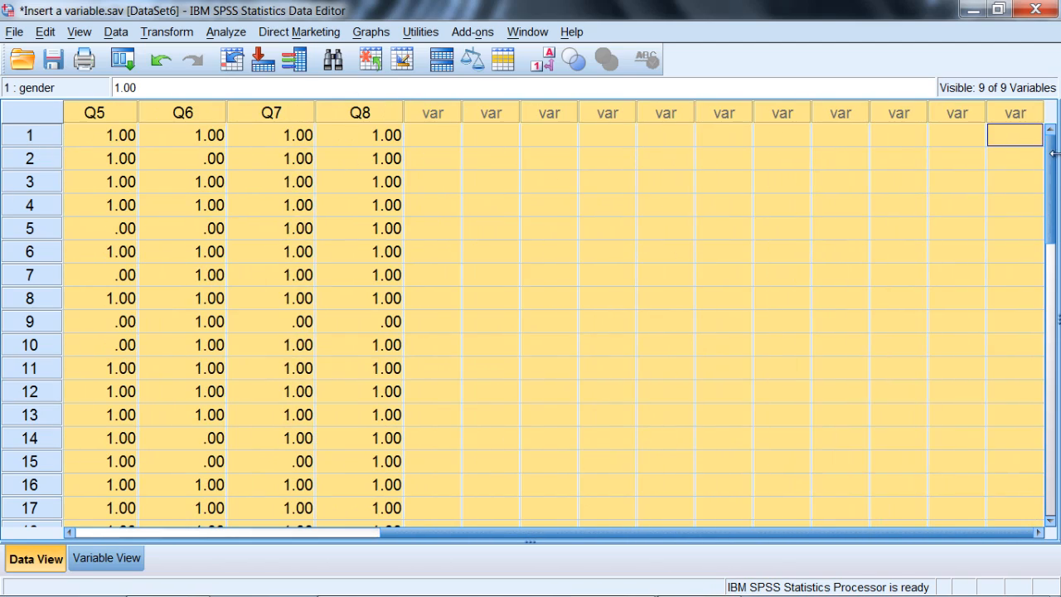
pyautogui.hscroll(-3)
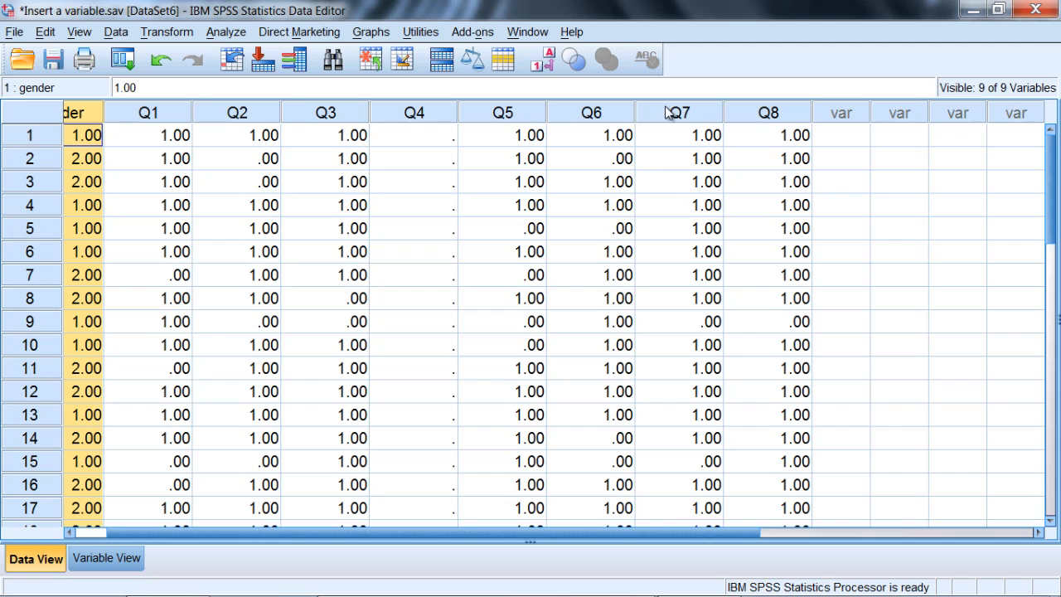
pyautogui.click(767, 134)
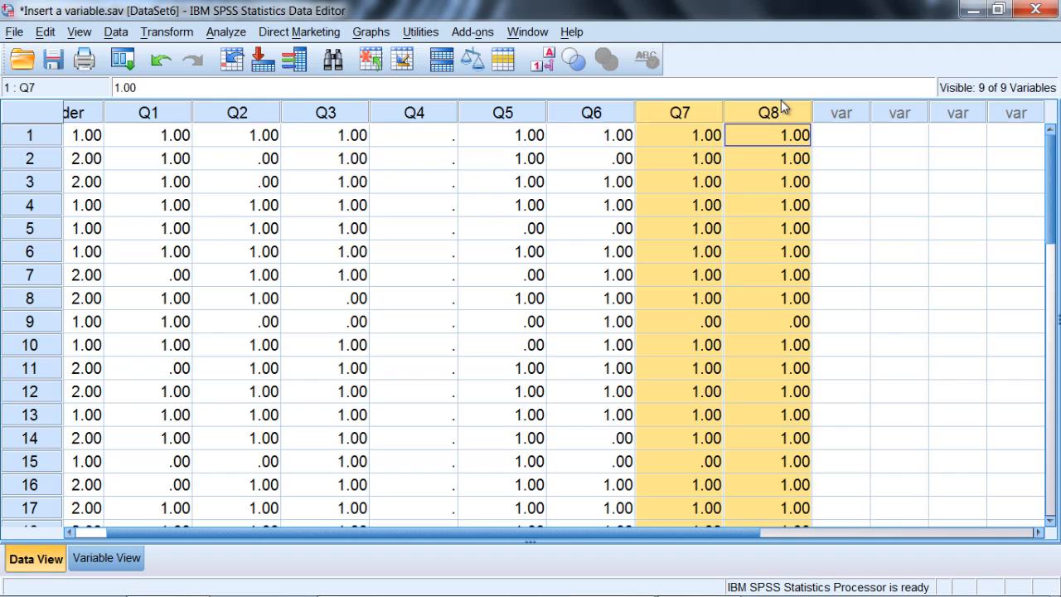
pyautogui.moveTo(703, 115)
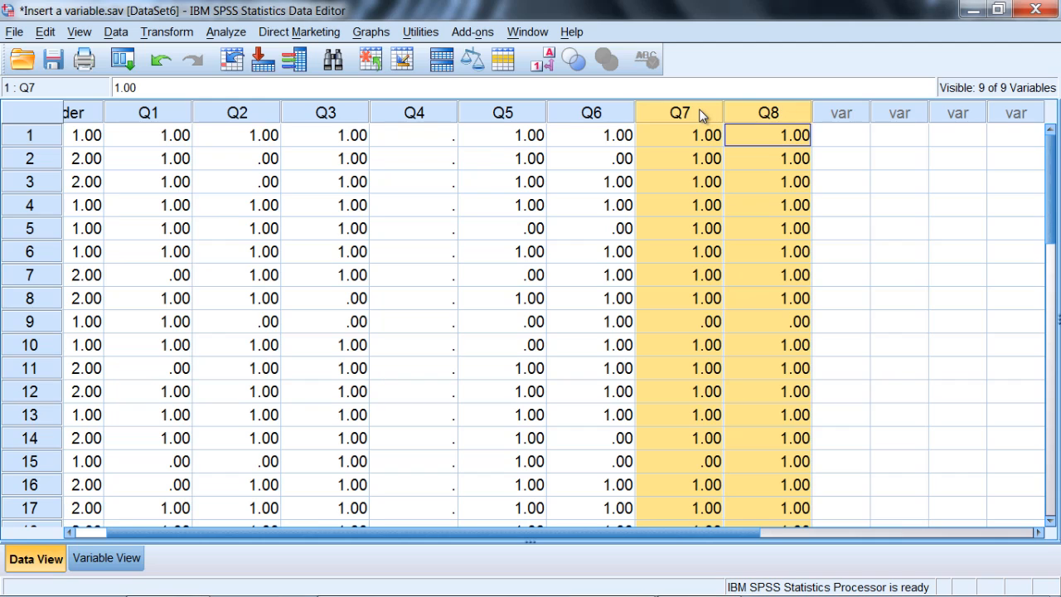
pyautogui.rightClick(679, 112)
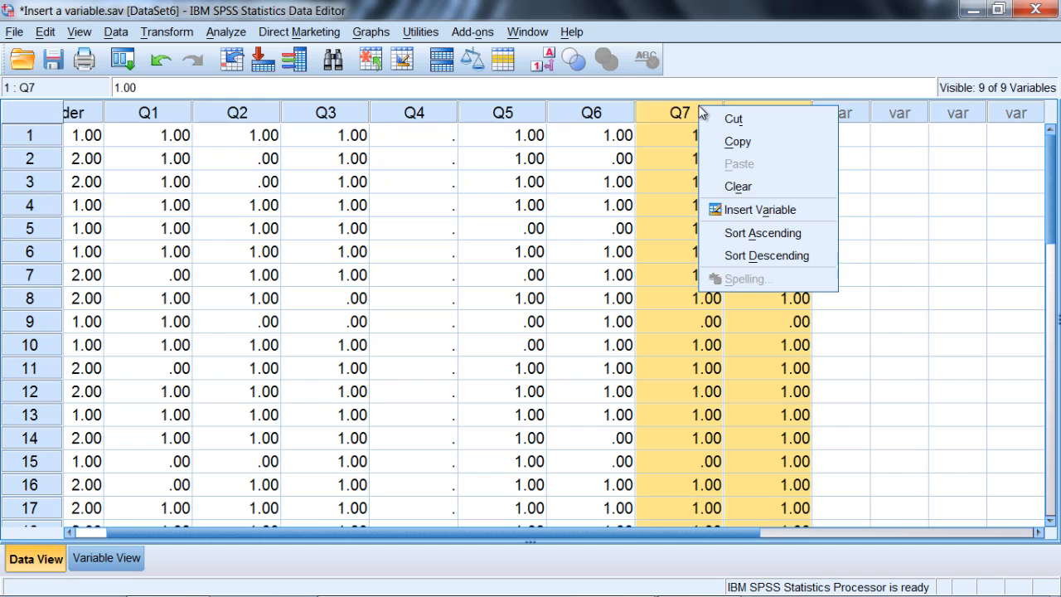
pyautogui.moveTo(772, 255)
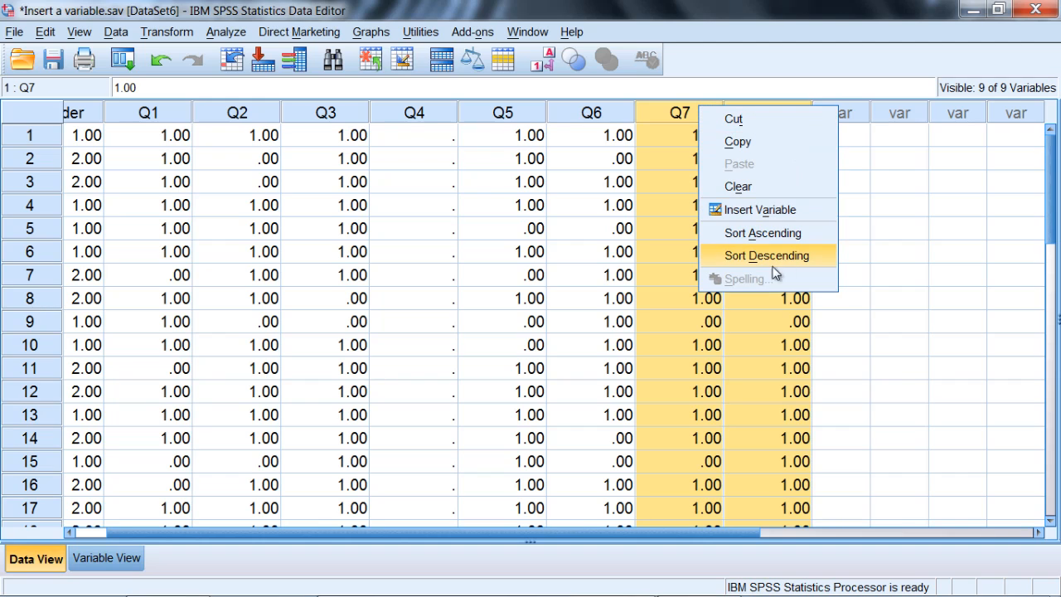
pyautogui.moveTo(738, 185)
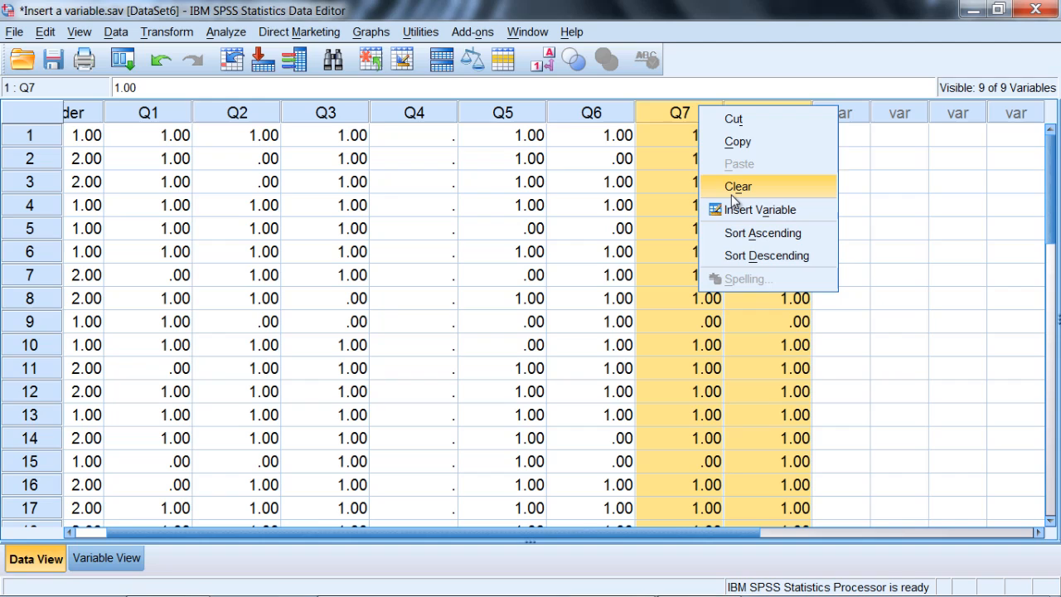
pyautogui.click(738, 186)
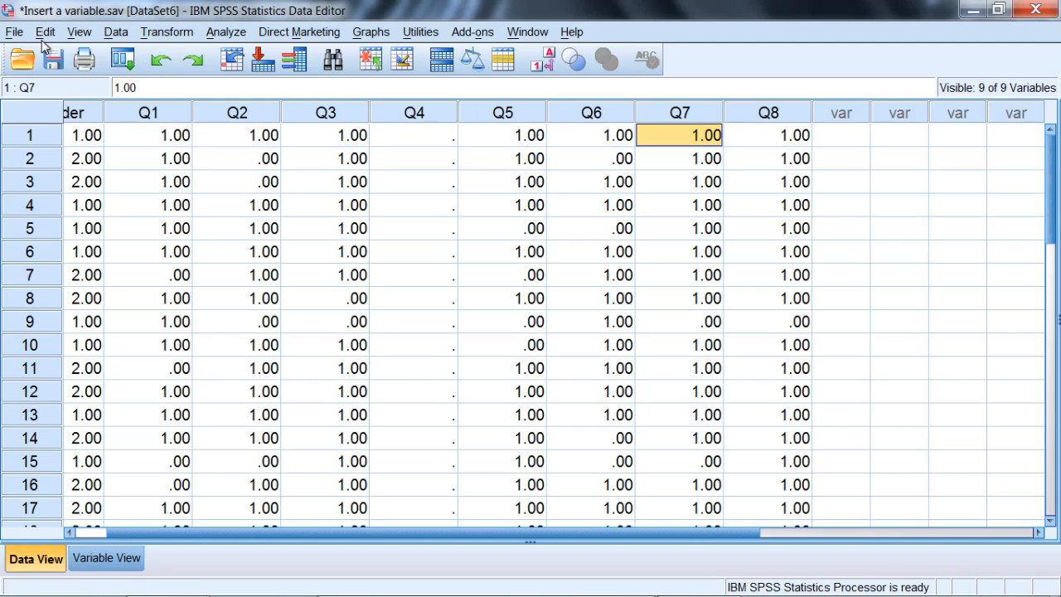
pyautogui.click(680, 112)
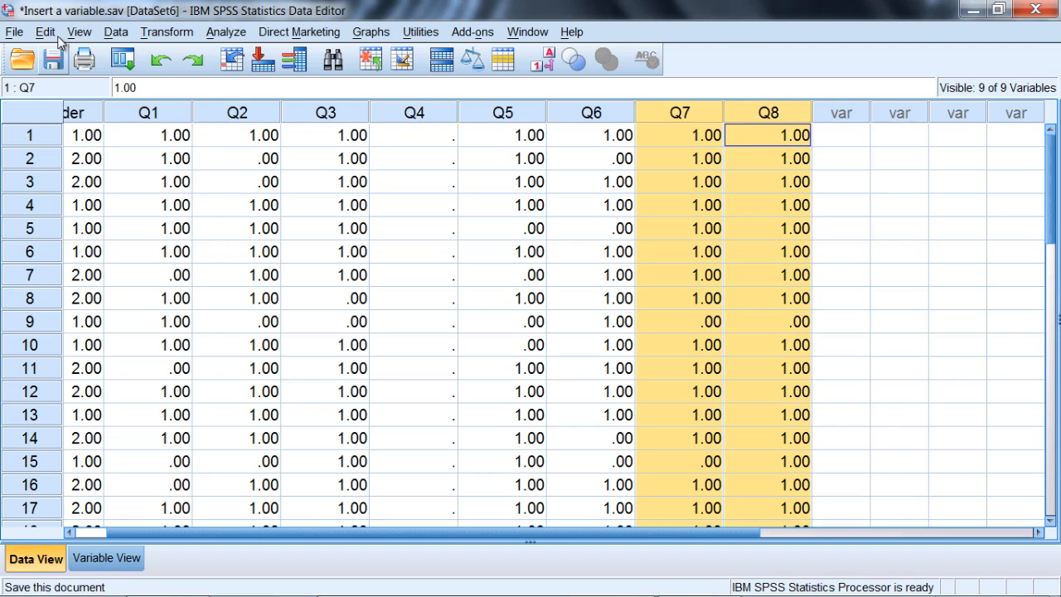
pyautogui.click(45, 32)
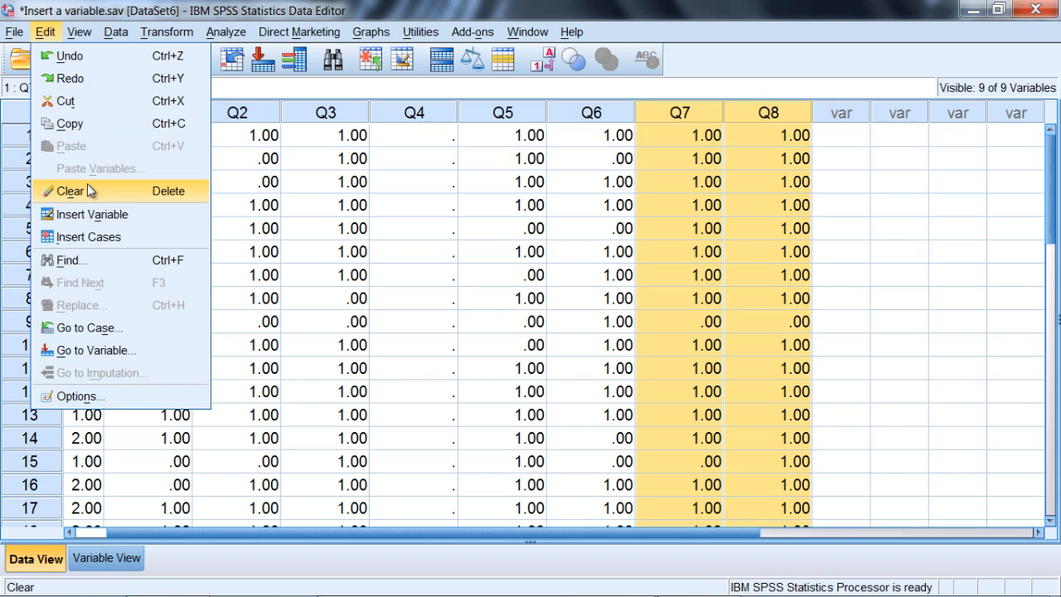
pyautogui.click(69, 191)
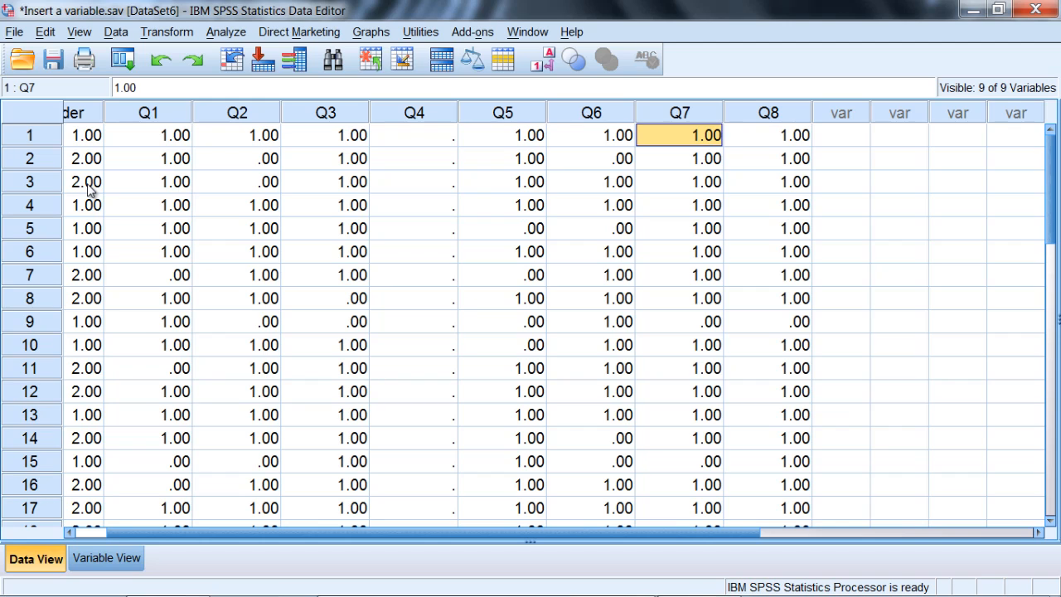
pyautogui.moveTo(354, 446)
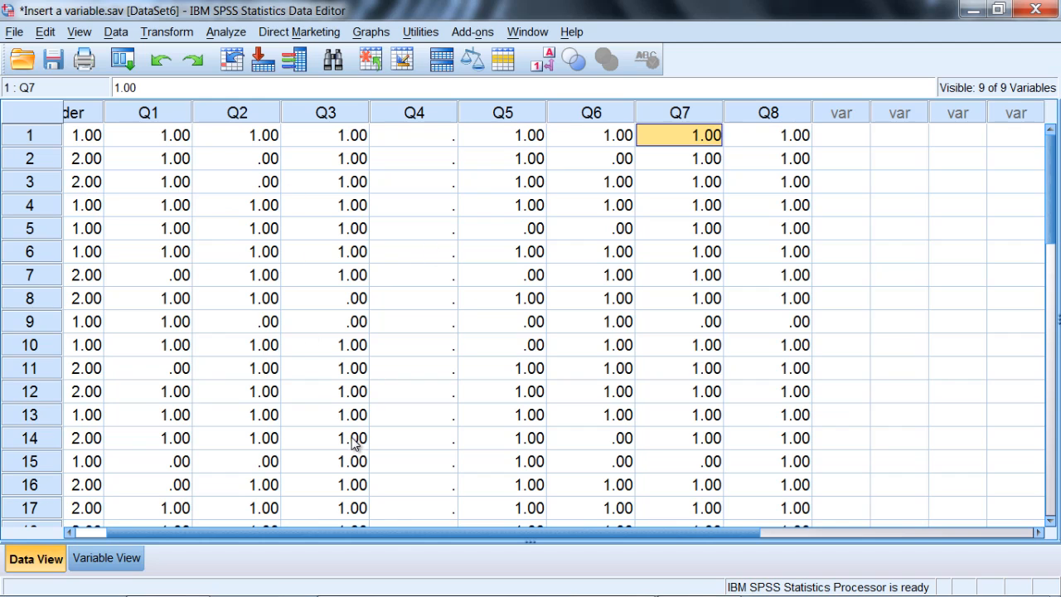
pyautogui.hscroll(-3)
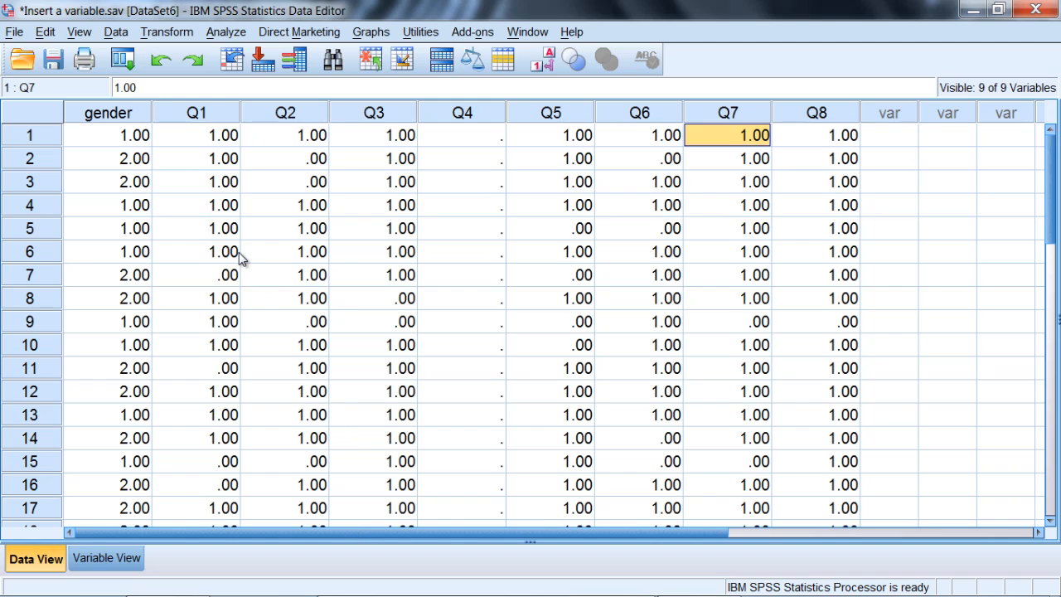
pyautogui.moveTo(112, 126)
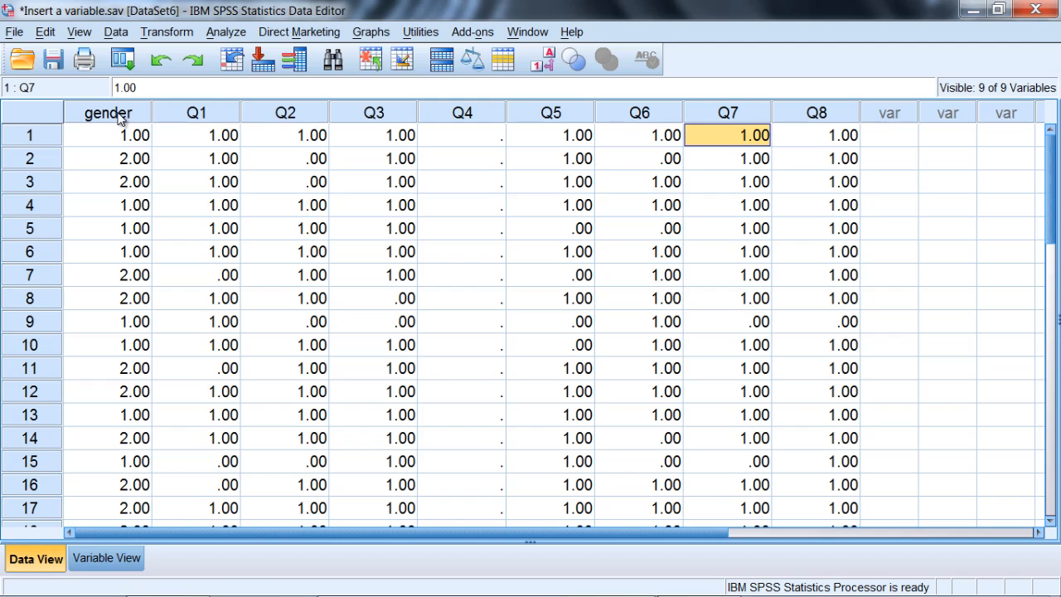
pyautogui.moveTo(647, 9)
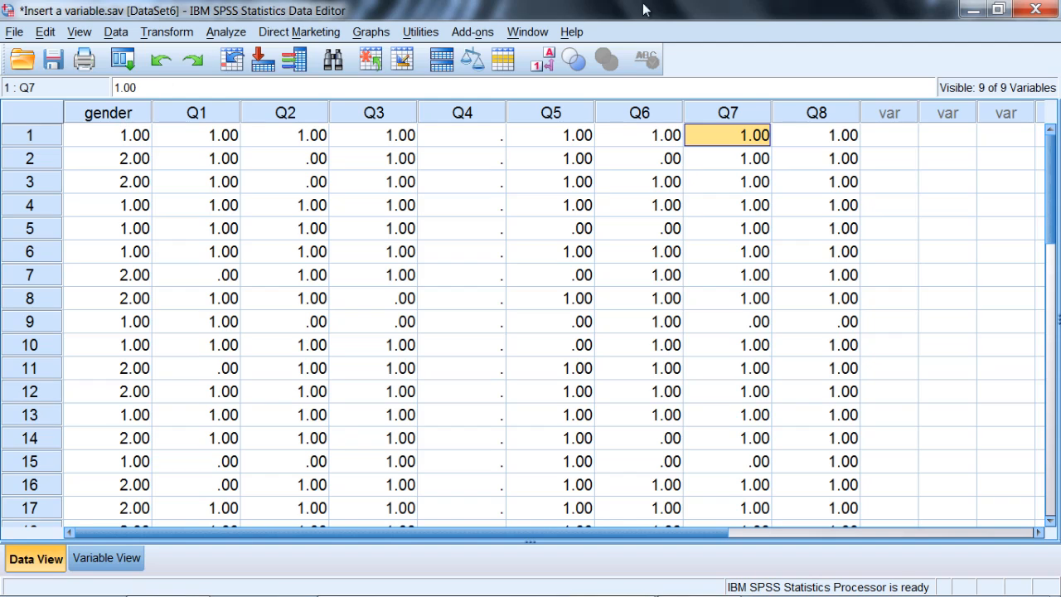
pyautogui.moveTo(197, 109)
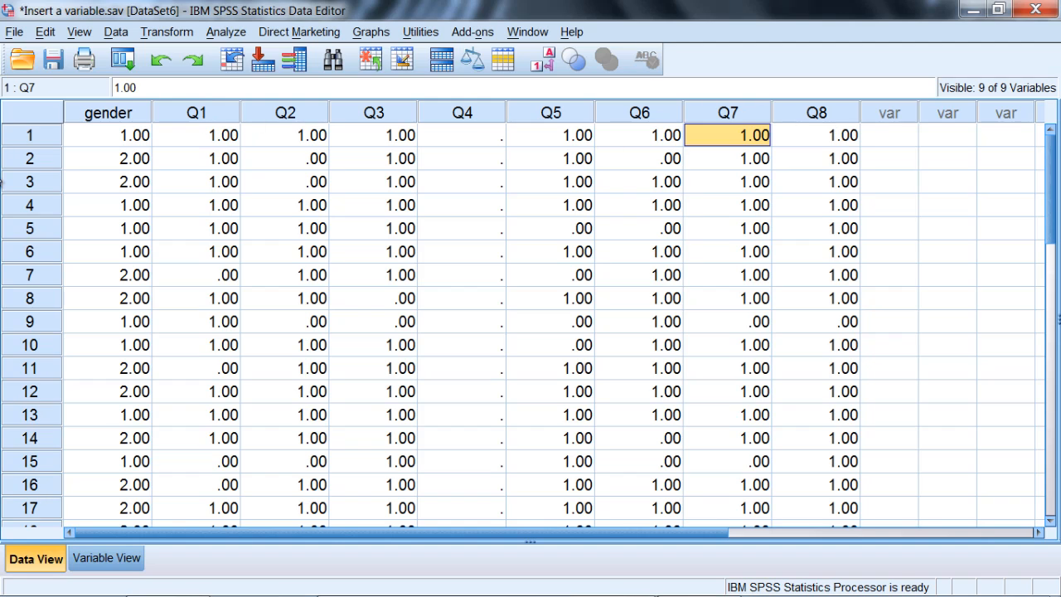
# Select the gender column and bring up the Edit menu to cut it
pyautogui.click(107, 112)
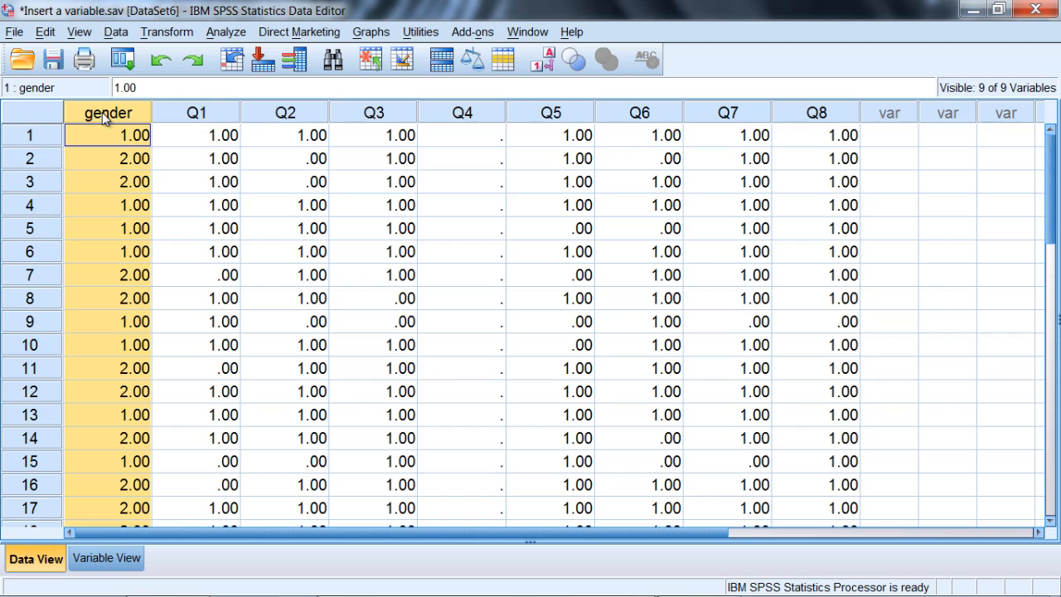
pyautogui.click(45, 32)
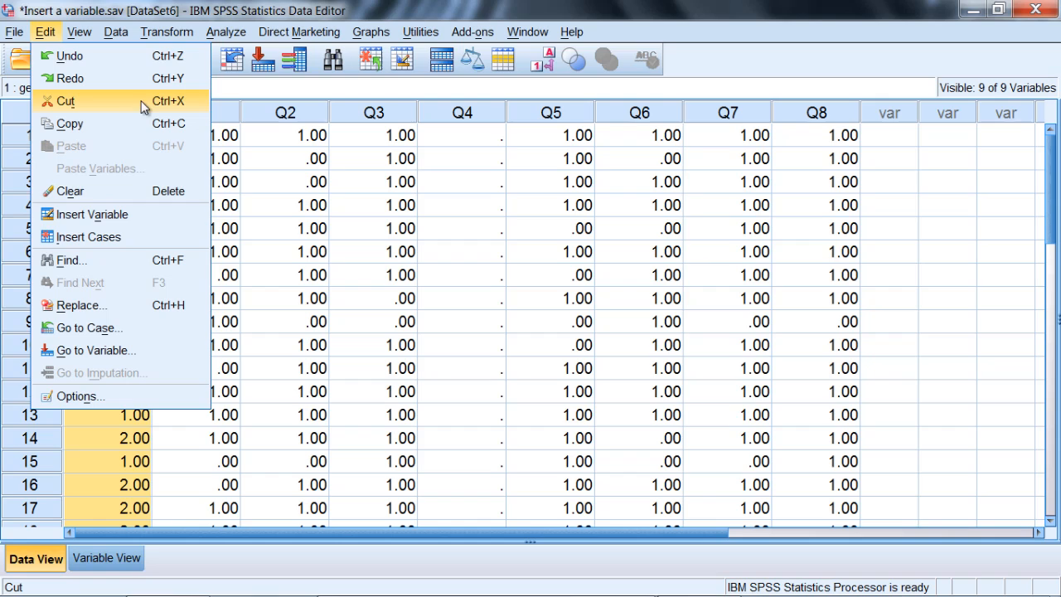
pyautogui.moveTo(186, 113)
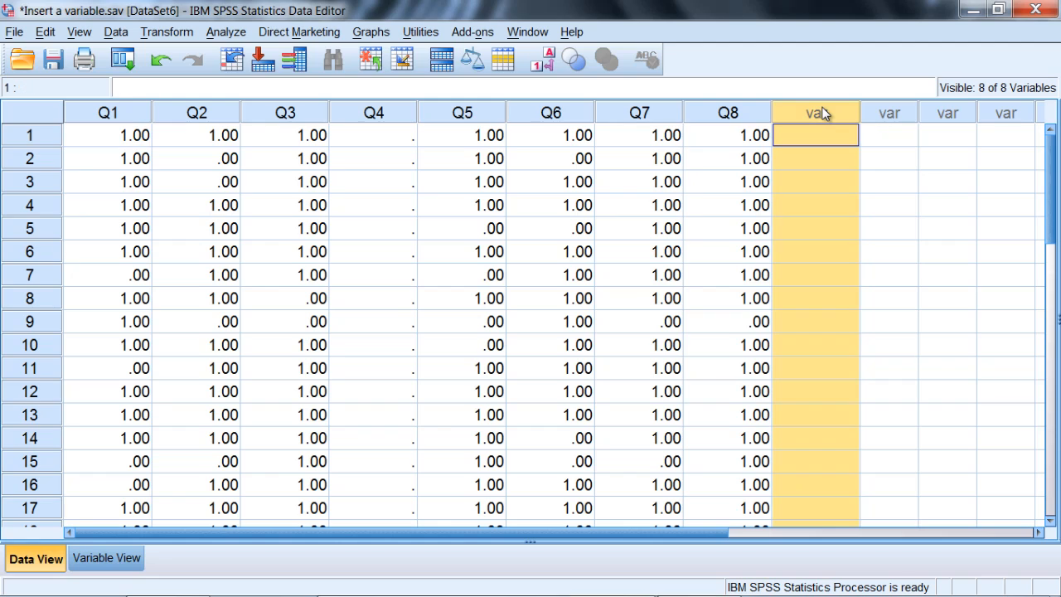
pyautogui.moveTo(730, 119)
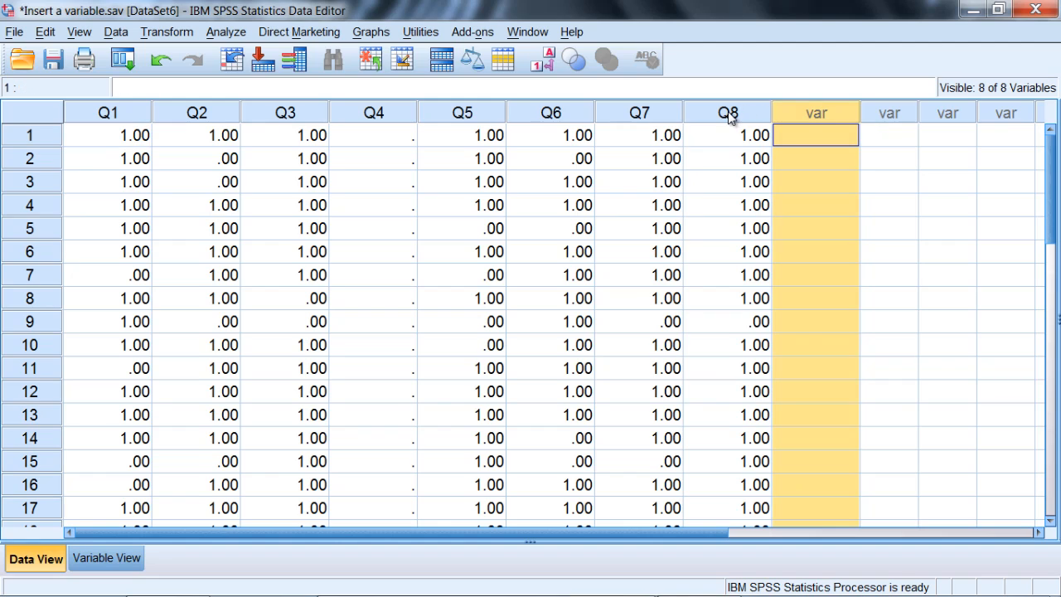
pyautogui.moveTo(476, 71)
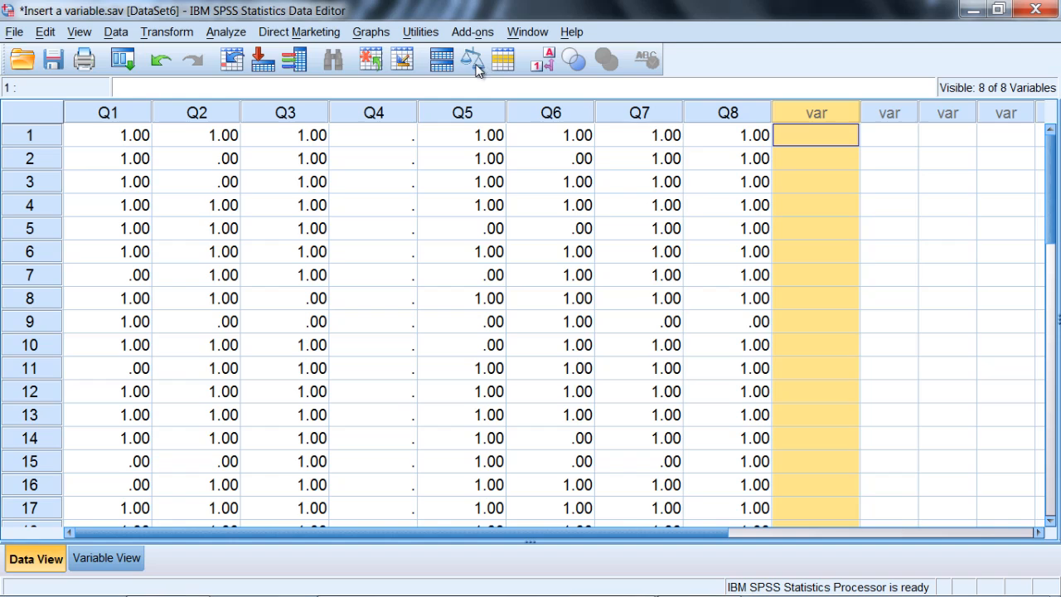
# Paste gender with all its values into the empty column after Q8
pyautogui.click(44, 31)
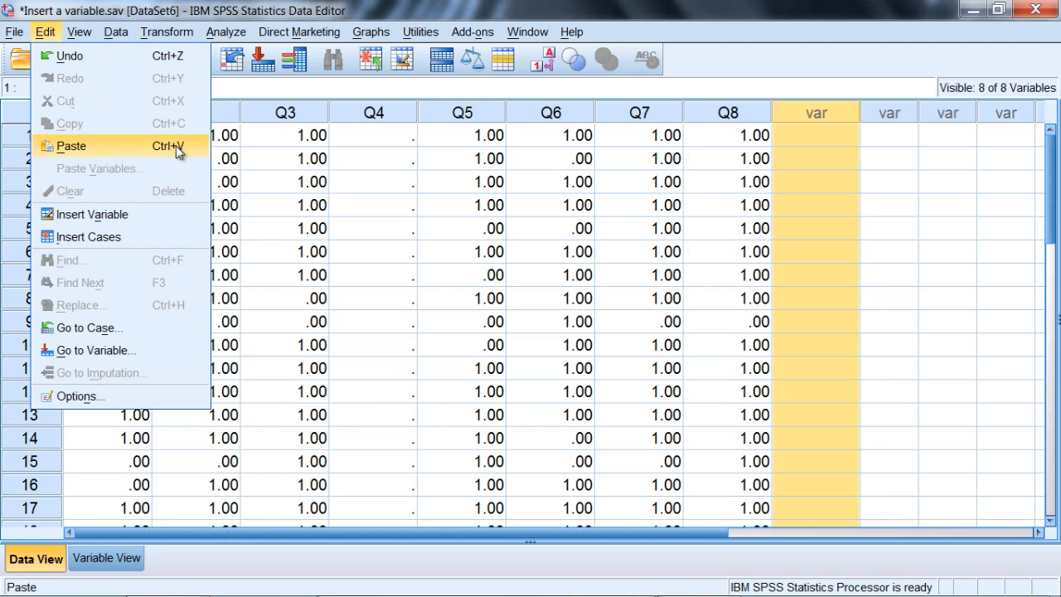
pyautogui.moveTo(97, 159)
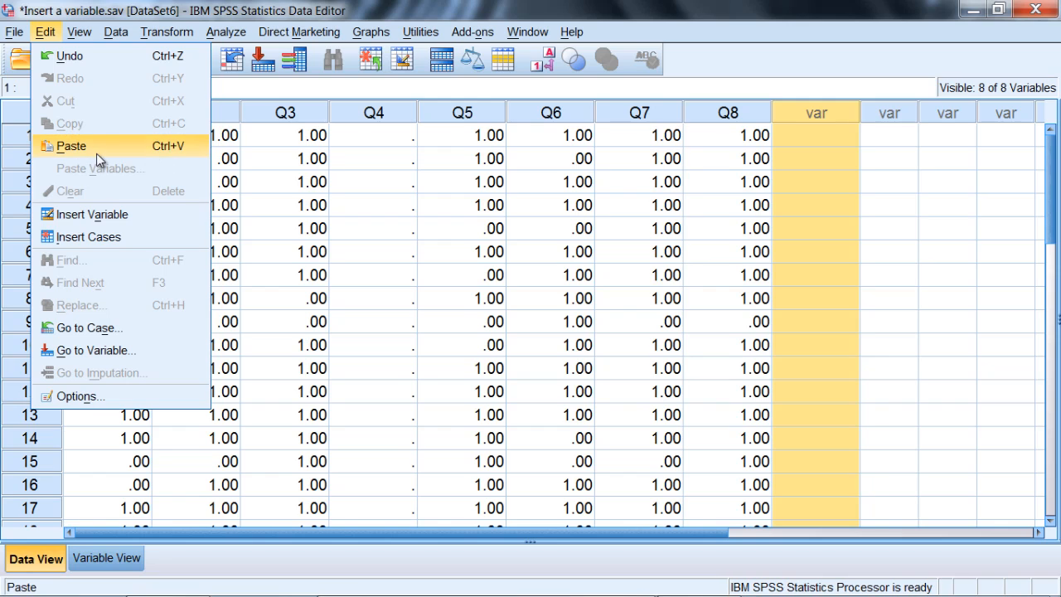
pyautogui.click(91, 214)
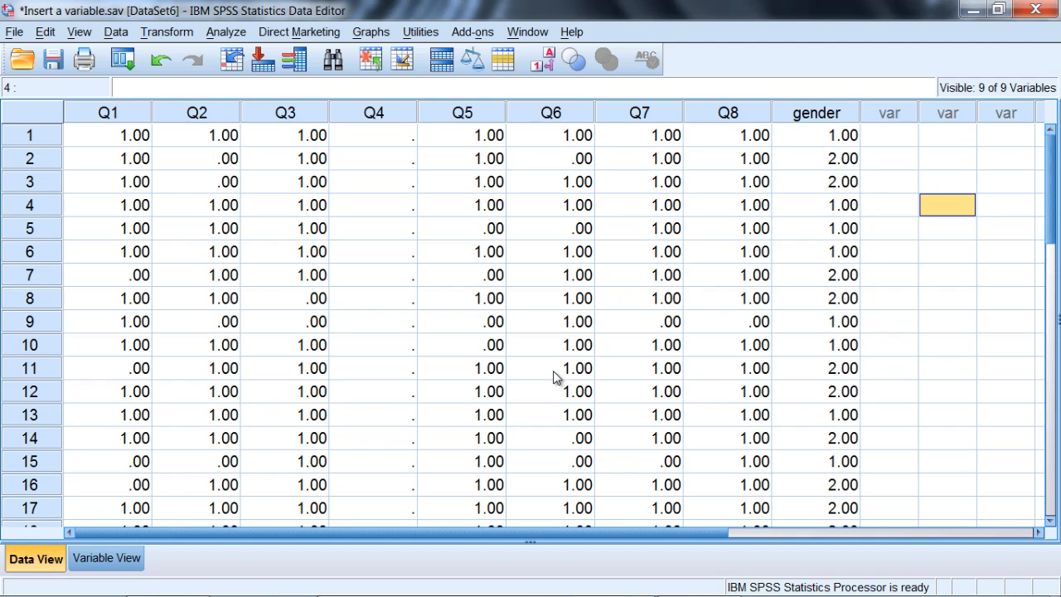
pyautogui.moveTo(832, 133)
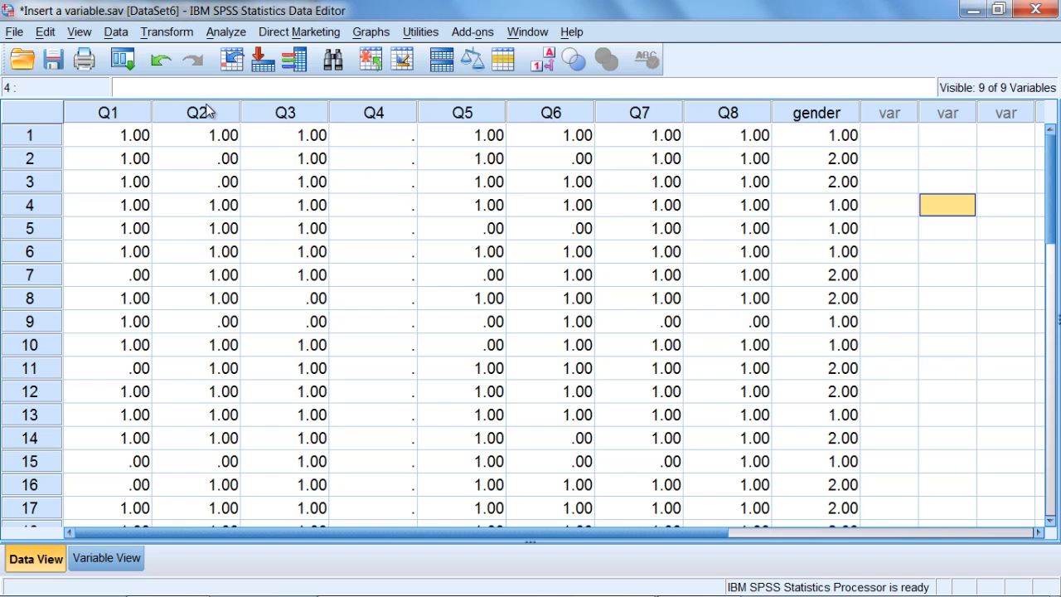
pyautogui.moveTo(194, 114)
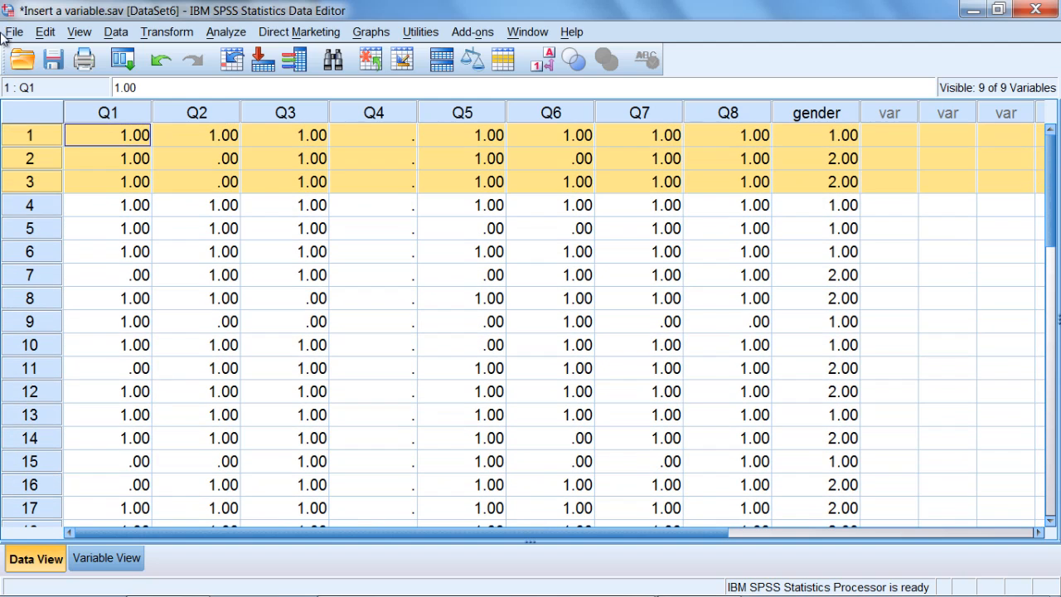
pyautogui.moveTo(44, 199)
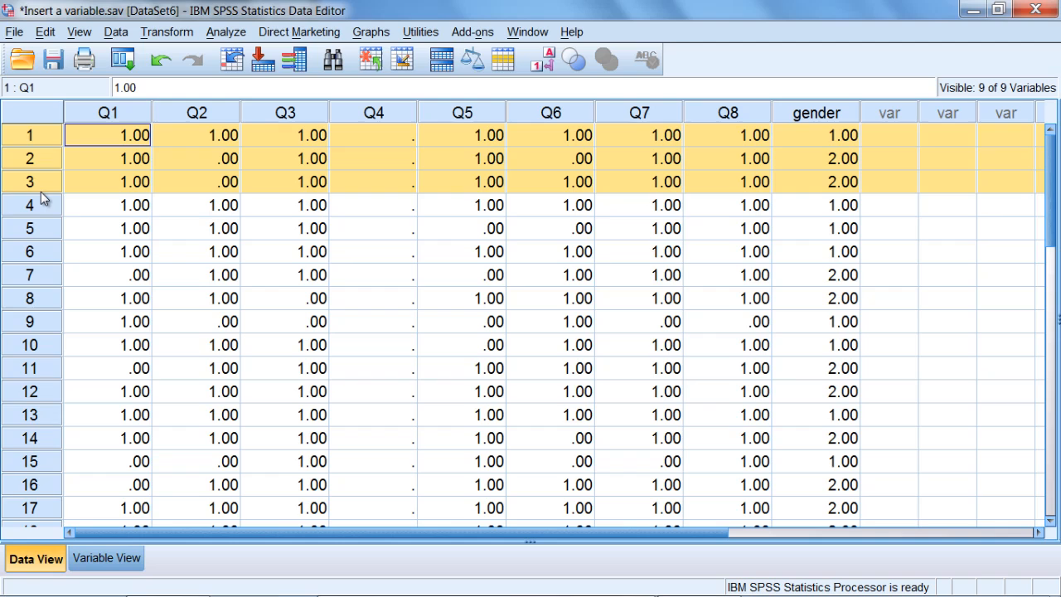
pyautogui.click(108, 205)
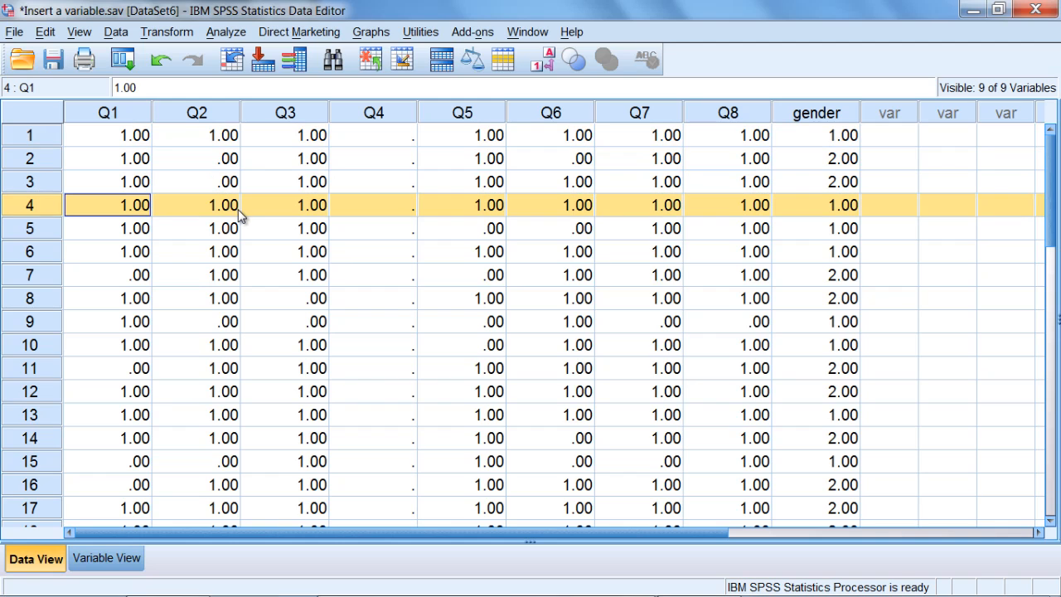
pyautogui.click(196, 112)
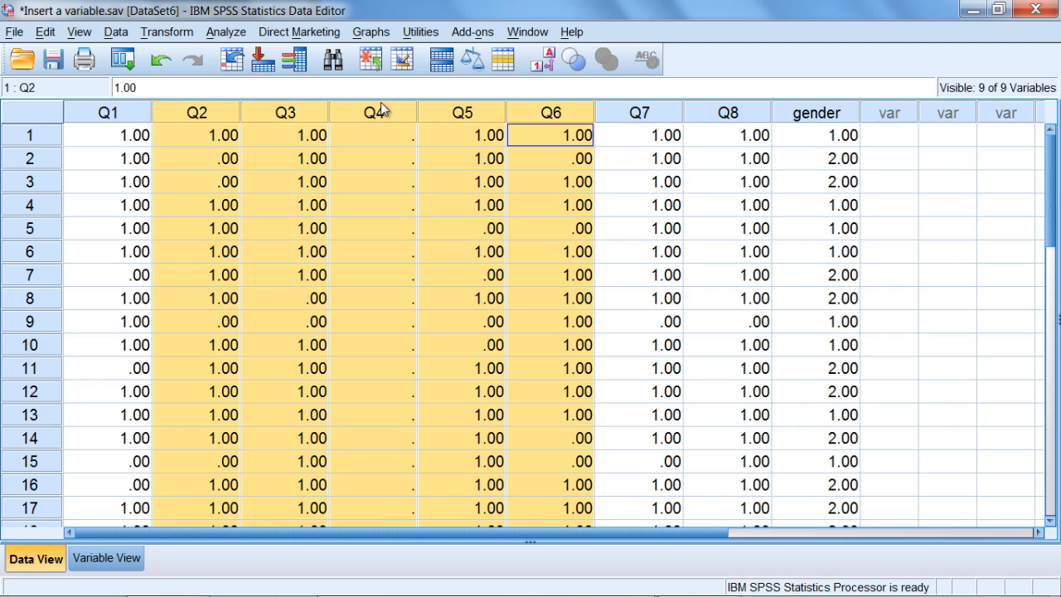
# Insert empty variable VAR00004 before Q2 and select its whole column
pyautogui.click(44, 32)
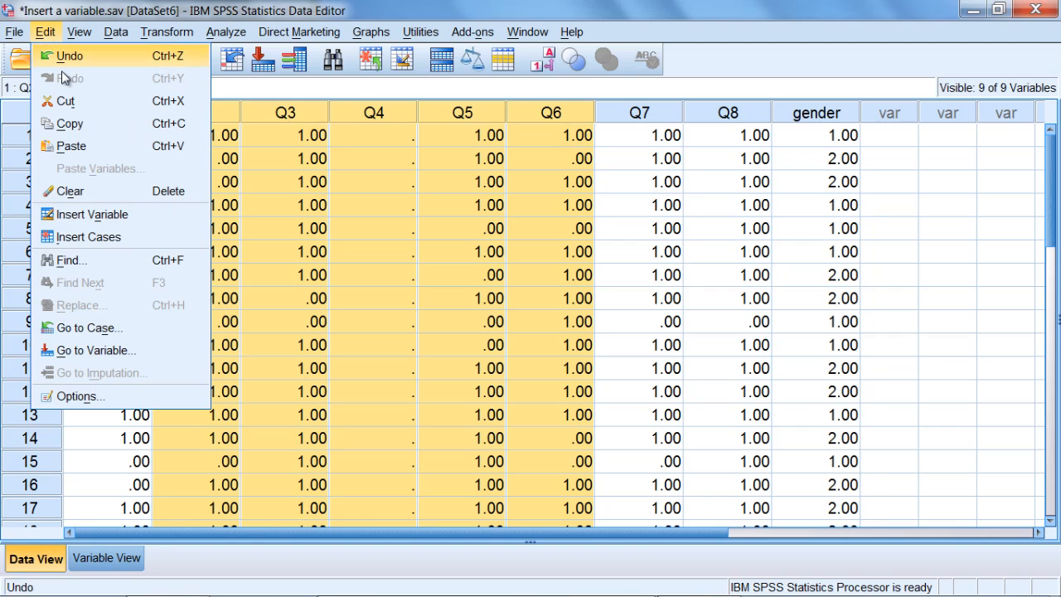
pyautogui.moveTo(92, 213)
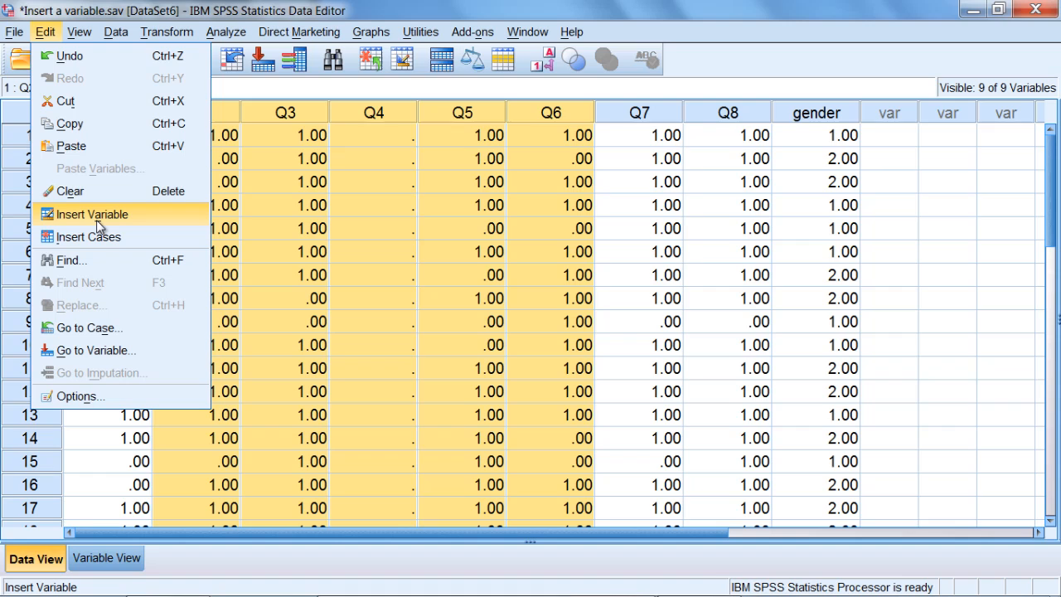
pyautogui.click(90, 214)
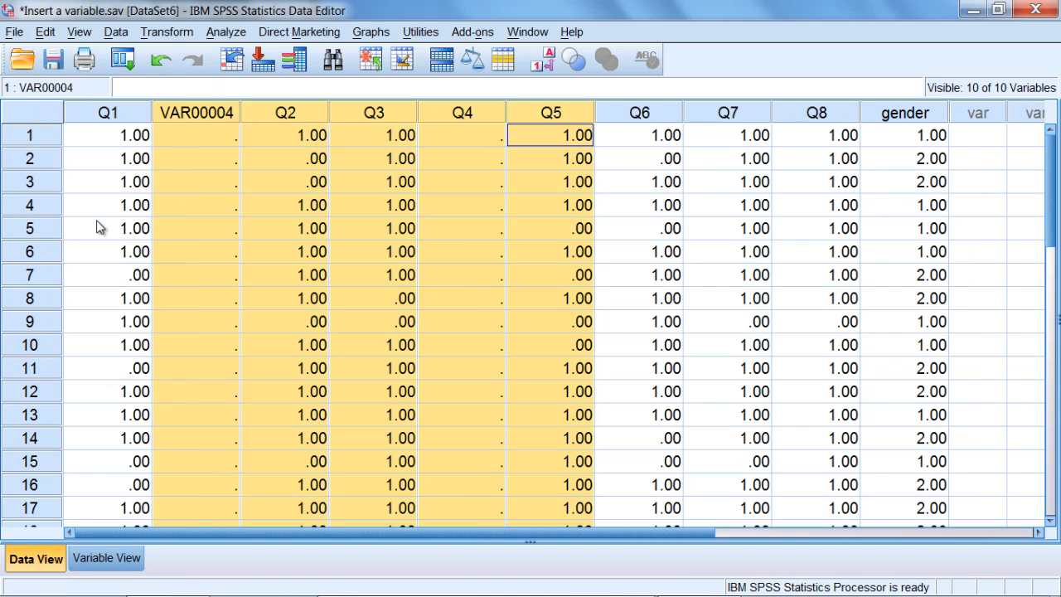
pyautogui.click(197, 135)
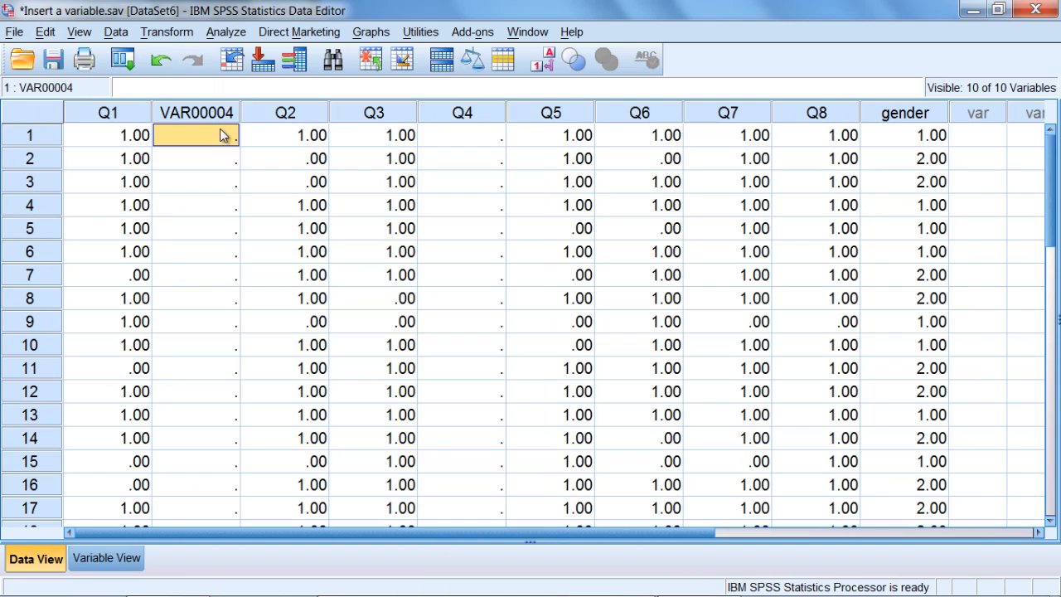
pyautogui.click(197, 112)
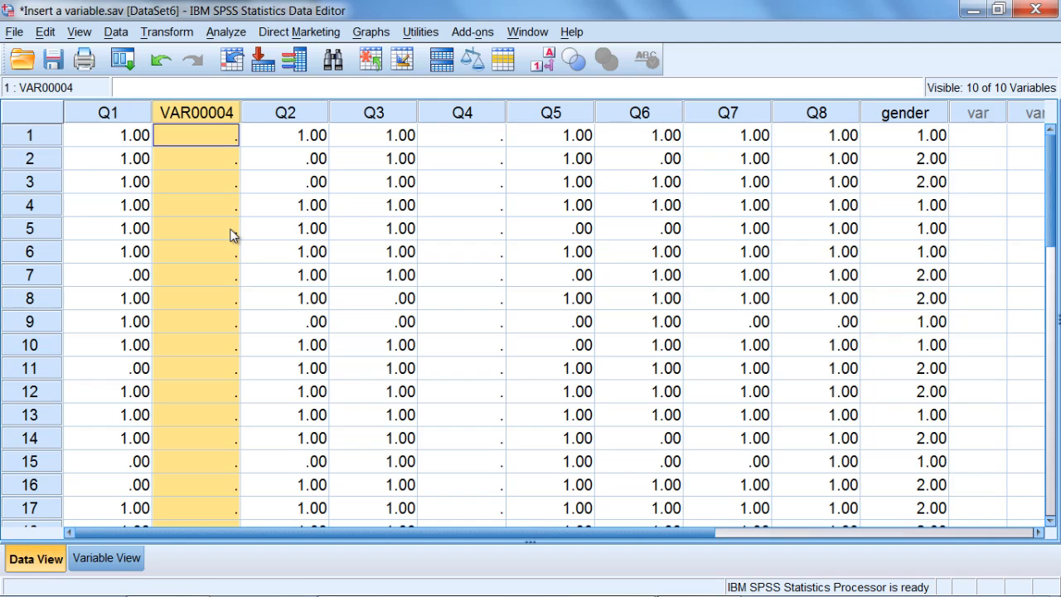
pyautogui.moveTo(48, 243)
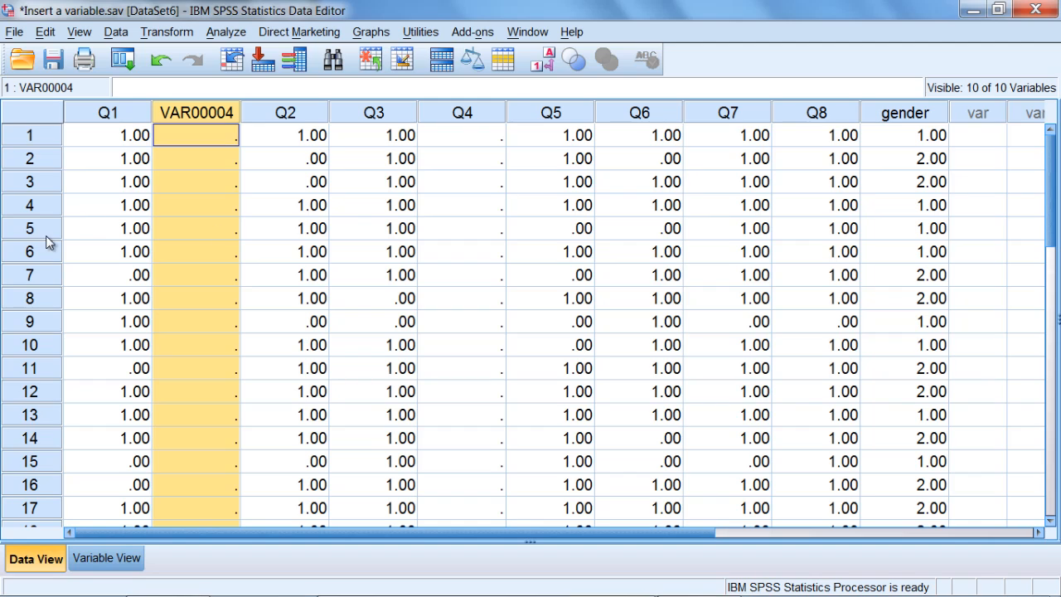
pyautogui.moveTo(195, 222)
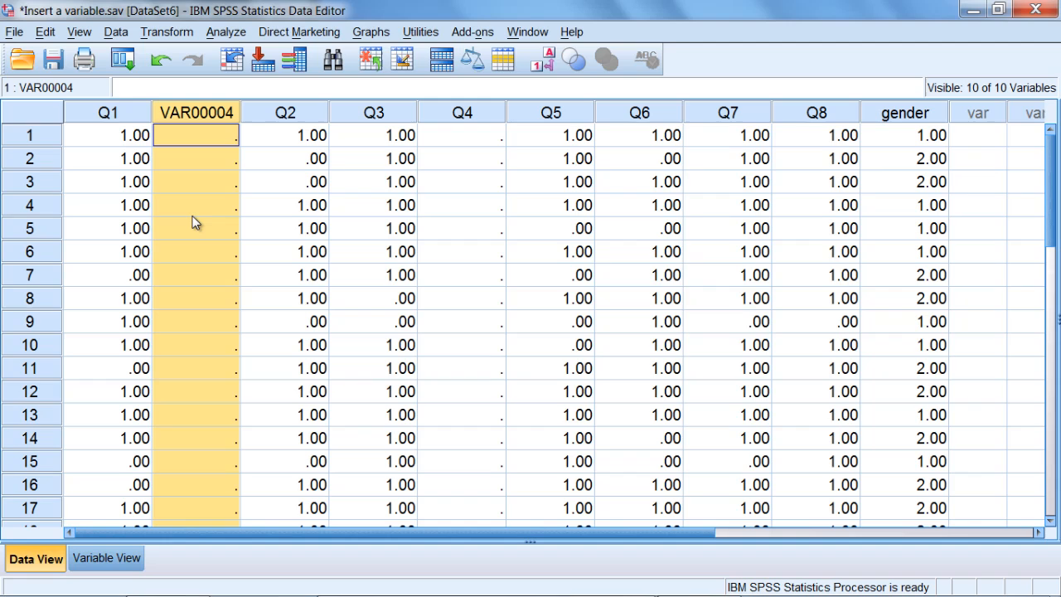
pyautogui.moveTo(261, 107)
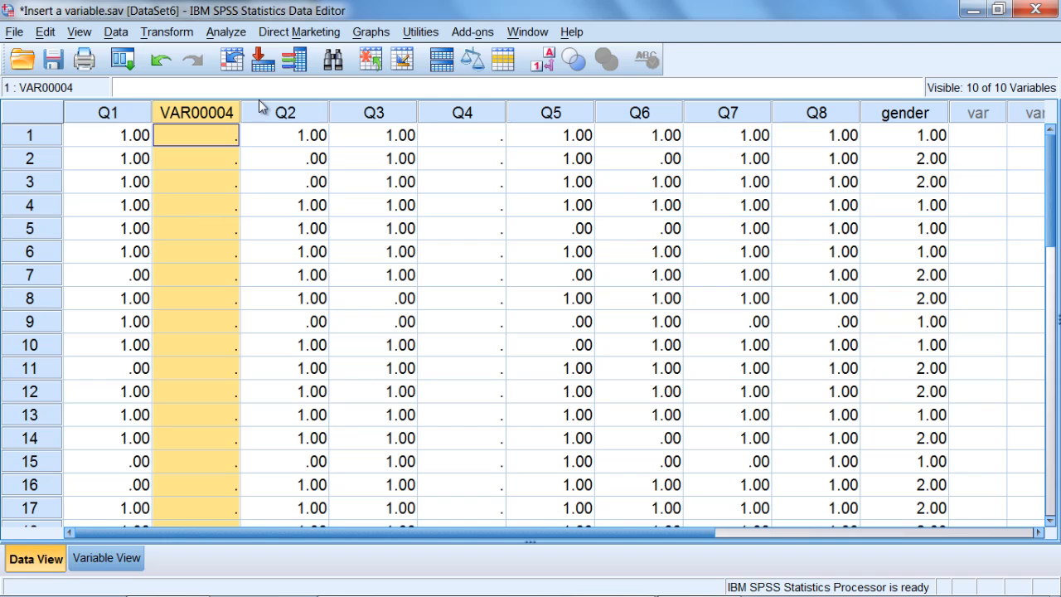